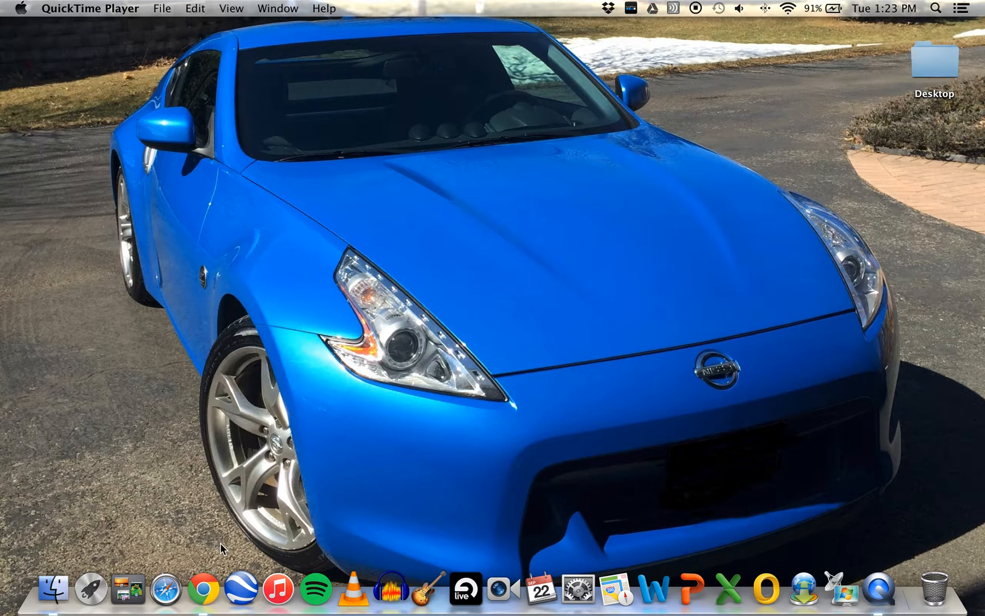
{"action": "mouse_move", "coordinate": [201, 572]}
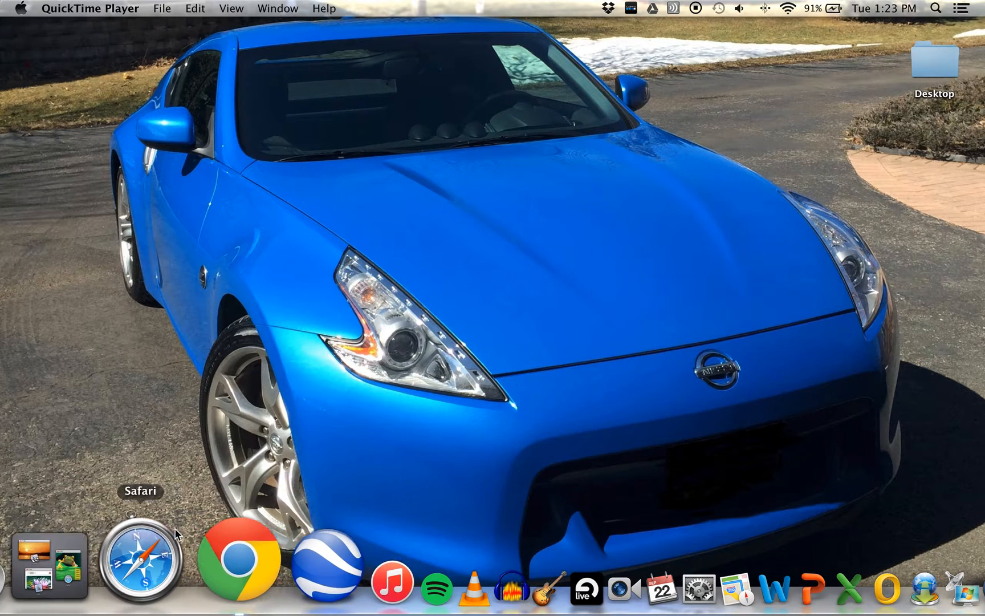
- Show all installed applications in Launchpad to find NukeStudio 9.0v7
{"action": "left_click", "coordinate": [96, 558]}
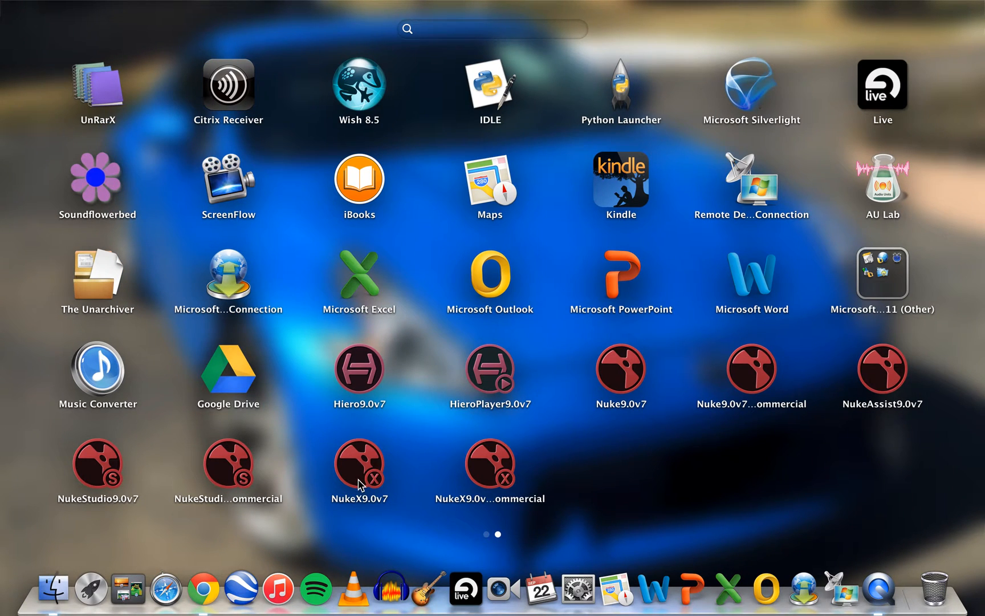
{"action": "mouse_move", "coordinate": [354, 477]}
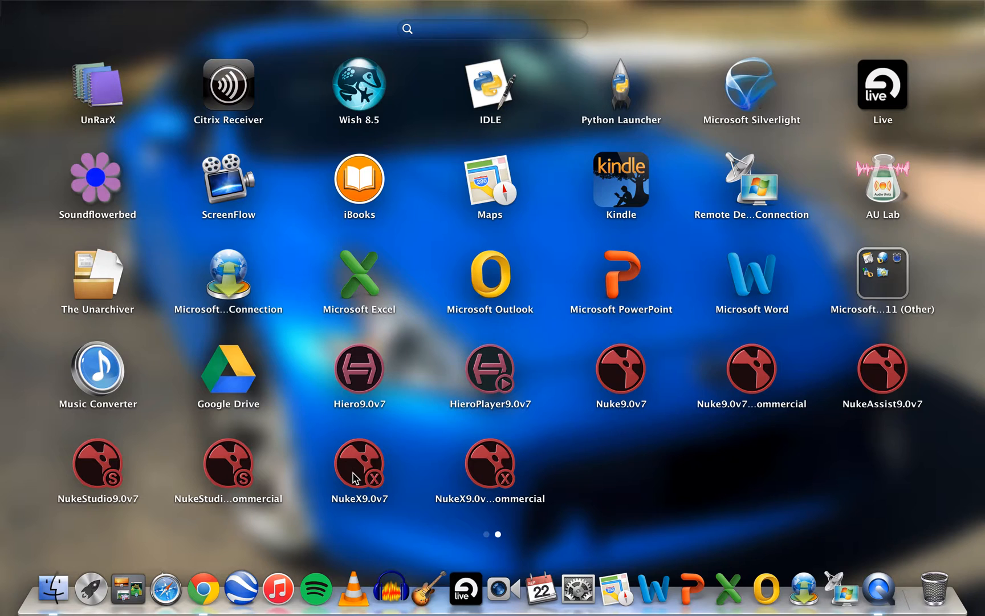
{"action": "mouse_move", "coordinate": [255, 467]}
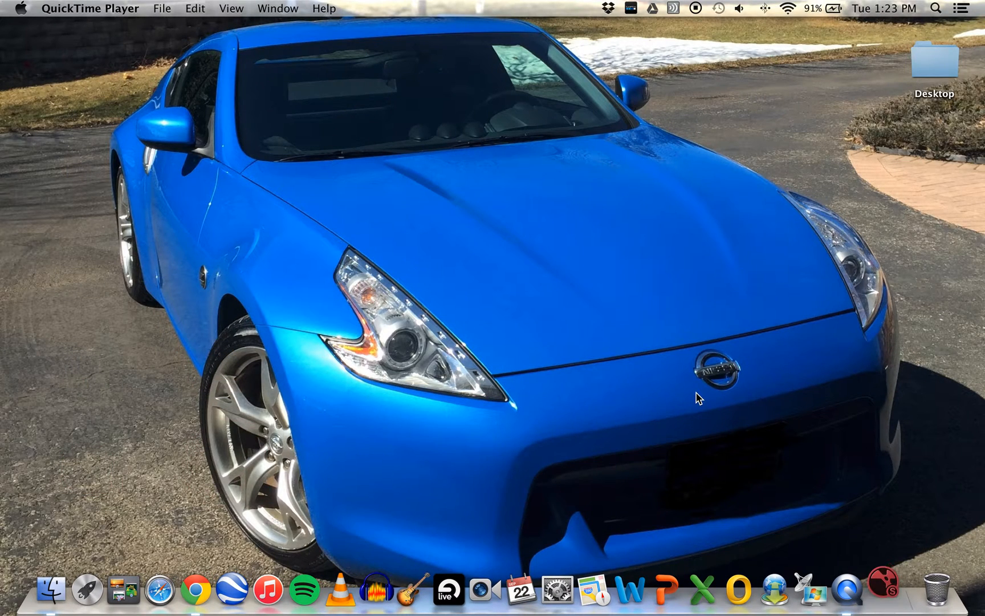
{"action": "mouse_move", "coordinate": [791, 447]}
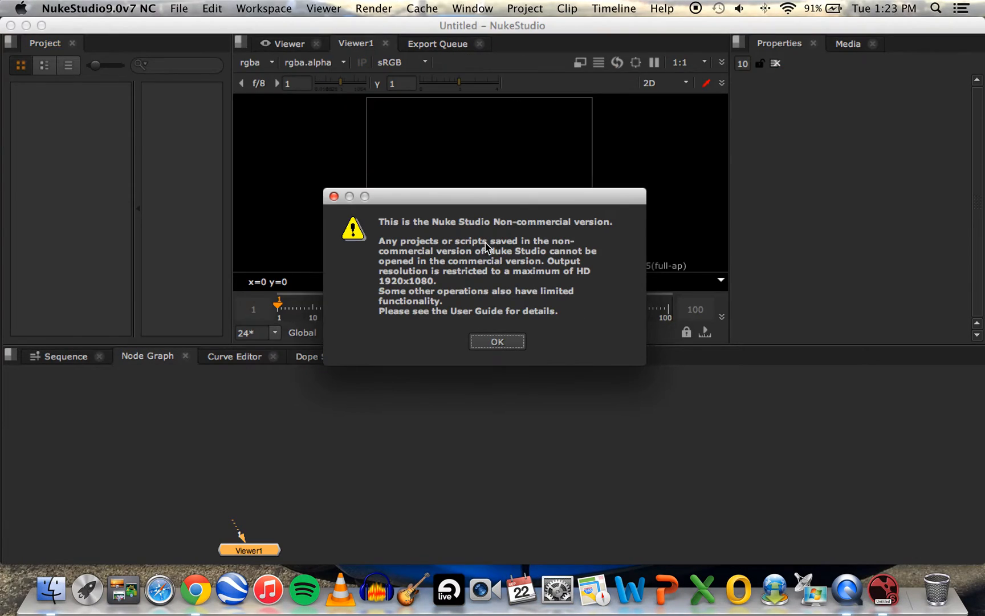
{"action": "mouse_move", "coordinate": [589, 223]}
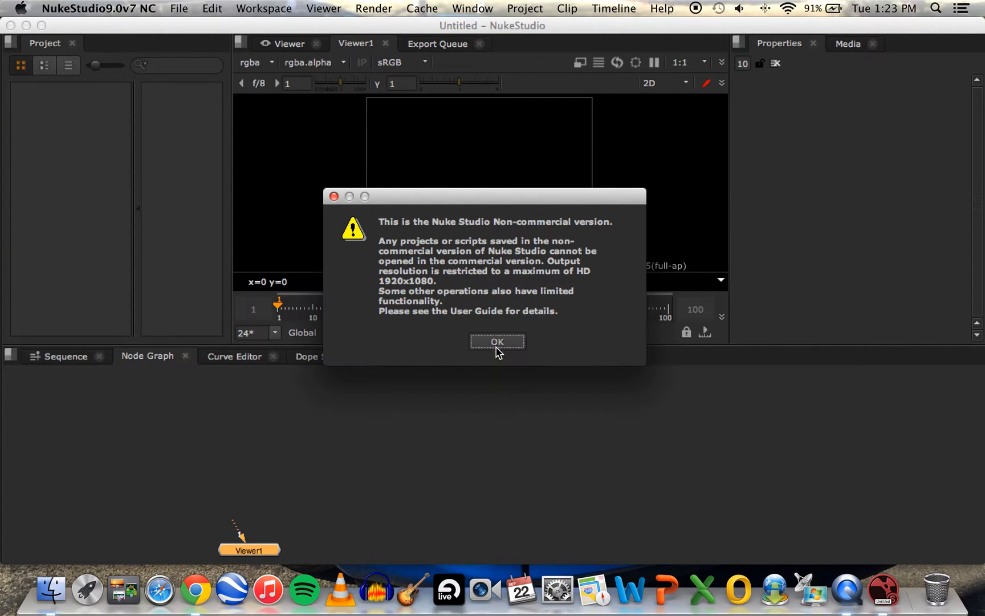
- Acknowledge the non-commercial notice and decline loading the autosaved project
{"action": "left_click", "coordinate": [497, 340]}
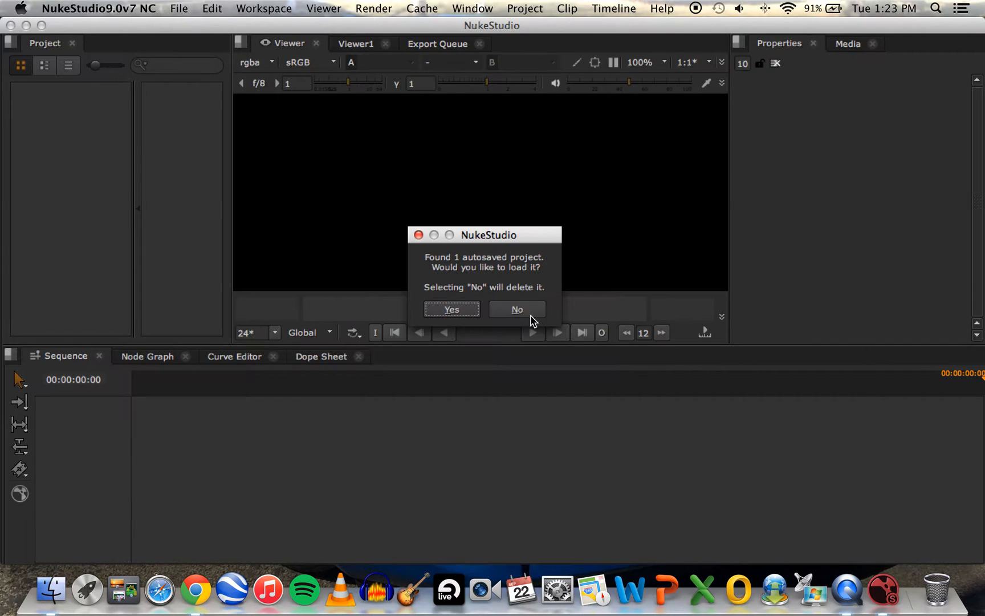
{"action": "left_click", "coordinate": [516, 309]}
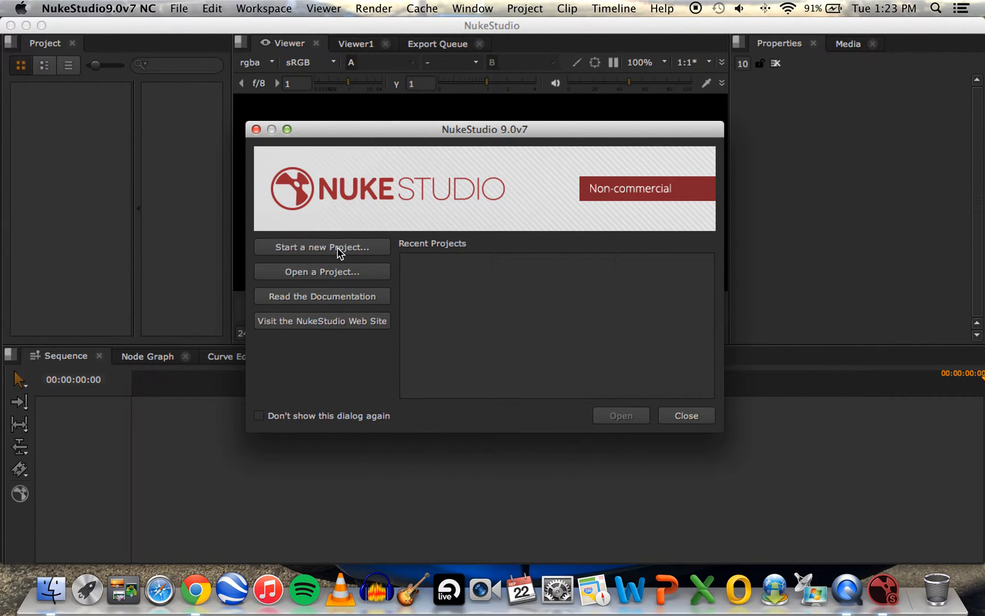
- Start a new project, Untitled 1, glancing at the Curve Editor before returning to the Sequence panel
{"action": "left_click", "coordinate": [322, 247]}
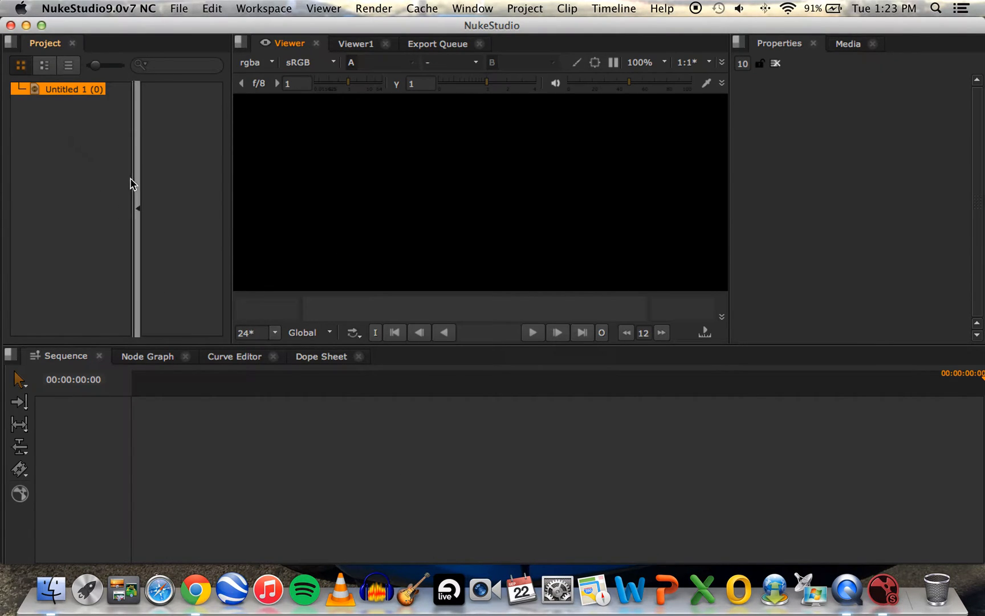
{"action": "mouse_move", "coordinate": [244, 294]}
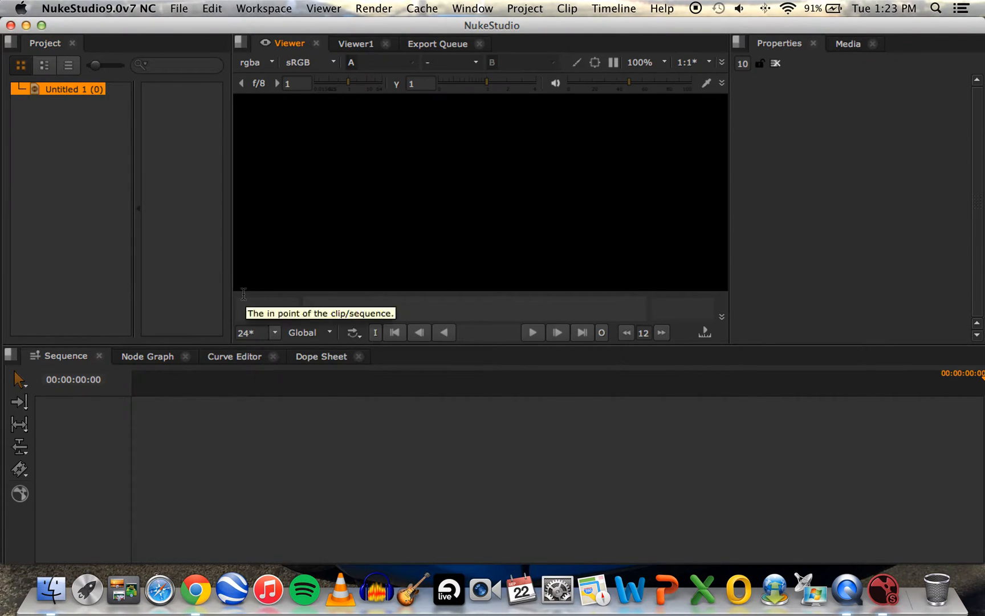
{"action": "mouse_move", "coordinate": [236, 295]}
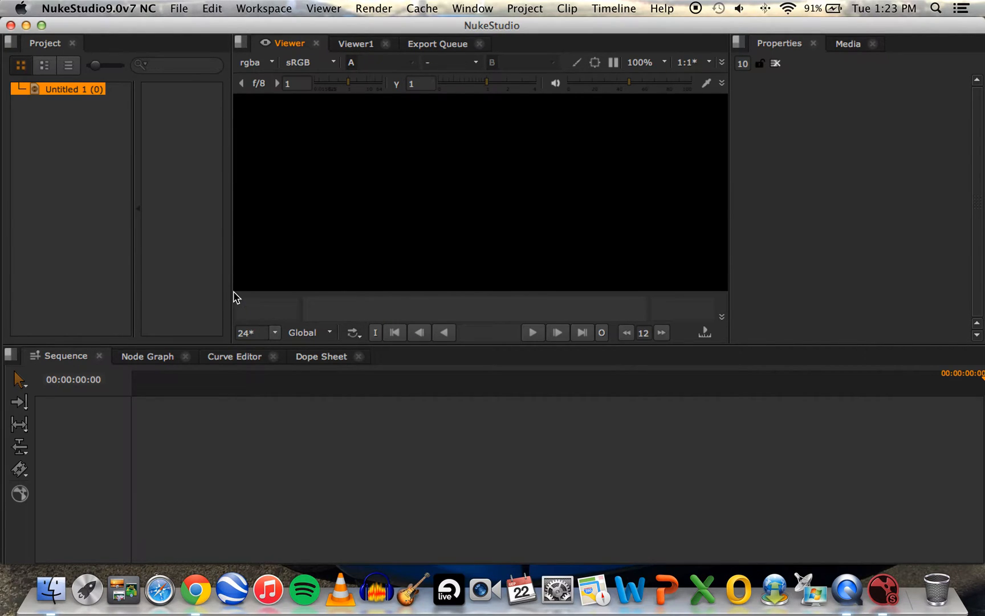
{"action": "mouse_move", "coordinate": [46, 42]}
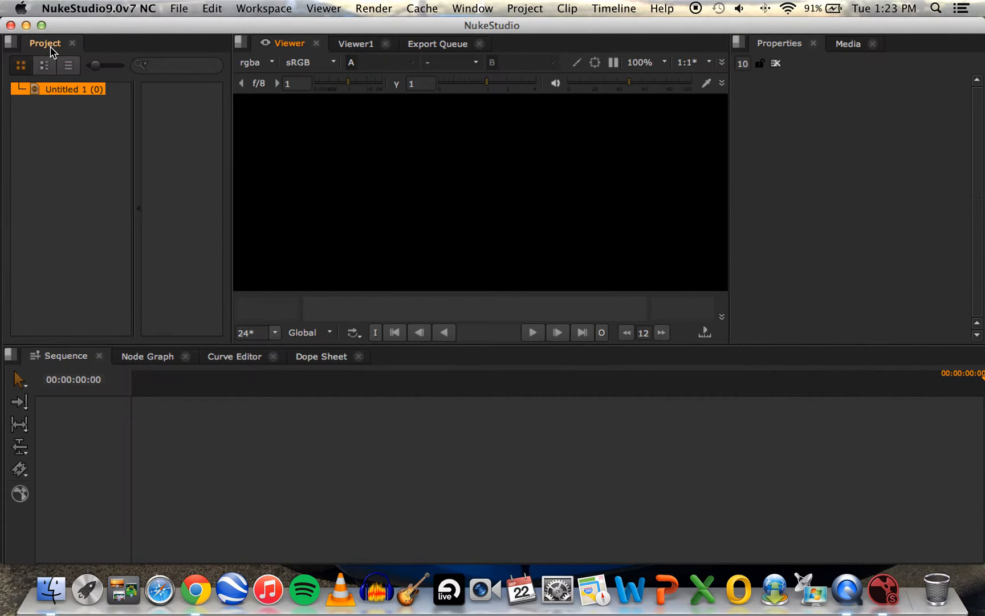
{"action": "mouse_move", "coordinate": [619, 304]}
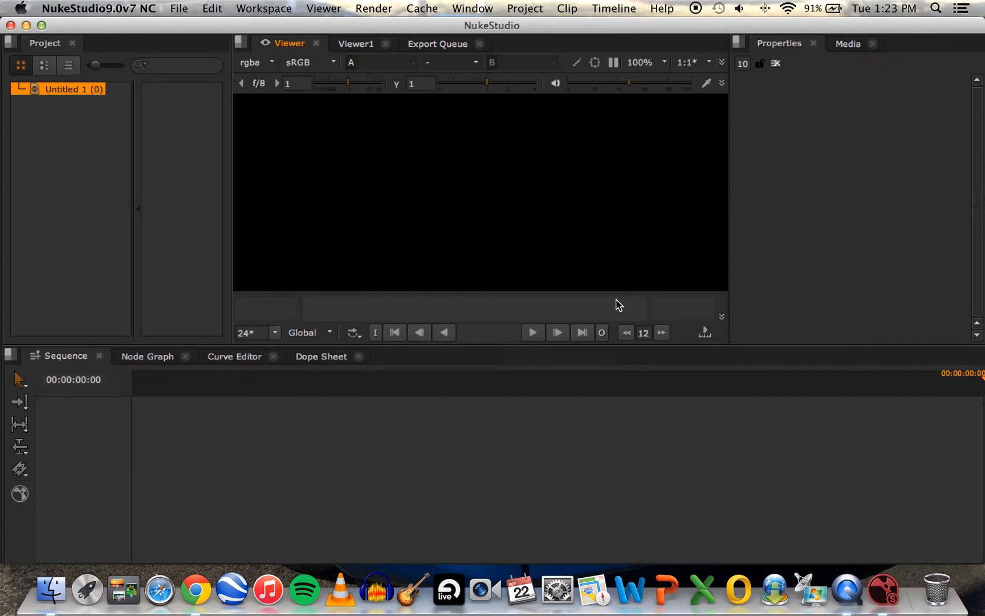
{"action": "mouse_move", "coordinate": [92, 410]}
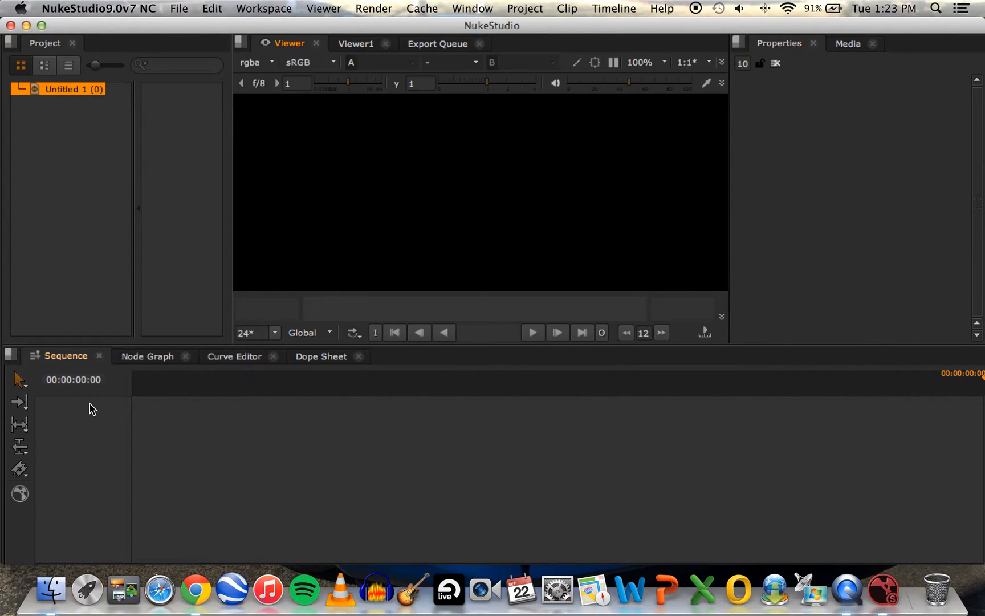
{"action": "mouse_move", "coordinate": [281, 493]}
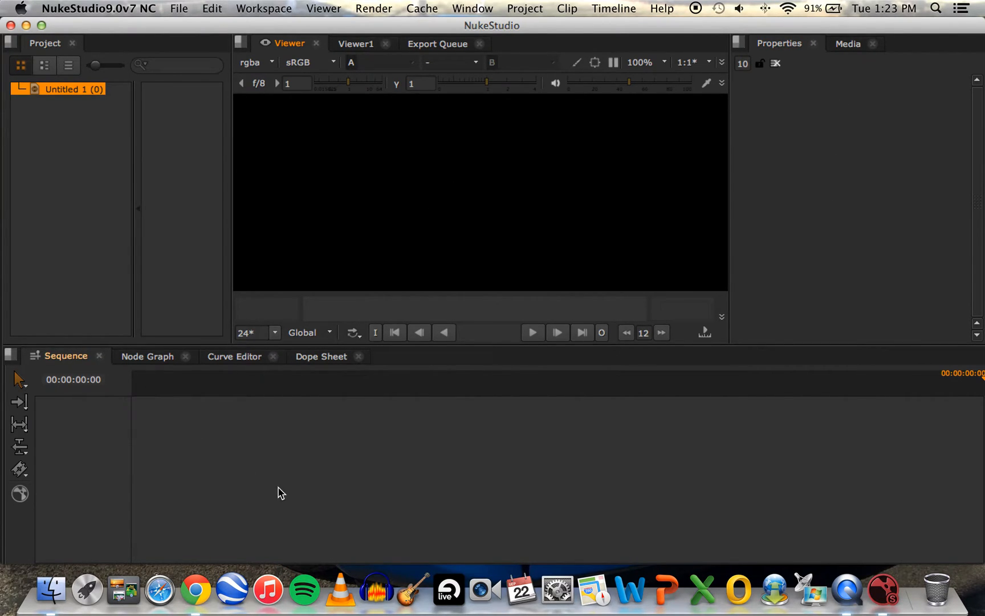
{"action": "left_click", "coordinate": [234, 355]}
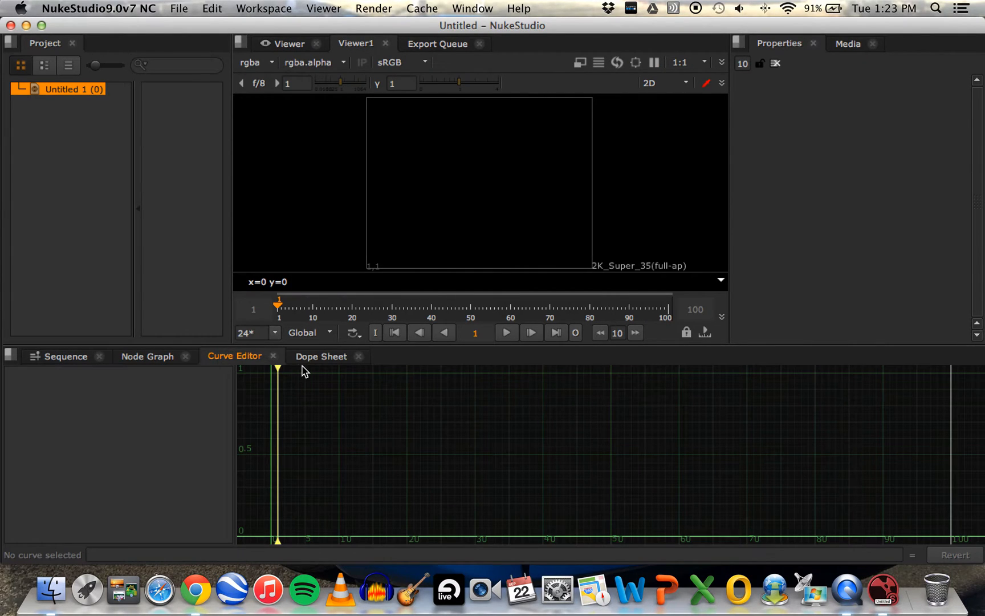
{"action": "left_click", "coordinate": [65, 356]}
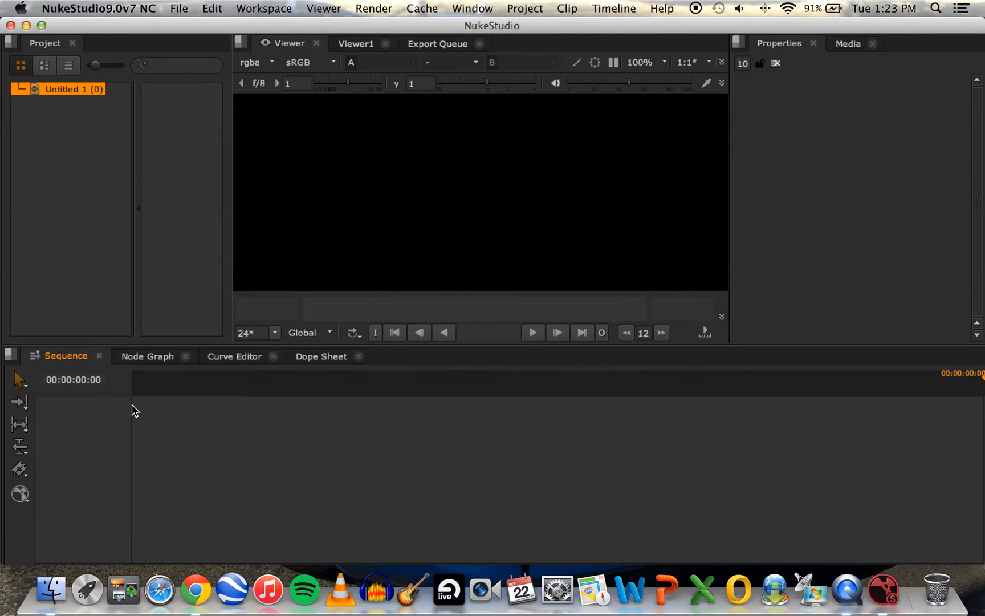
{"action": "mouse_move", "coordinate": [263, 376]}
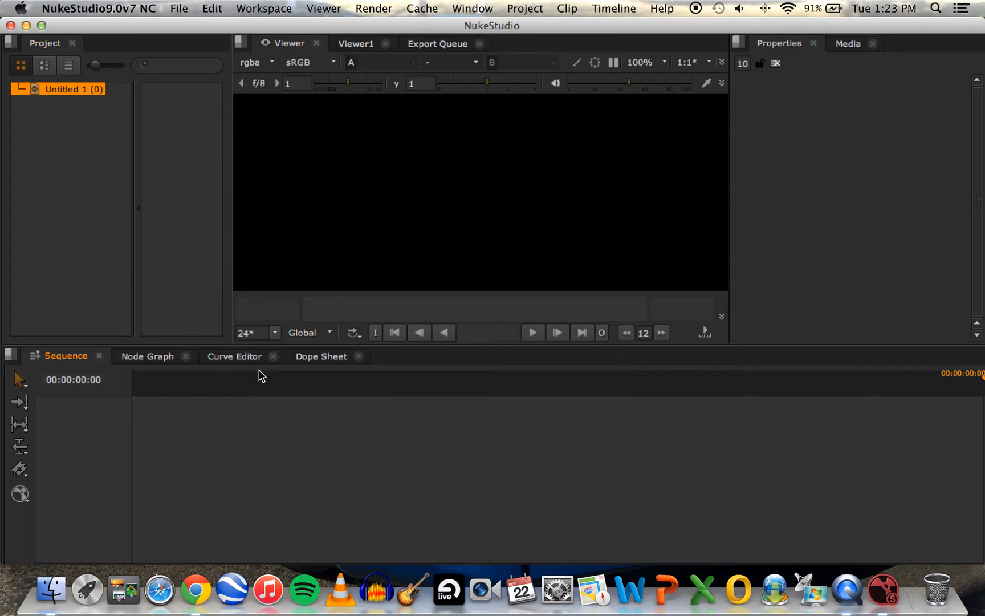
{"action": "mouse_move", "coordinate": [534, 275]}
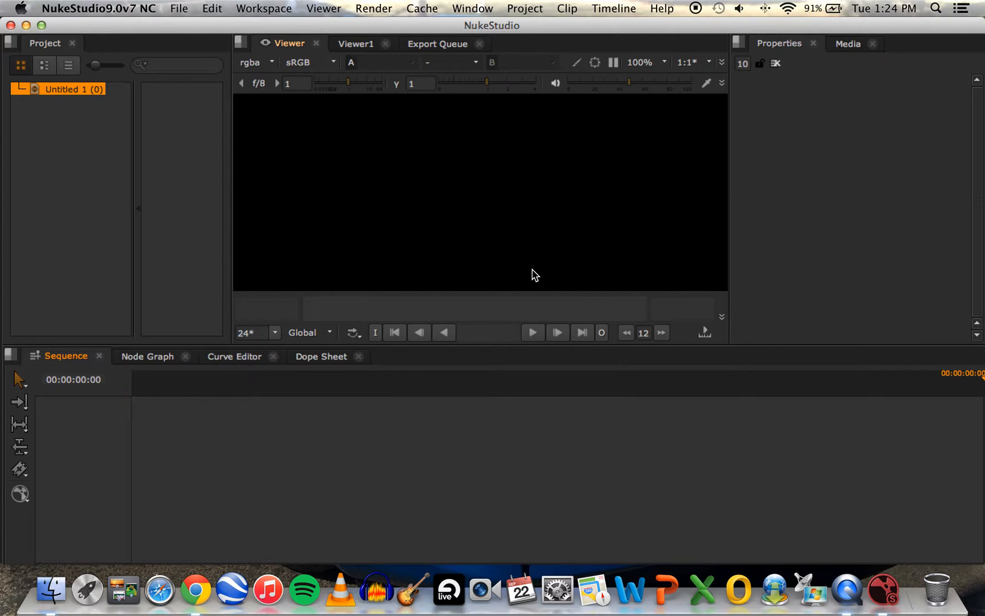
{"action": "mouse_move", "coordinate": [199, 8]}
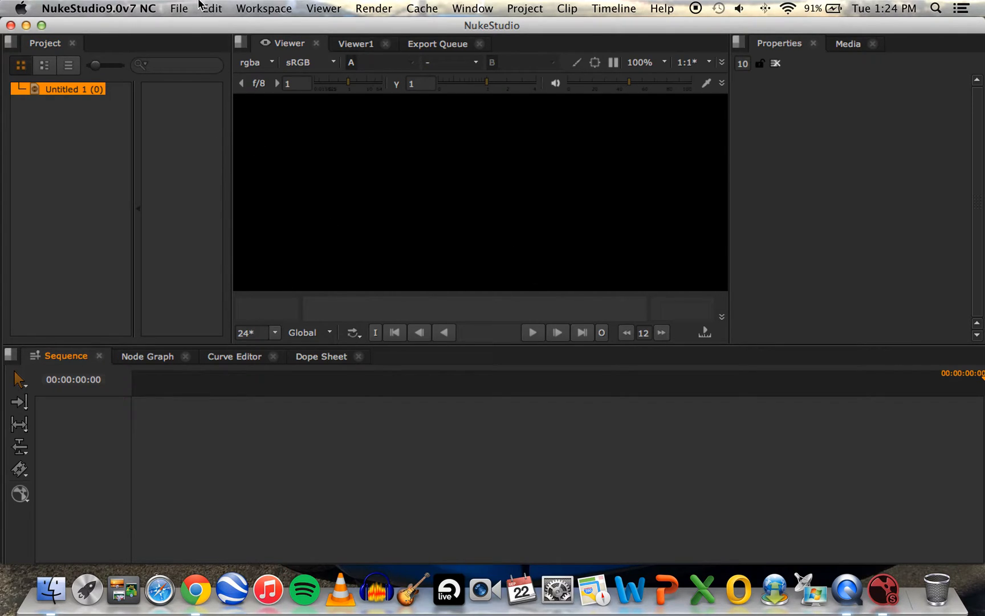
{"action": "mouse_move", "coordinate": [272, 8]}
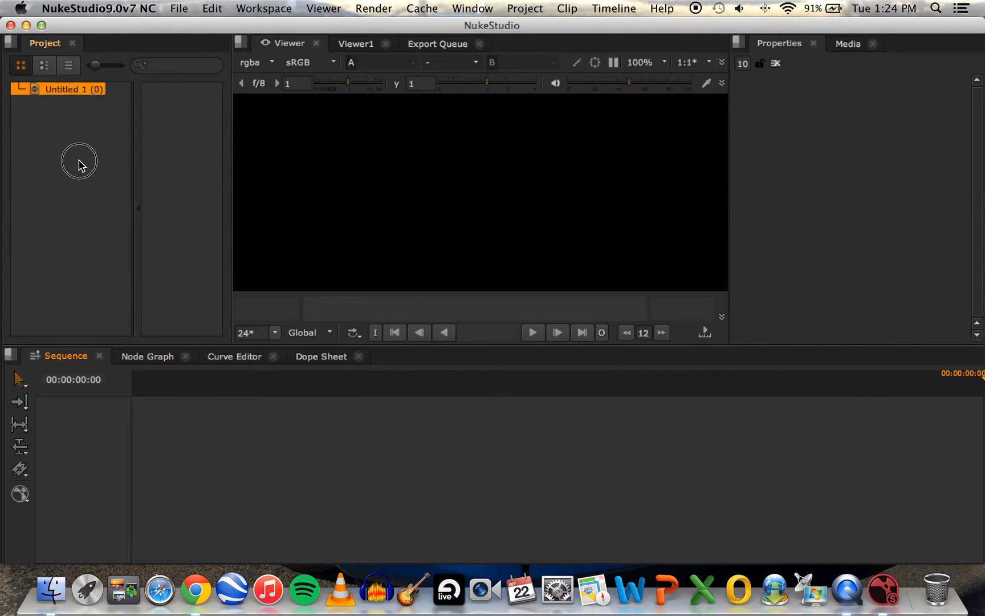
- Import LA Video.mp4 from Downloads into the project bin via Import File(s)
{"action": "right_click", "coordinate": [79, 161]}
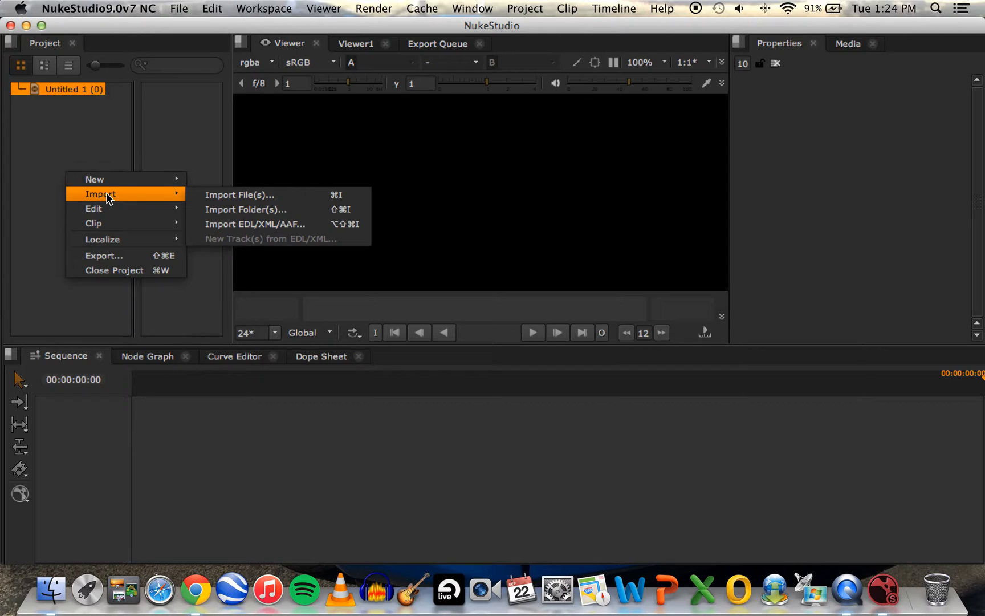
{"action": "mouse_move", "coordinate": [122, 204]}
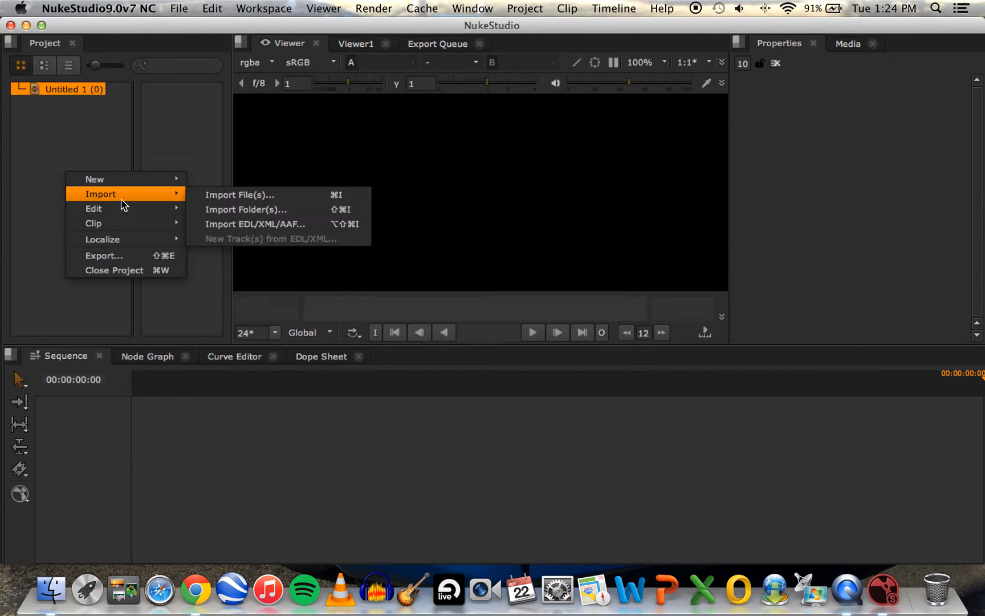
{"action": "mouse_move", "coordinate": [238, 195]}
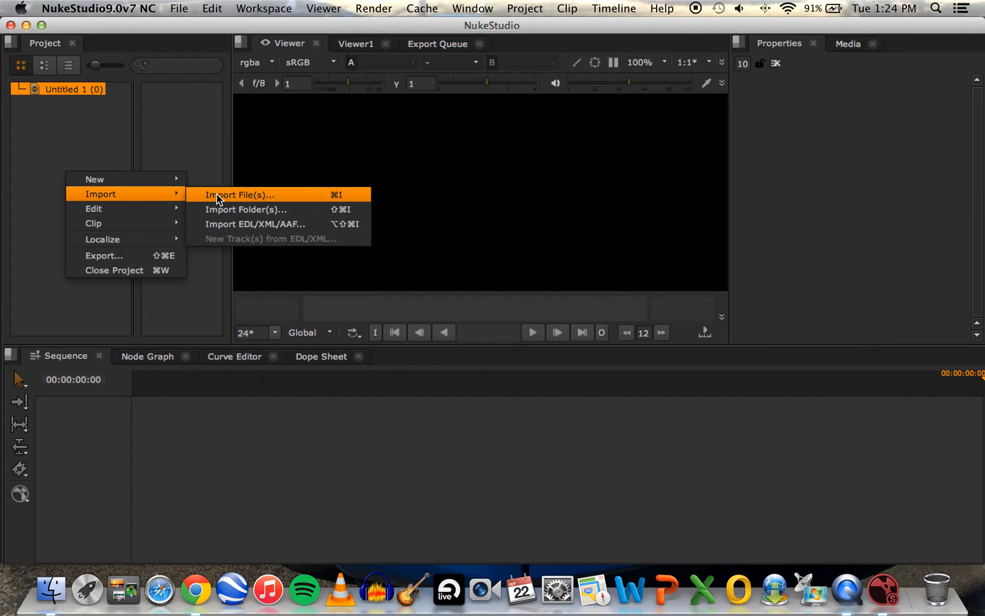
{"action": "left_click", "coordinate": [239, 194]}
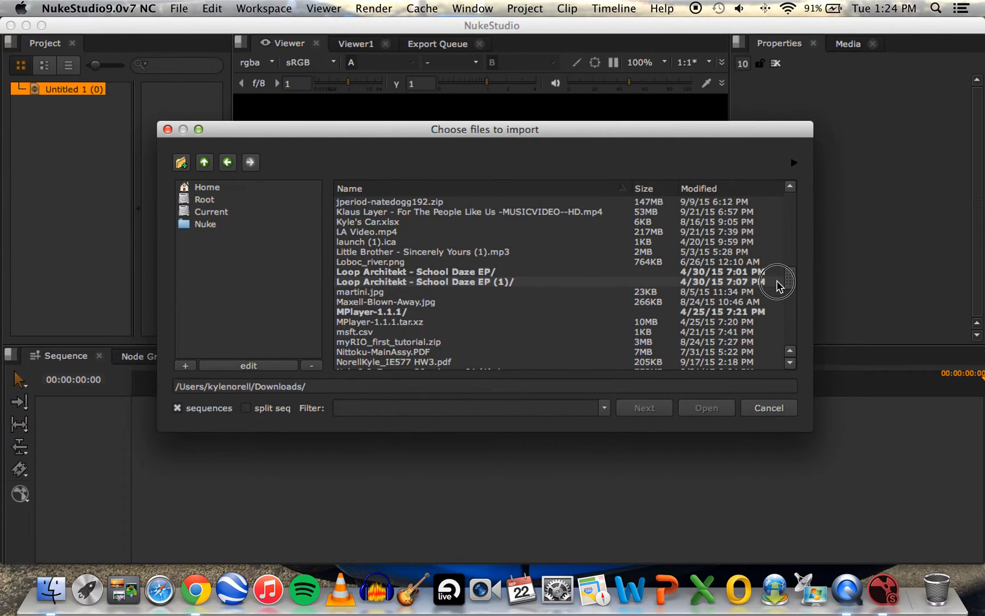
{"action": "left_click", "coordinate": [368, 251]}
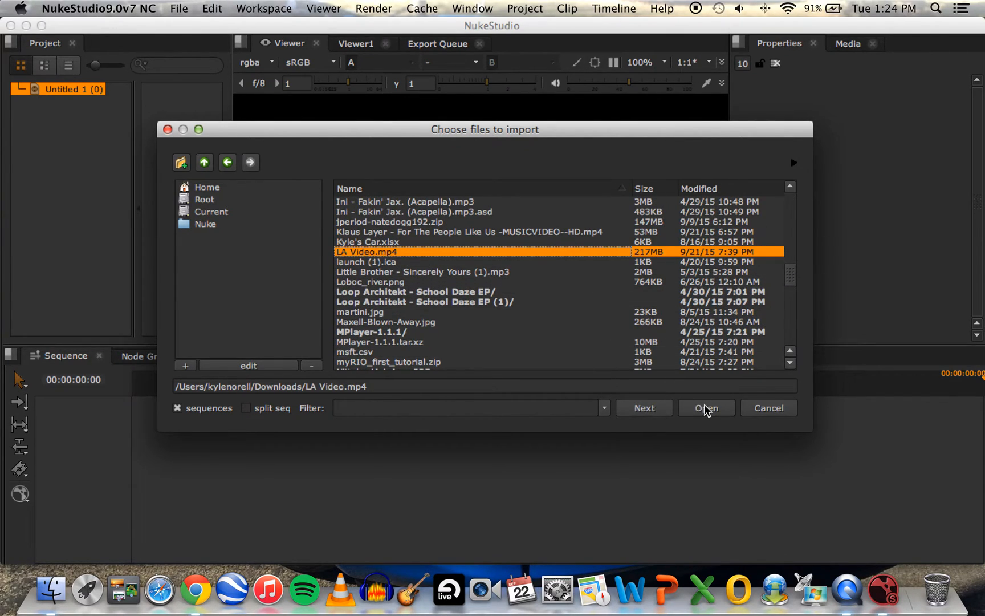
{"action": "left_click", "coordinate": [706, 408]}
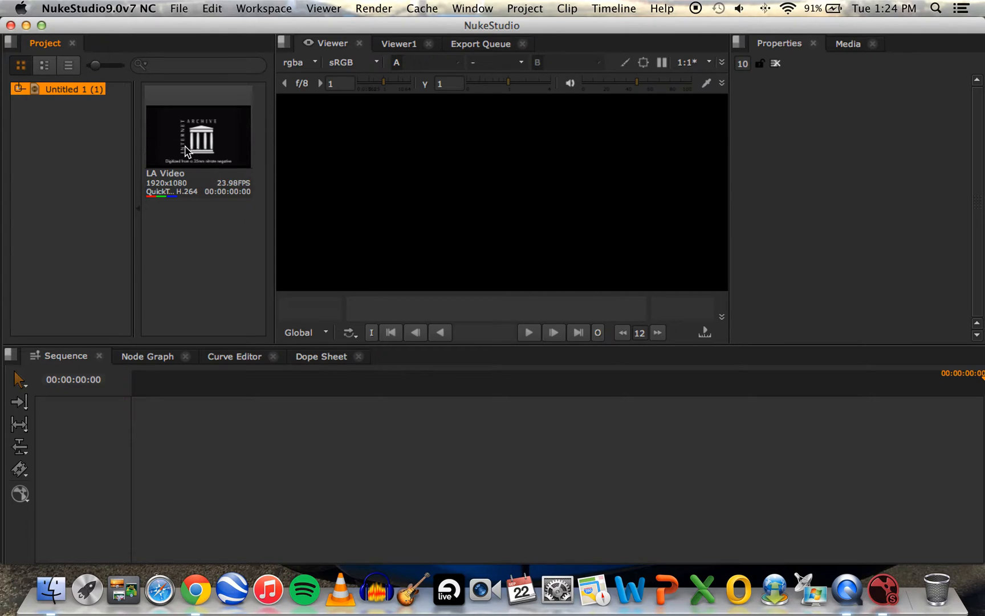
{"action": "mouse_move", "coordinate": [192, 255]}
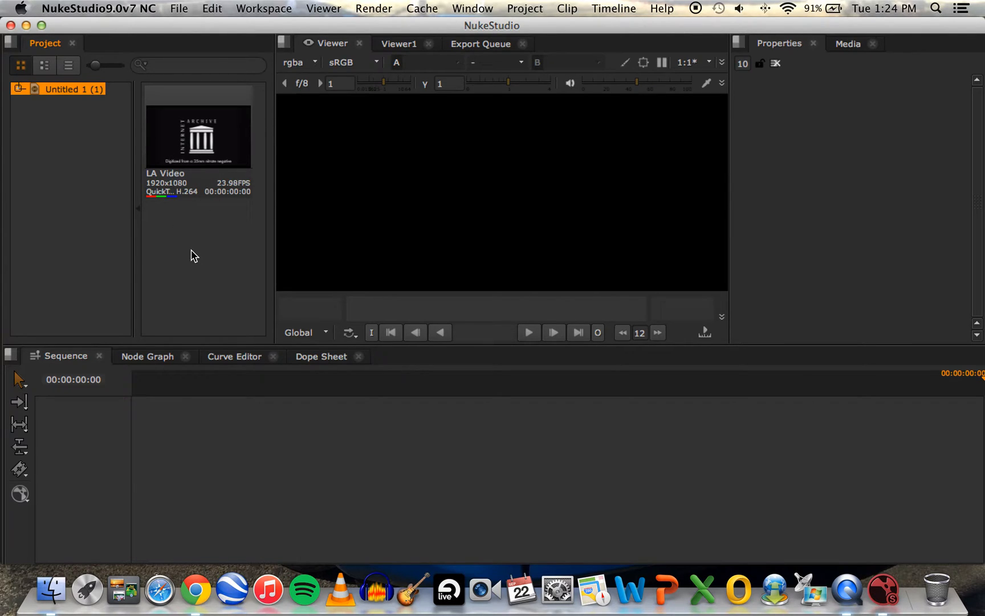
{"action": "mouse_move", "coordinate": [192, 137]}
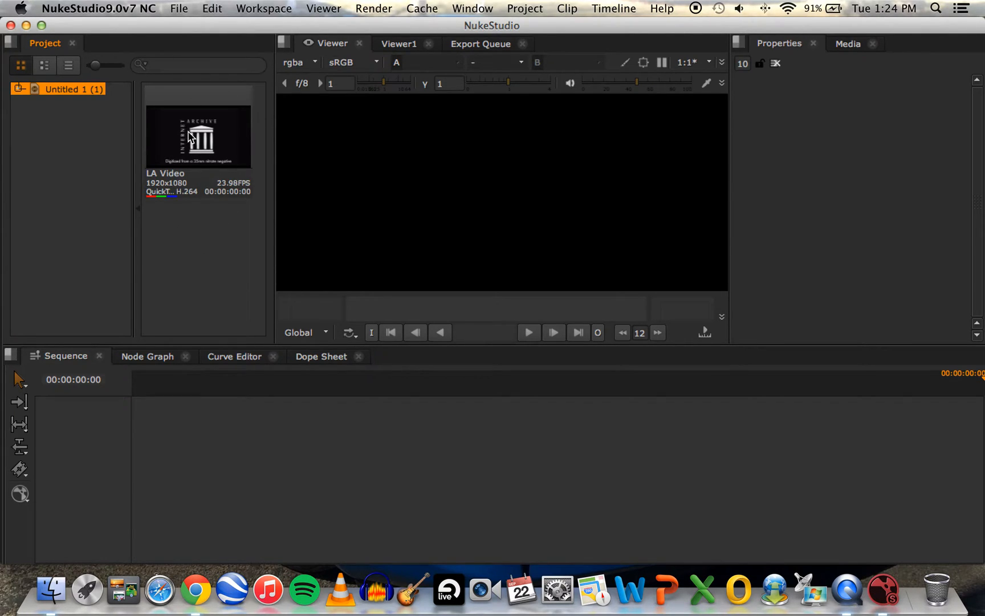
{"action": "mouse_move", "coordinate": [230, 137]}
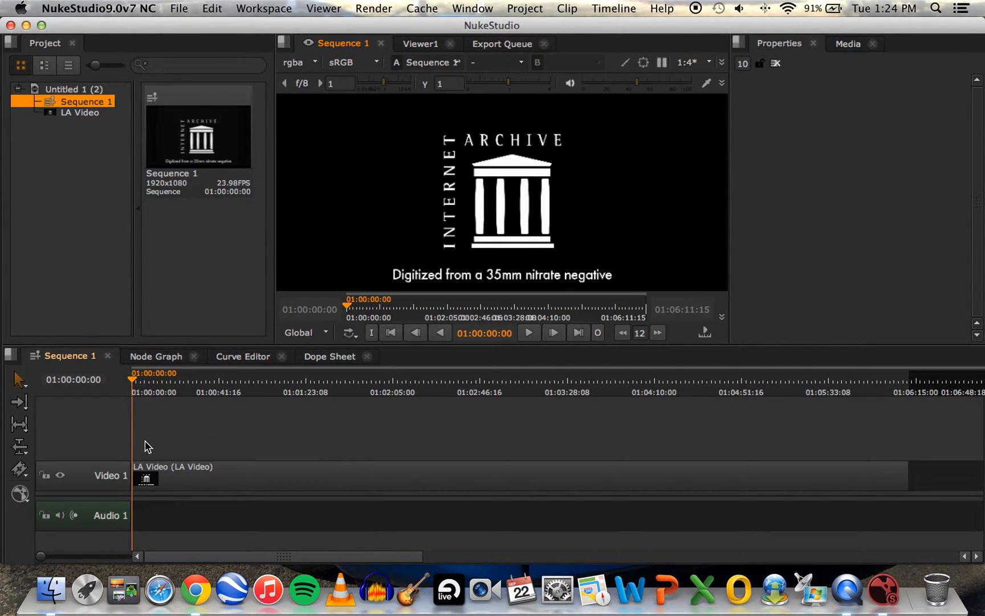
{"action": "mouse_move", "coordinate": [851, 452]}
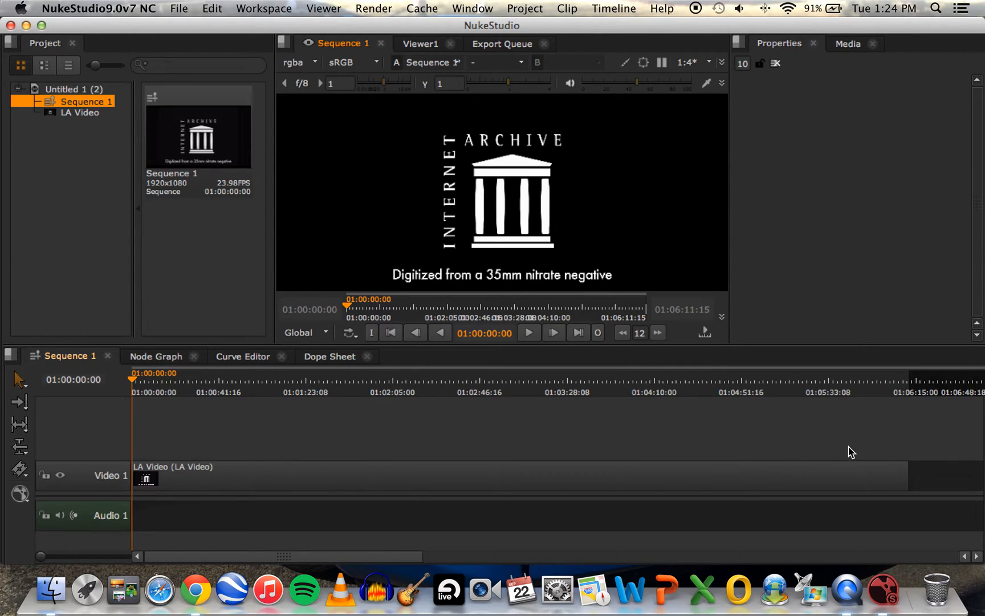
{"action": "mouse_move", "coordinate": [912, 439]}
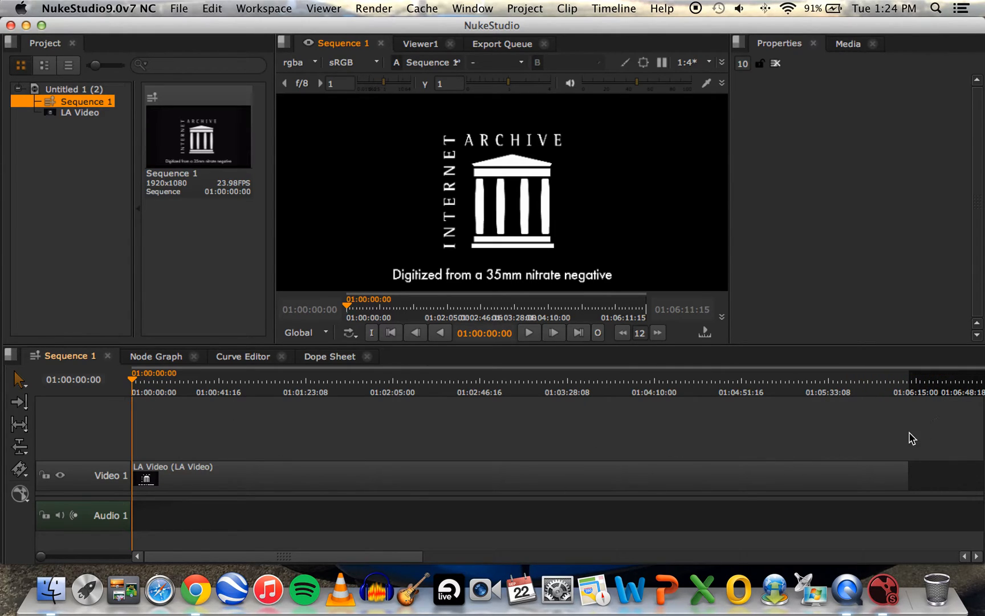
{"action": "mouse_move", "coordinate": [435, 500]}
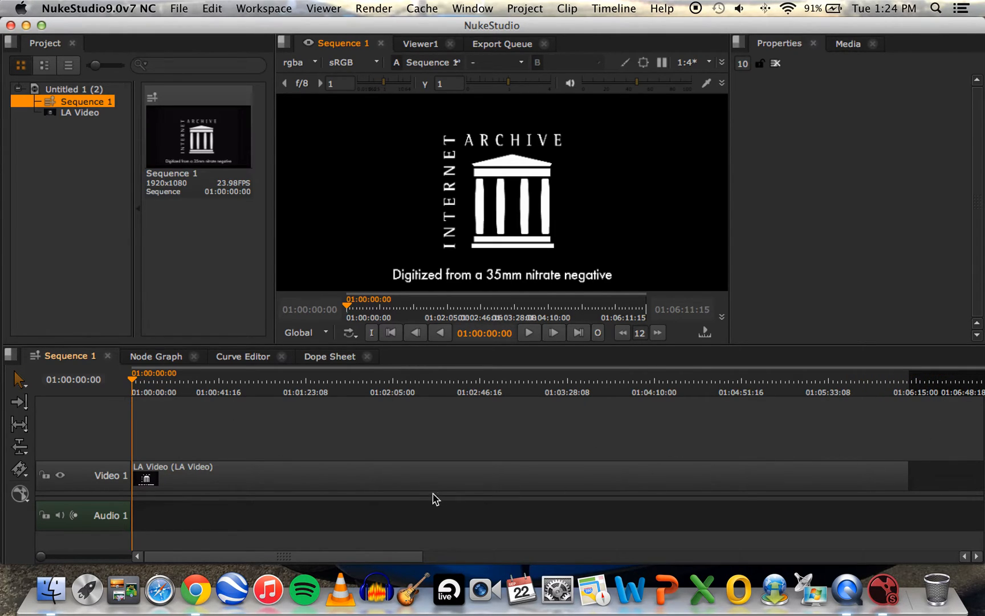
{"action": "mouse_move", "coordinate": [124, 482]}
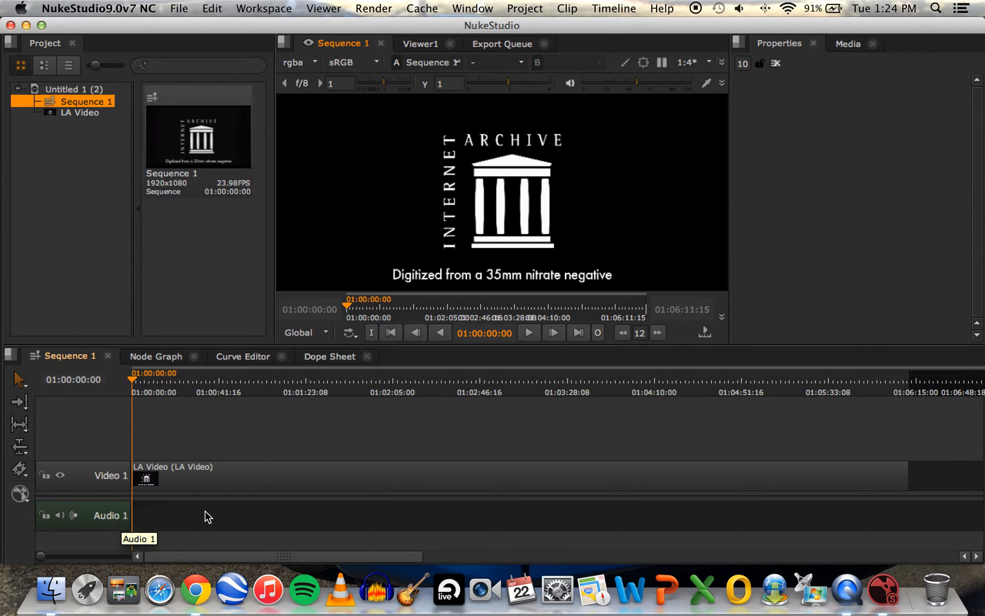
{"action": "mouse_move", "coordinate": [208, 522]}
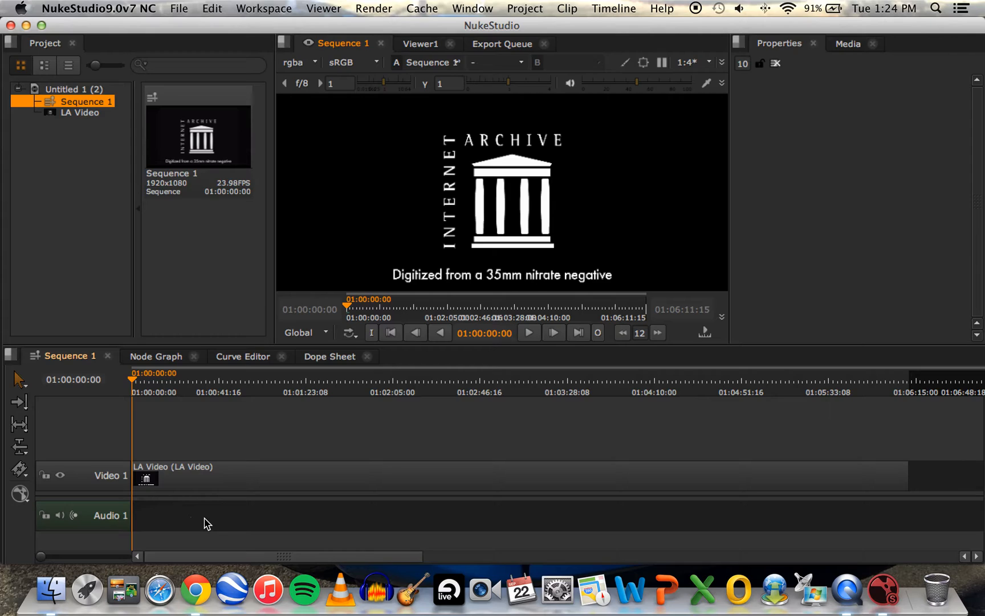
{"action": "mouse_move", "coordinate": [193, 528]}
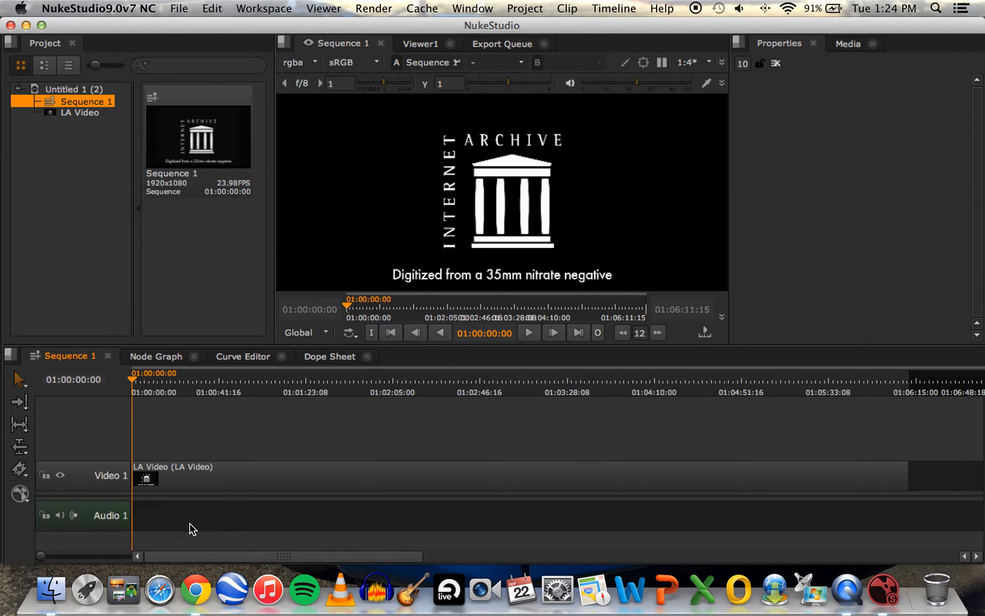
{"action": "mouse_move", "coordinate": [427, 221]}
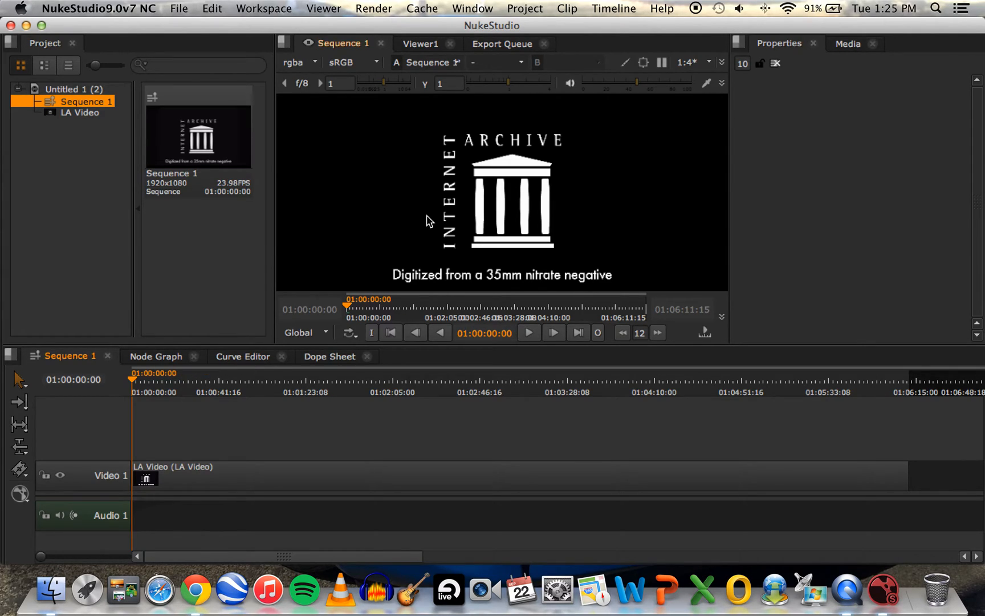
{"action": "mouse_move", "coordinate": [414, 262]}
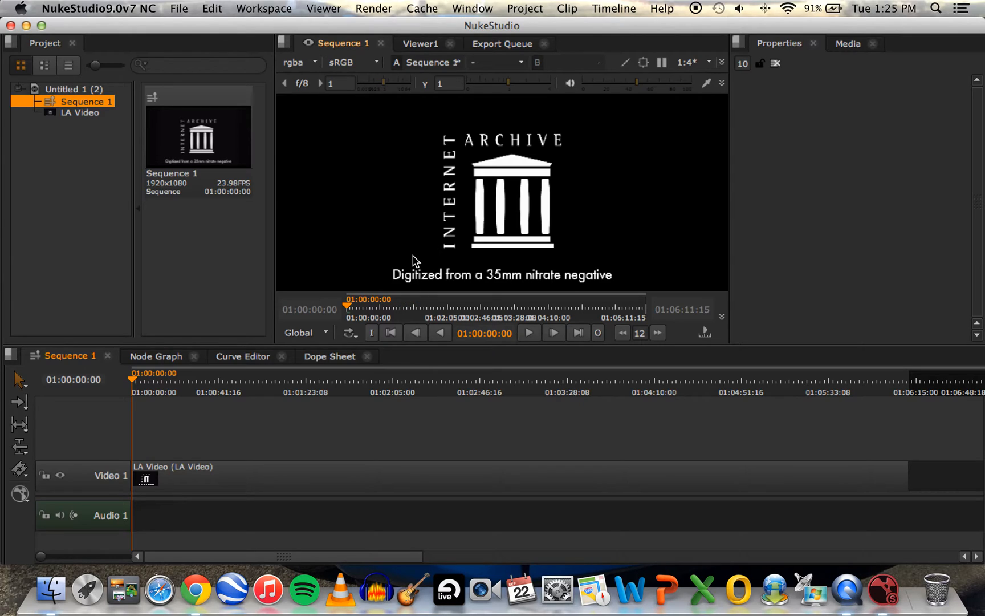
{"action": "mouse_move", "coordinate": [390, 286]}
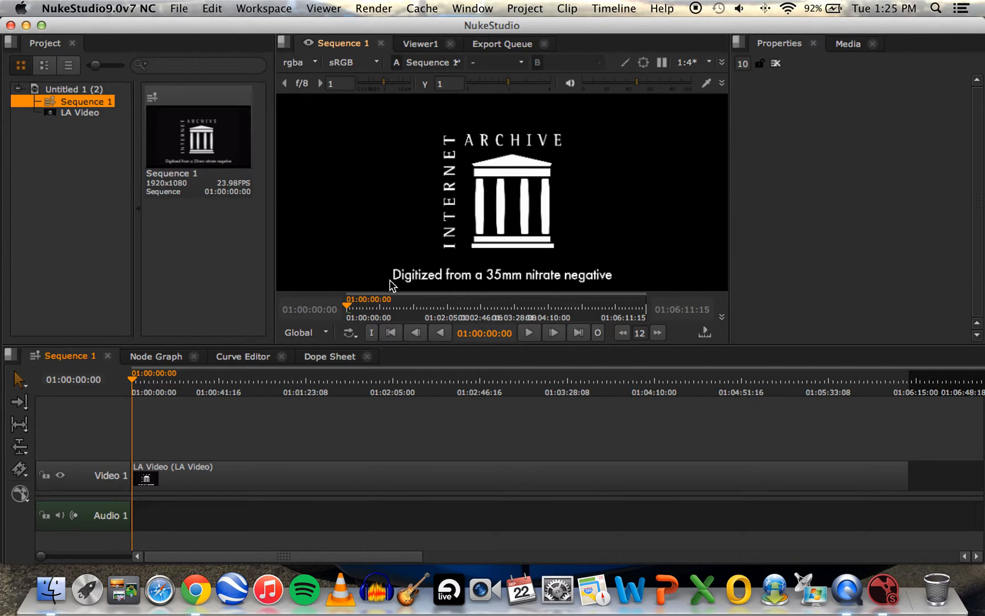
{"action": "mouse_move", "coordinate": [139, 378]}
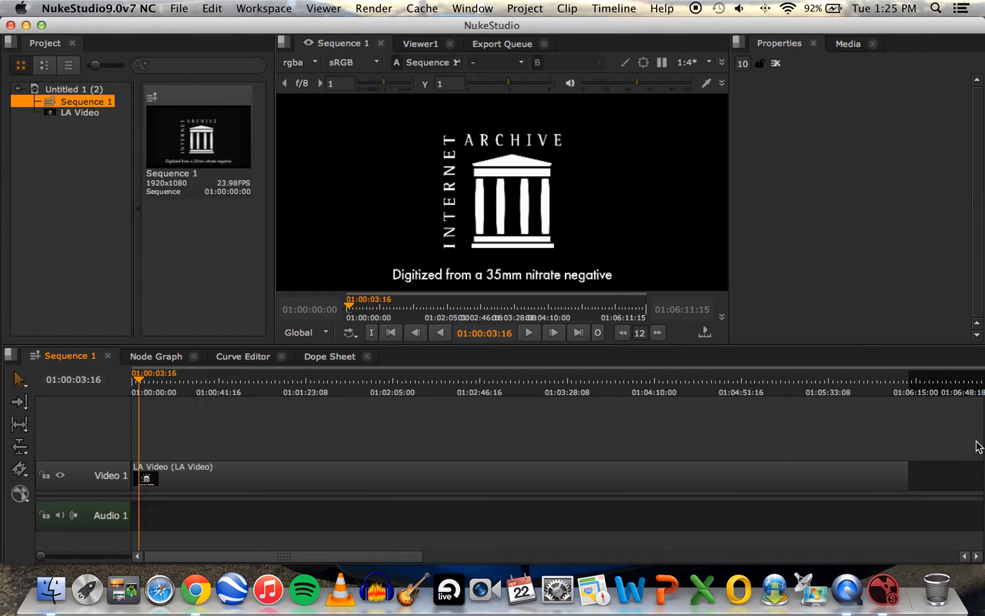
{"action": "mouse_move", "coordinate": [568, 423]}
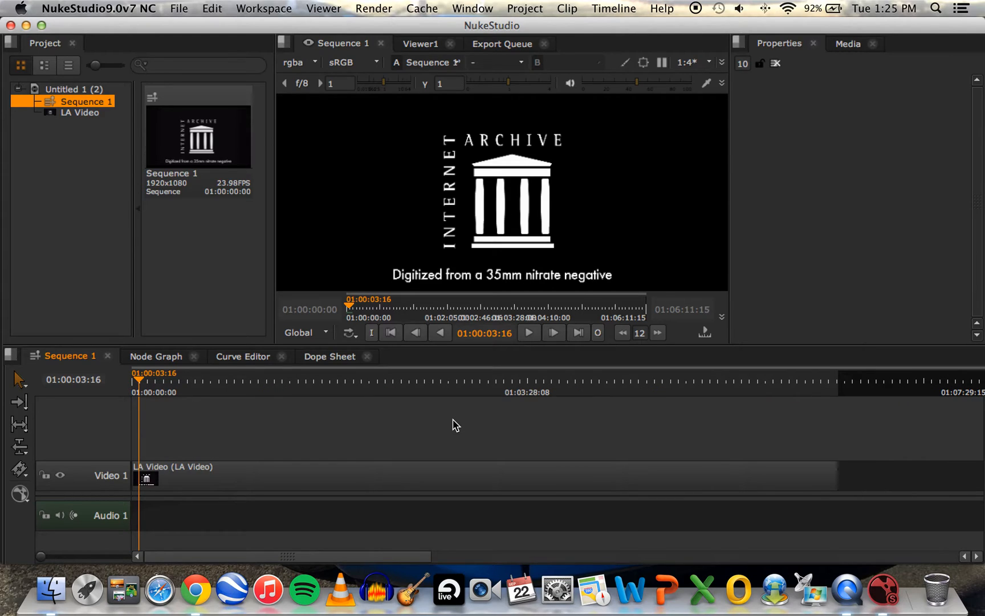
{"action": "mouse_move", "coordinate": [451, 433]}
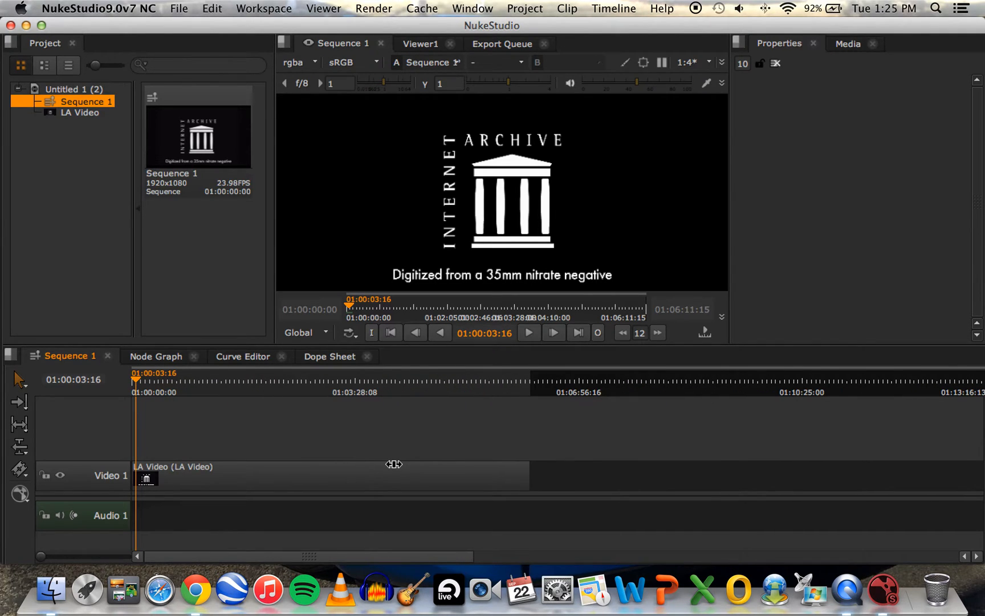
{"action": "mouse_move", "coordinate": [251, 451]}
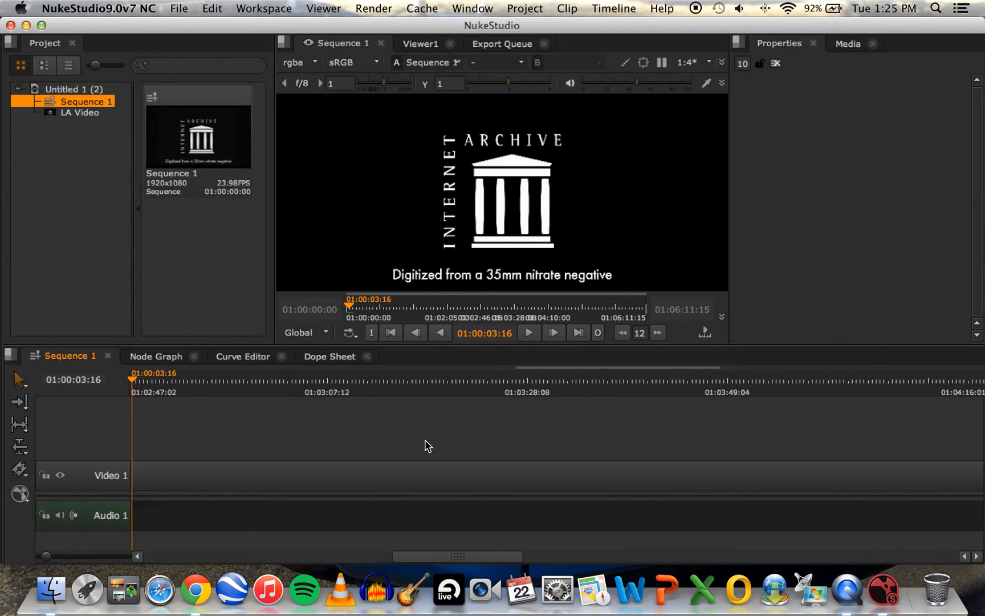
{"action": "mouse_move", "coordinate": [287, 445]}
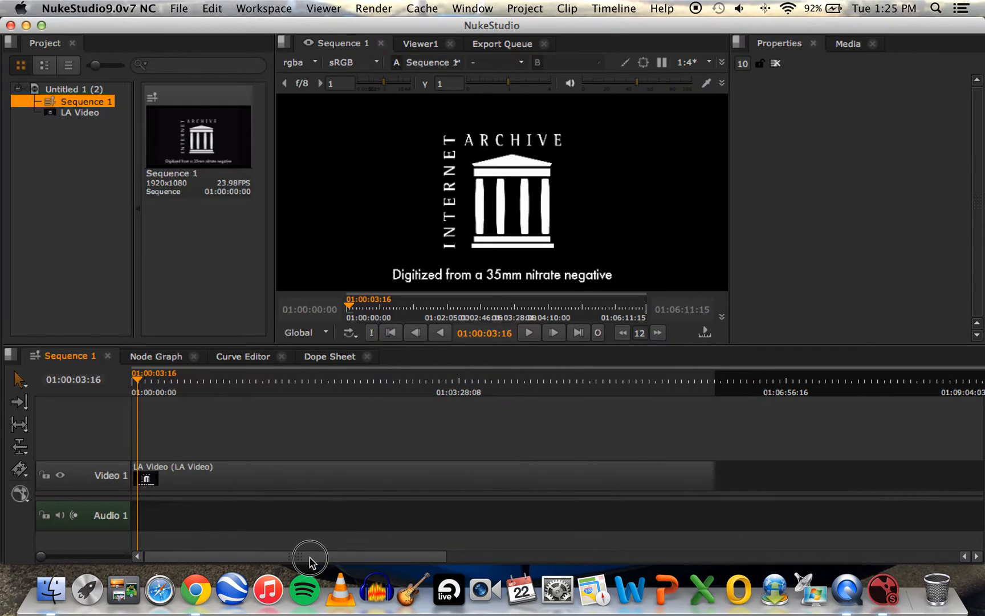
{"action": "mouse_move", "coordinate": [295, 358]}
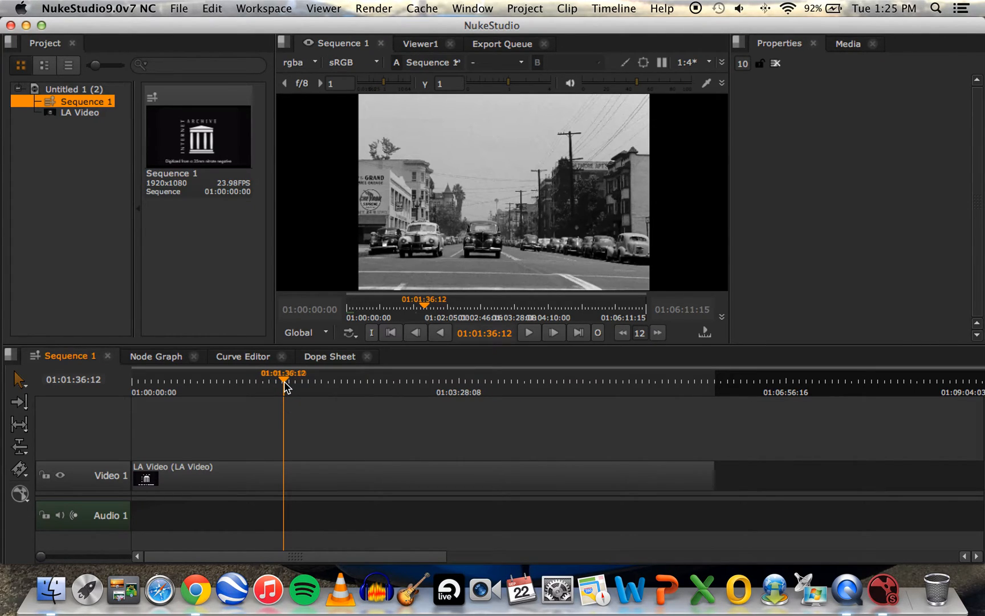
{"action": "mouse_move", "coordinate": [277, 412]}
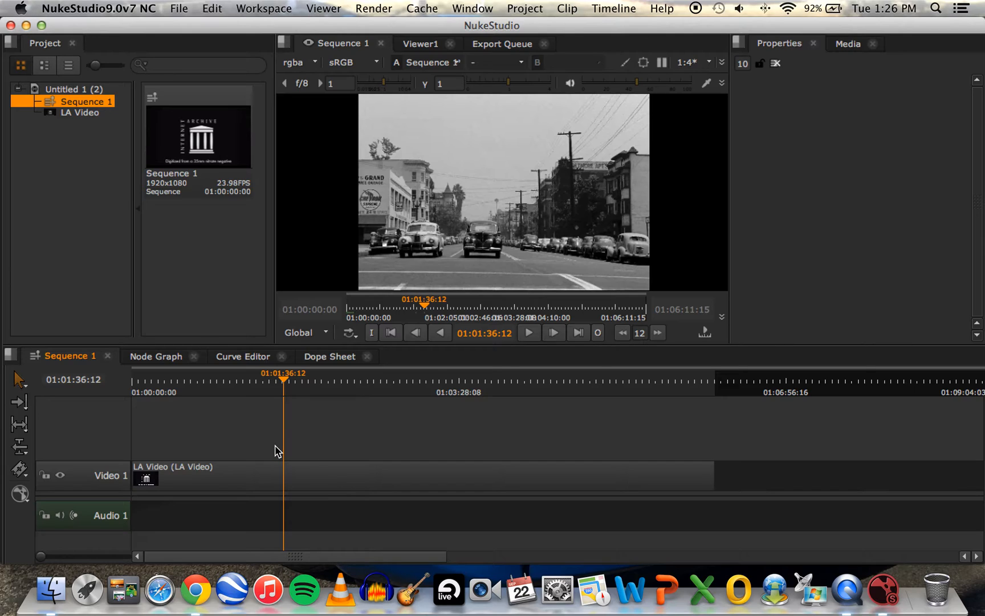
{"action": "mouse_move", "coordinate": [129, 442]}
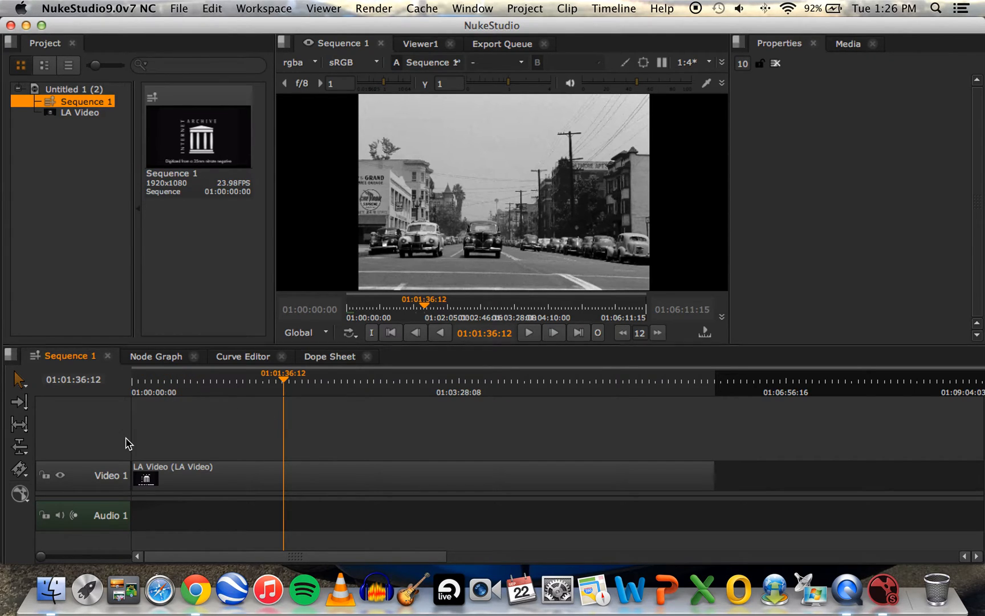
{"action": "mouse_move", "coordinate": [110, 439]}
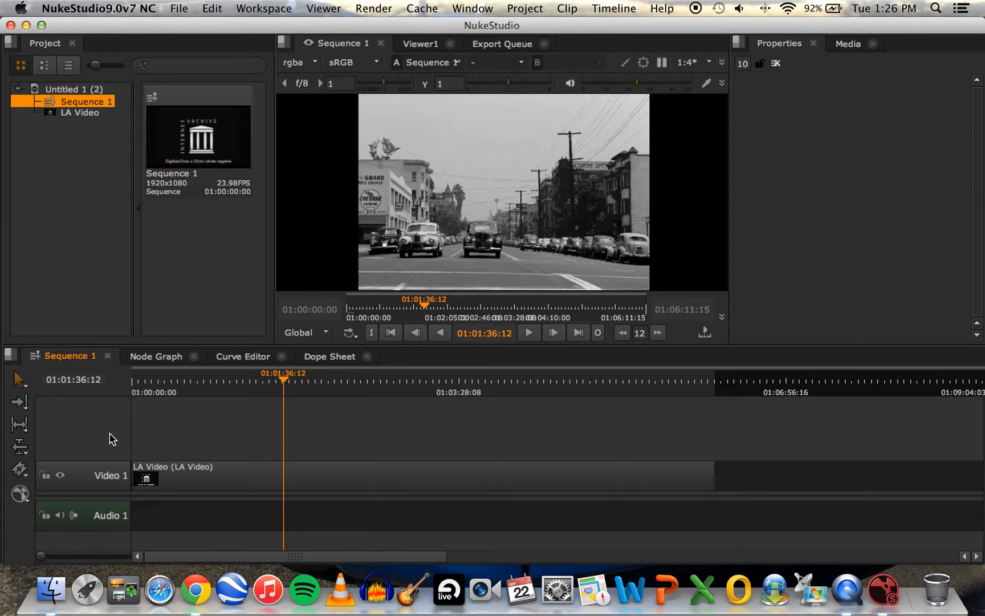
{"action": "mouse_move", "coordinate": [58, 428]}
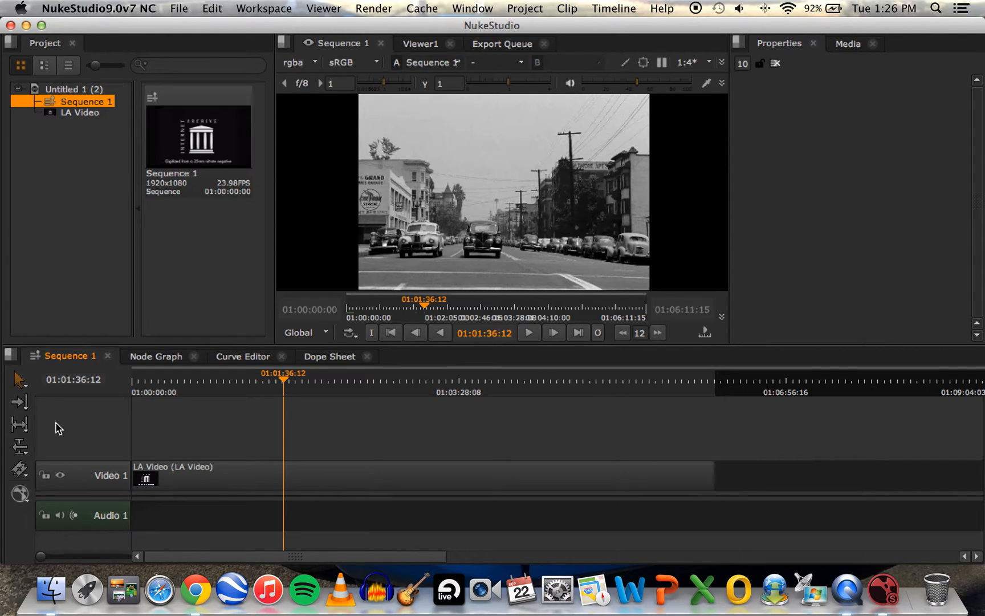
{"action": "mouse_move", "coordinate": [33, 494]}
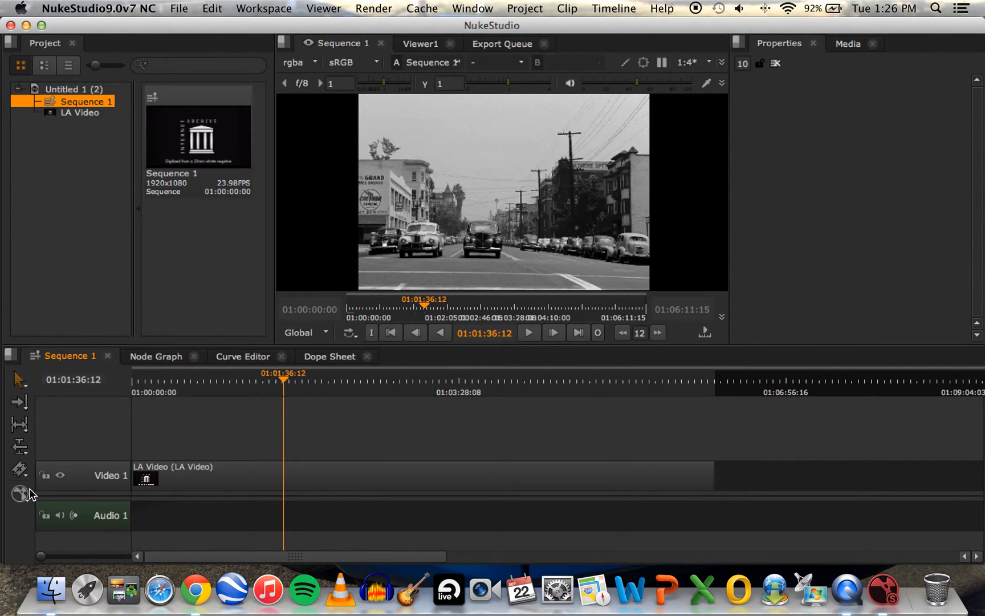
{"action": "mouse_move", "coordinate": [36, 443]}
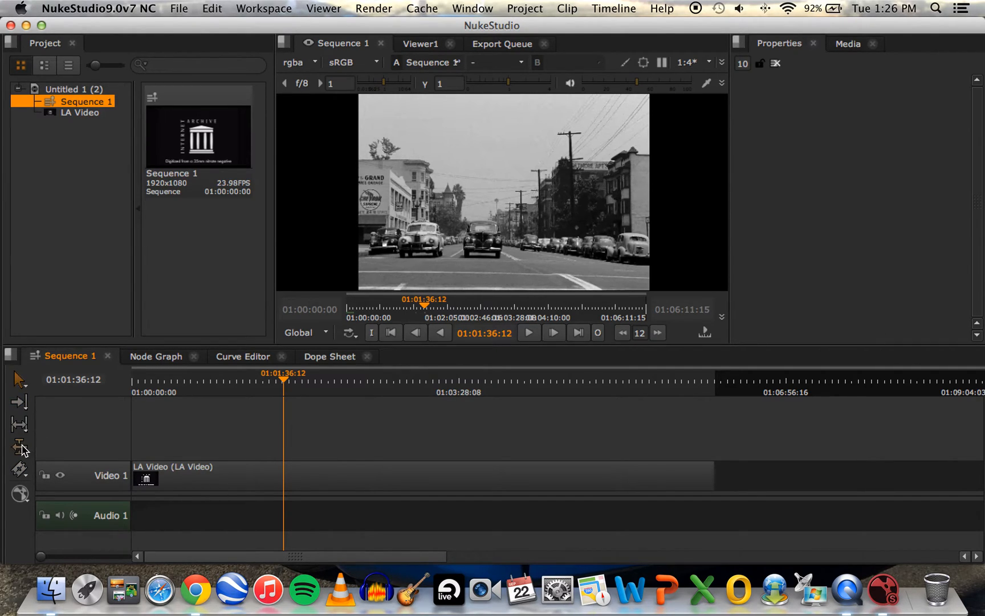
{"action": "mouse_move", "coordinate": [20, 404]}
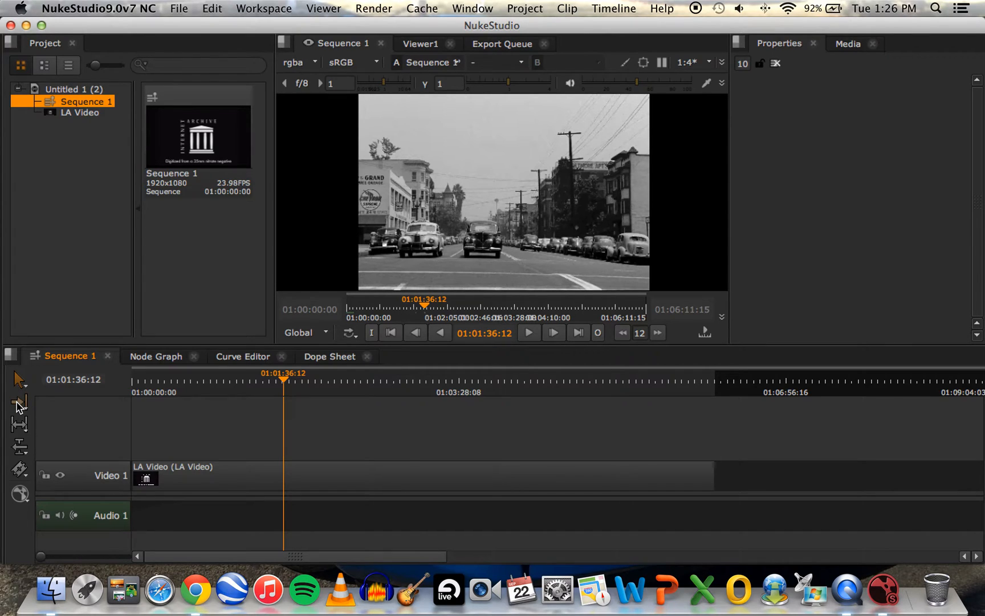
{"action": "mouse_move", "coordinate": [19, 404]}
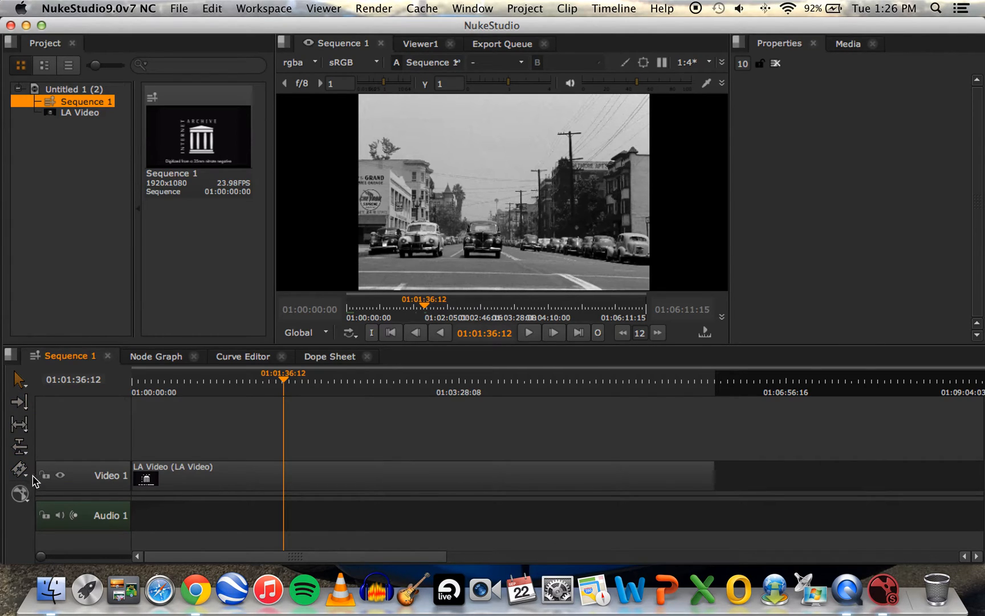
{"action": "mouse_move", "coordinate": [19, 402]}
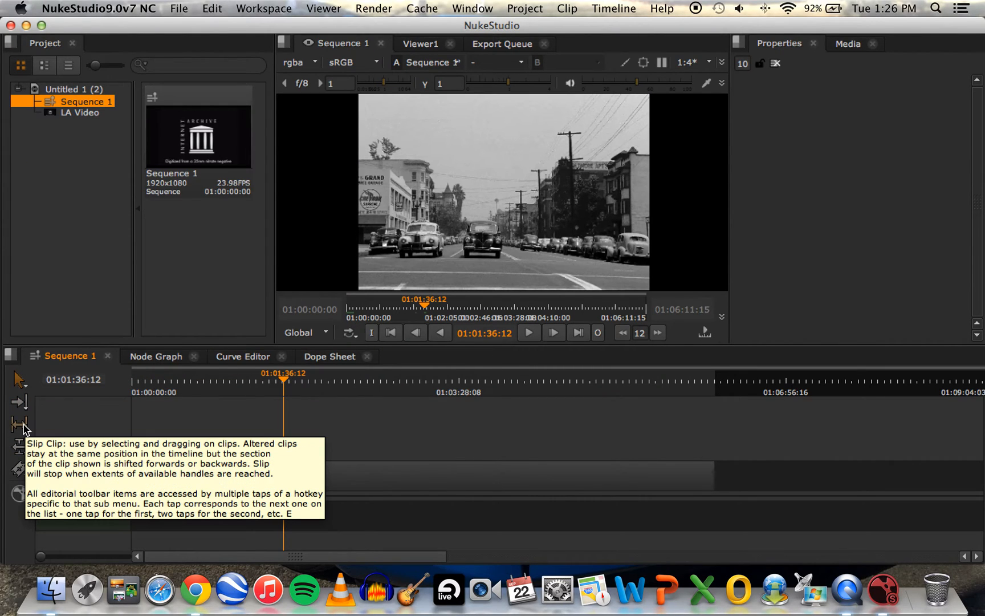
{"action": "mouse_move", "coordinate": [19, 385]}
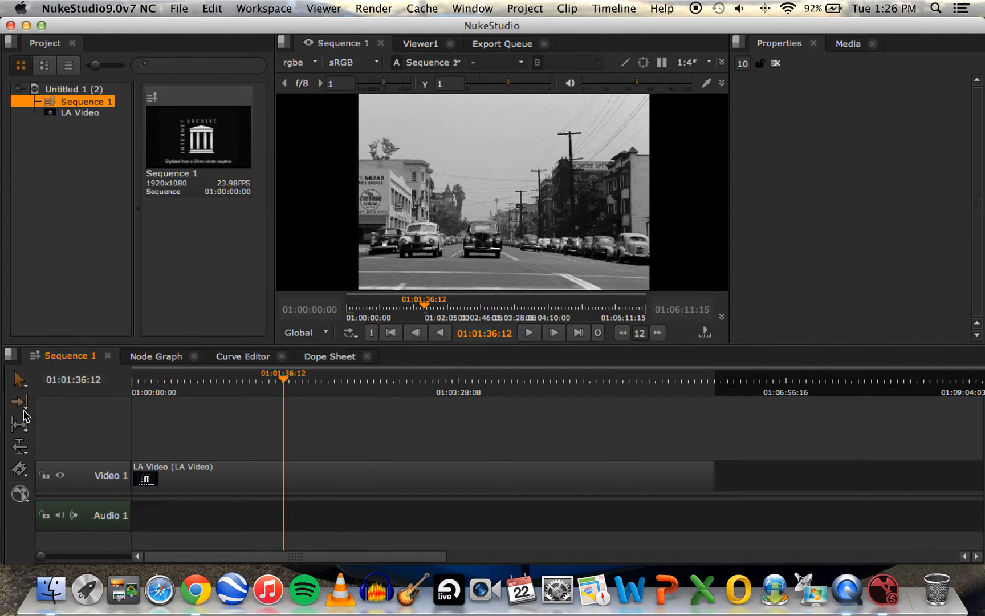
{"action": "mouse_move", "coordinate": [21, 404]}
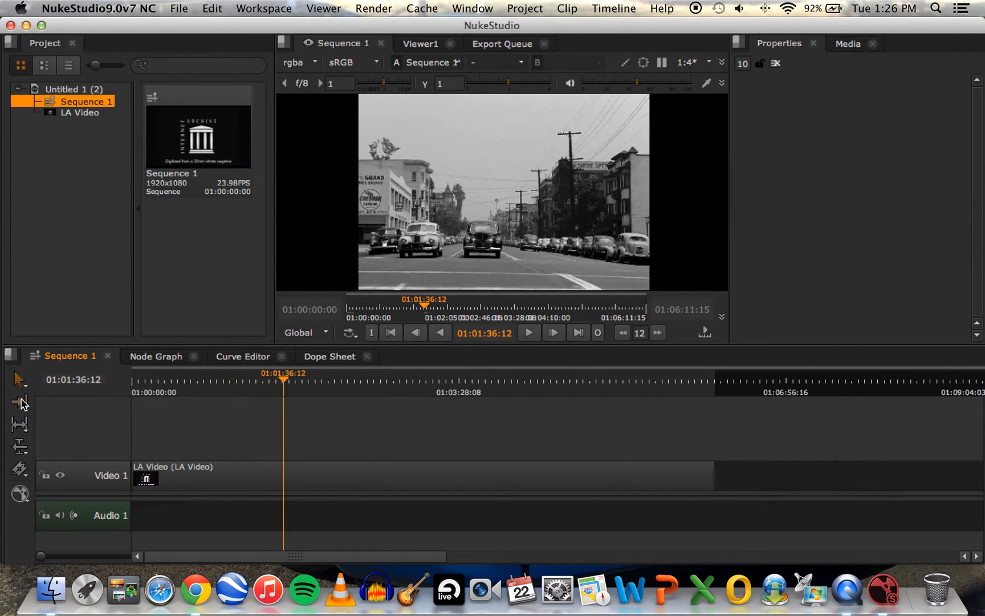
{"action": "mouse_move", "coordinate": [21, 402]}
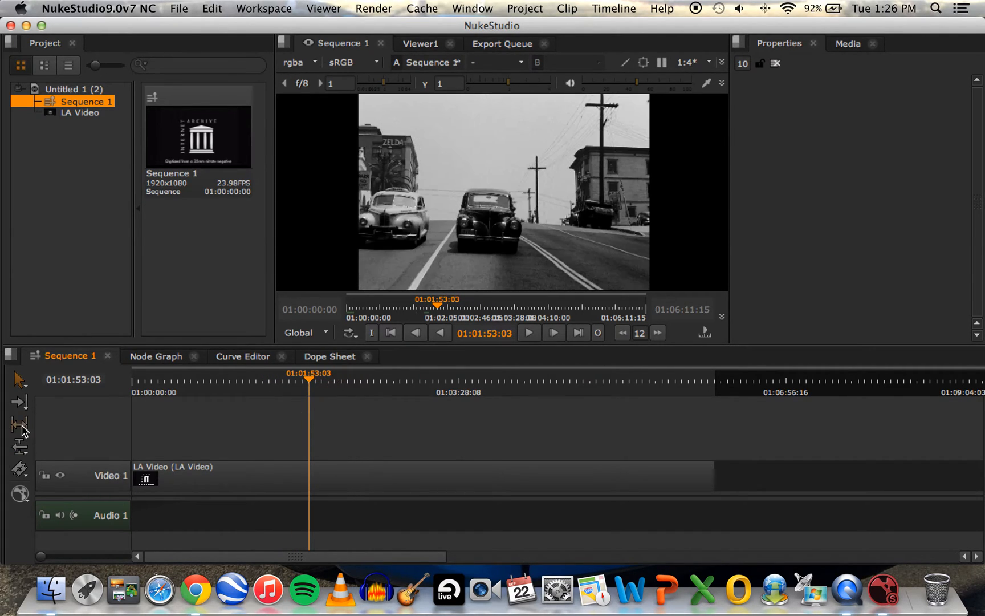
{"action": "mouse_move", "coordinate": [358, 463]}
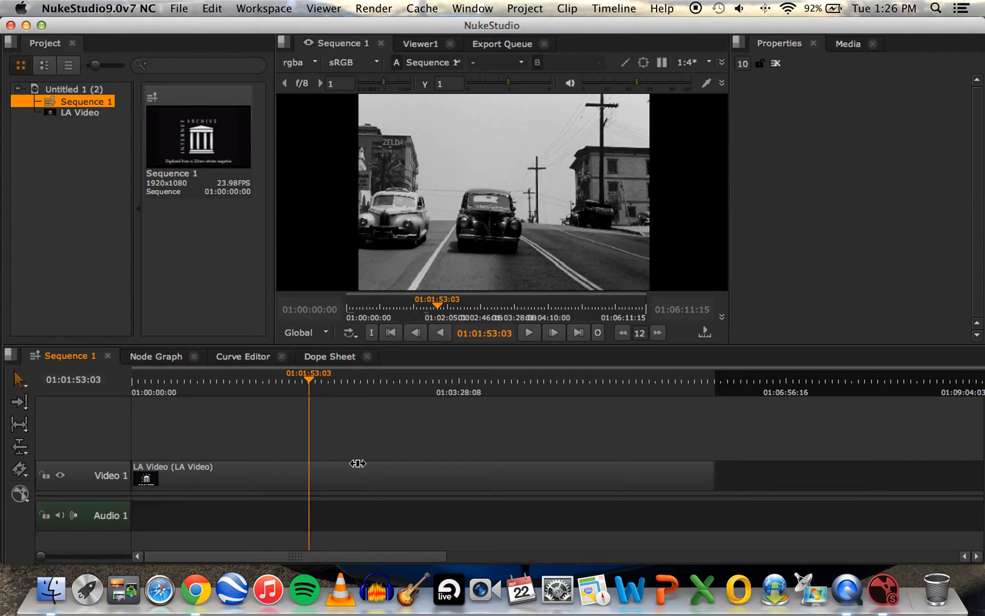
{"action": "mouse_move", "coordinate": [817, 490]}
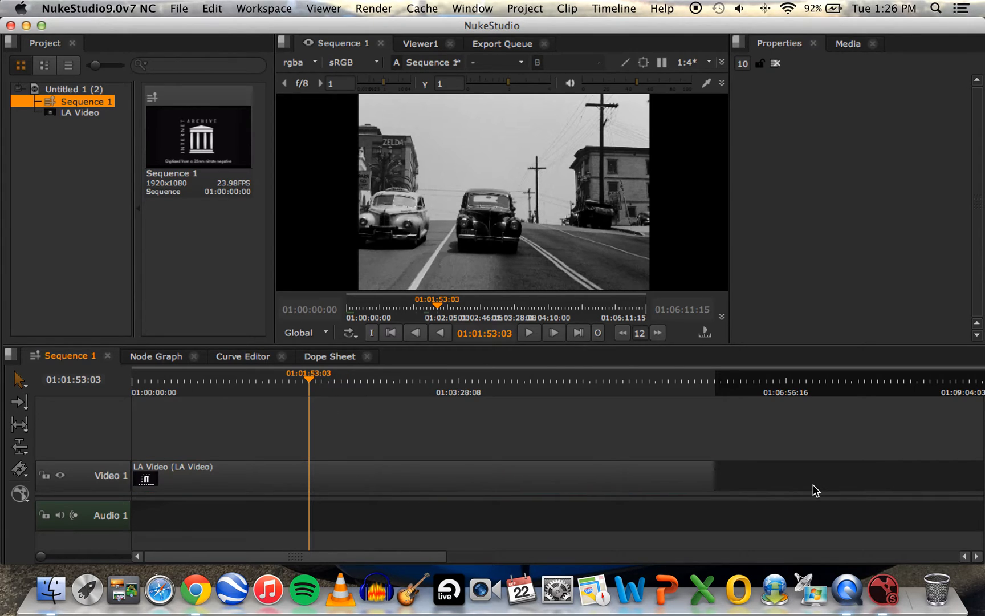
{"action": "mouse_move", "coordinate": [20, 403]}
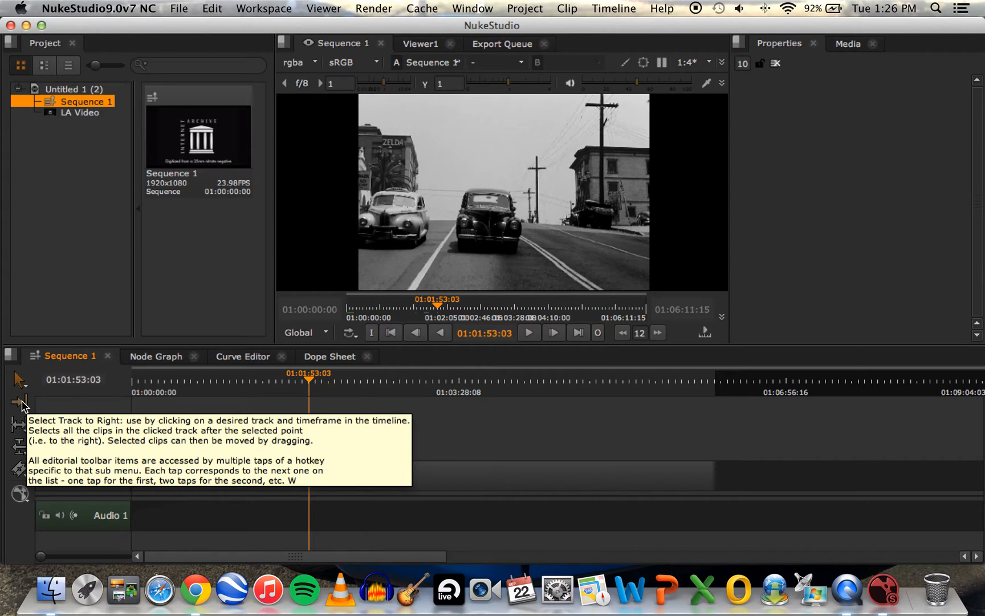
{"action": "mouse_move", "coordinate": [21, 405]}
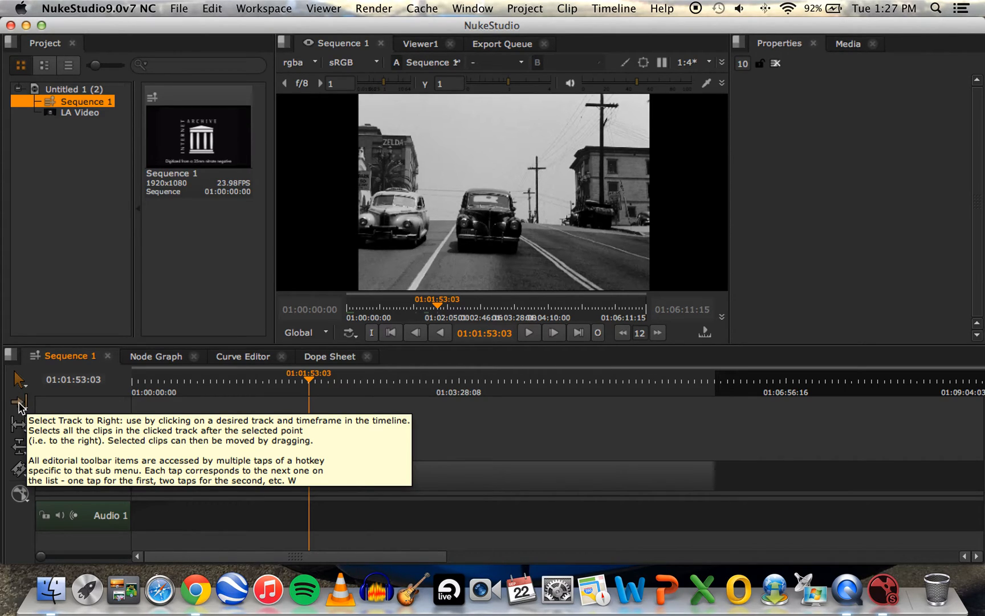
{"action": "mouse_move", "coordinate": [17, 411]}
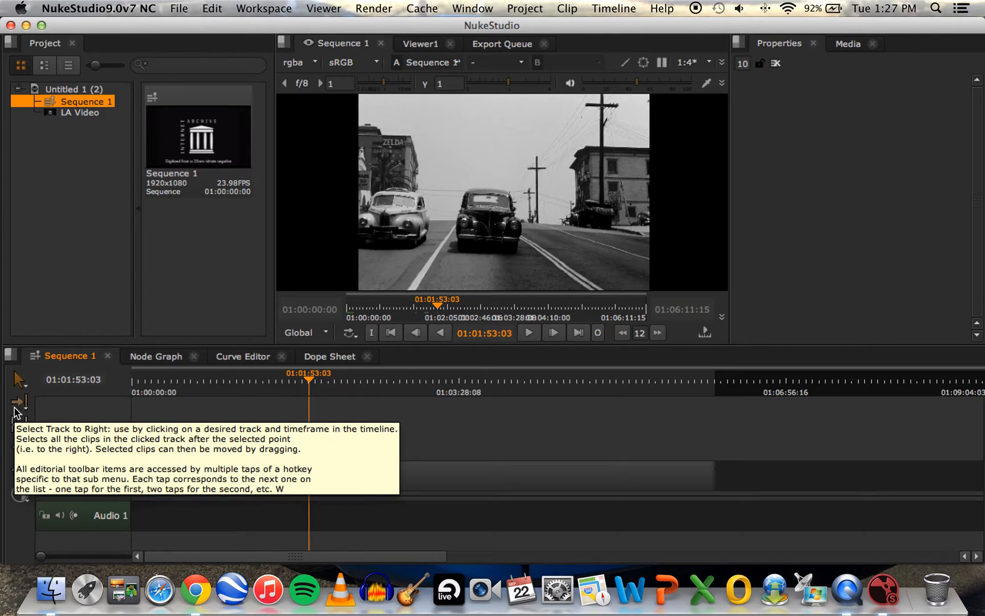
{"action": "left_click", "coordinate": [19, 401]}
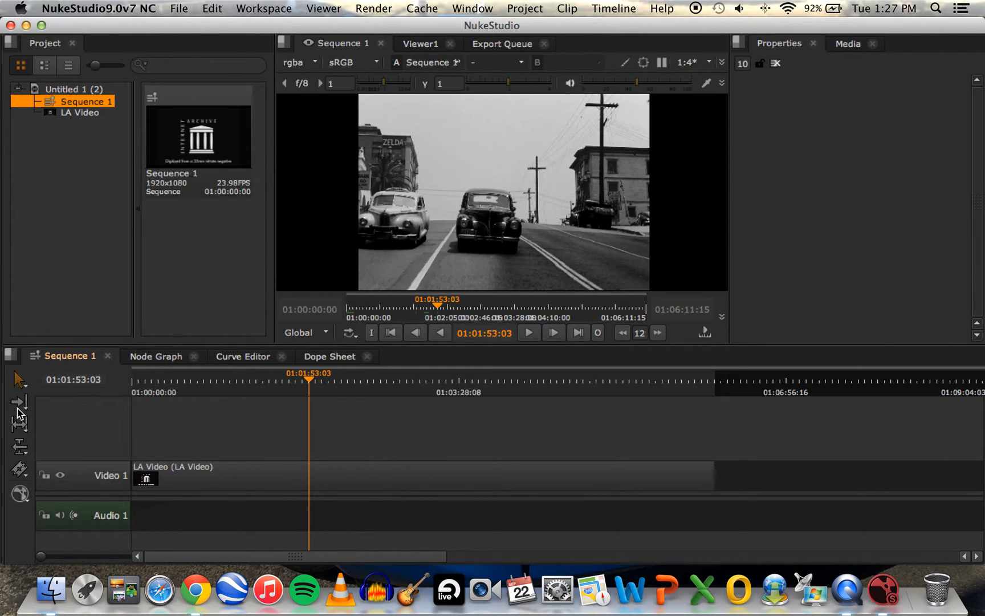
{"action": "left_click", "coordinate": [20, 402]}
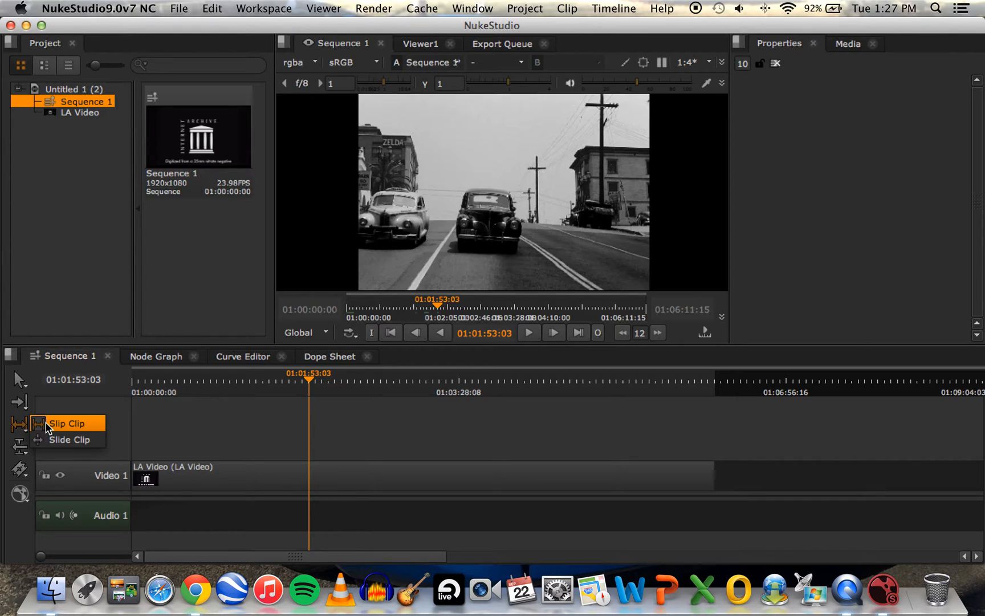
{"action": "mouse_move", "coordinate": [63, 439]}
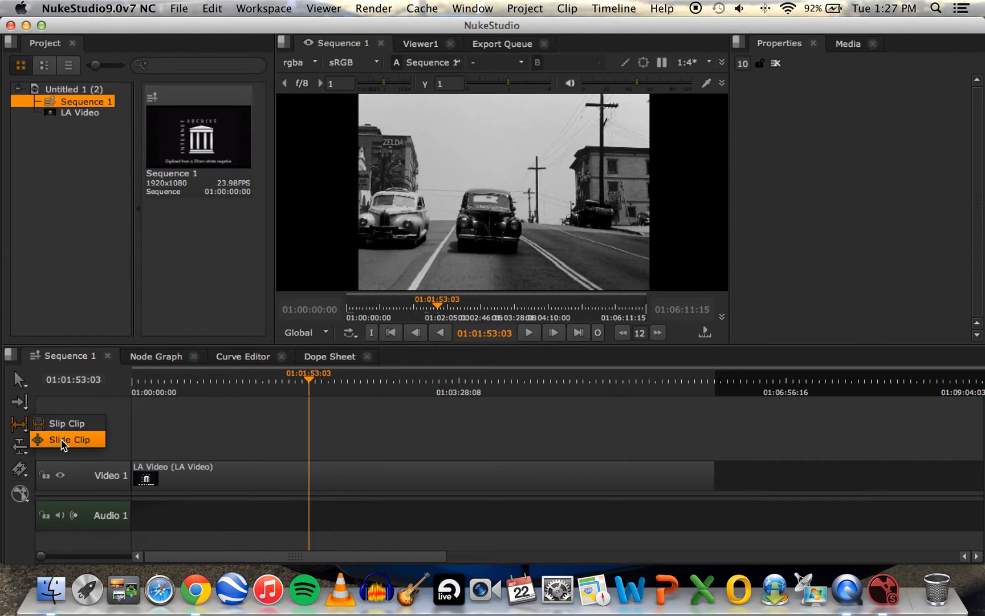
{"action": "mouse_move", "coordinate": [21, 446]}
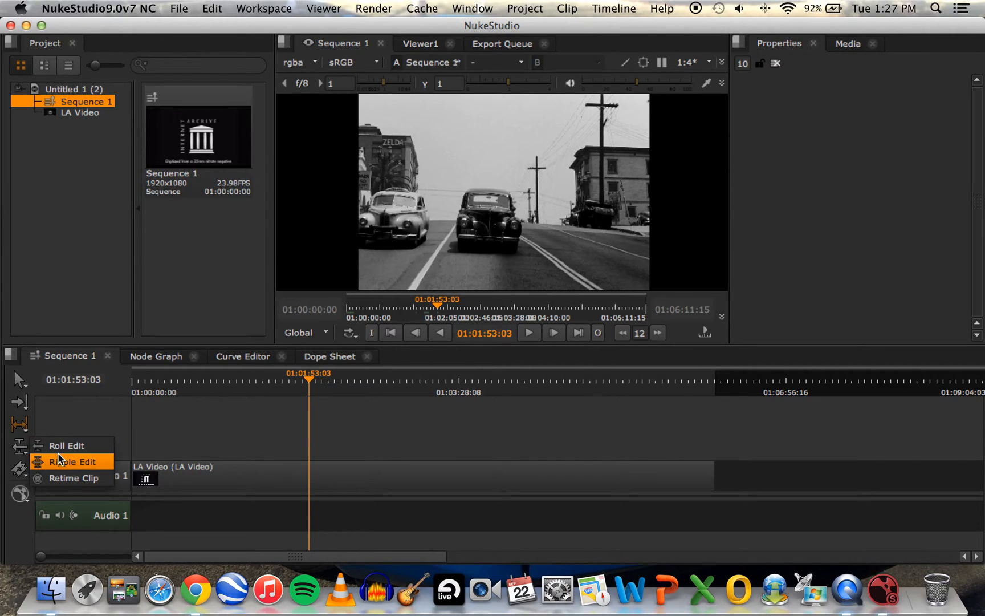
{"action": "mouse_move", "coordinate": [73, 477]}
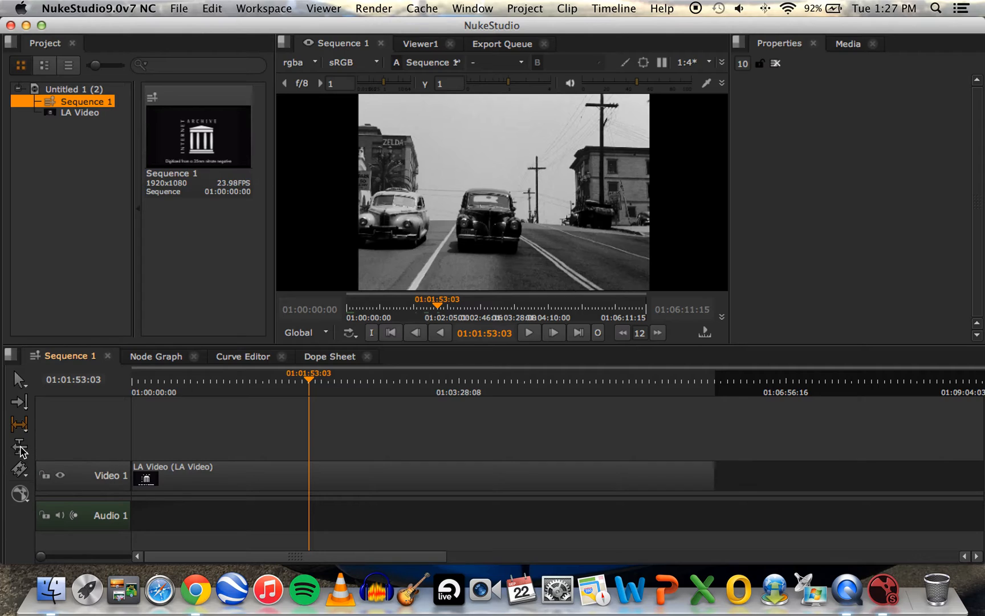
{"action": "left_click", "coordinate": [20, 470]}
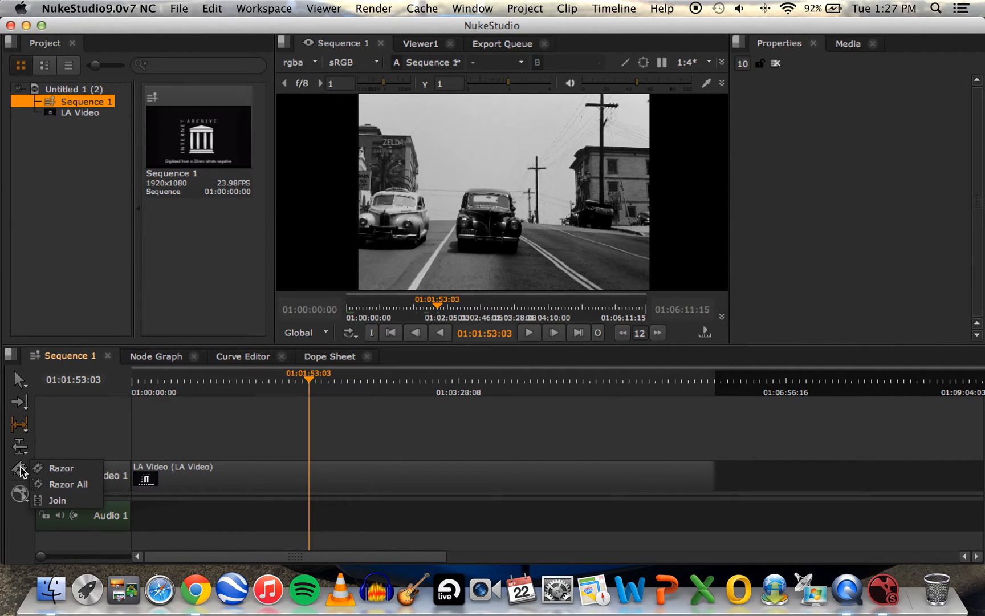
{"action": "mouse_move", "coordinate": [67, 484]}
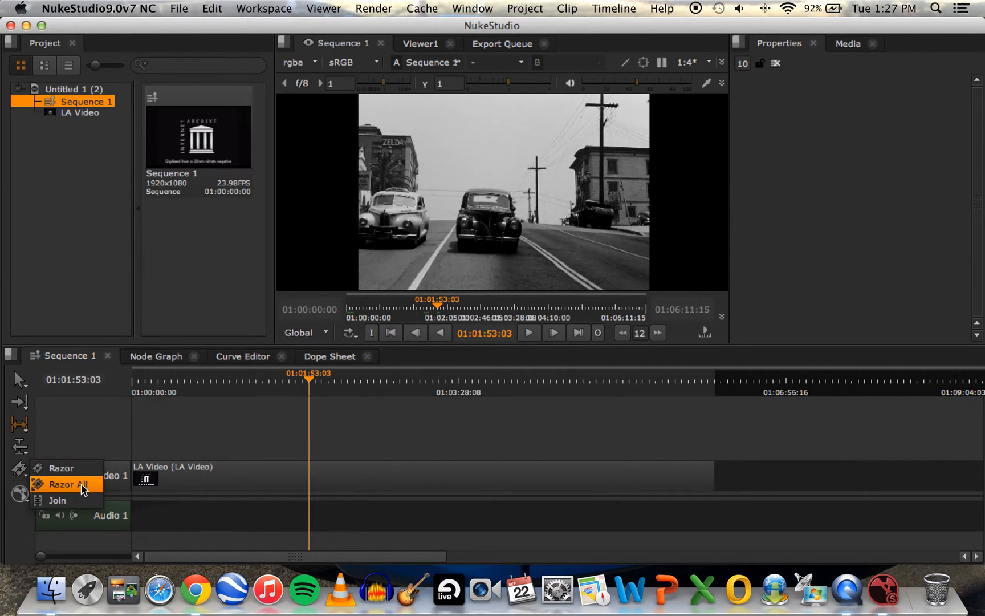
{"action": "mouse_move", "coordinate": [17, 470]}
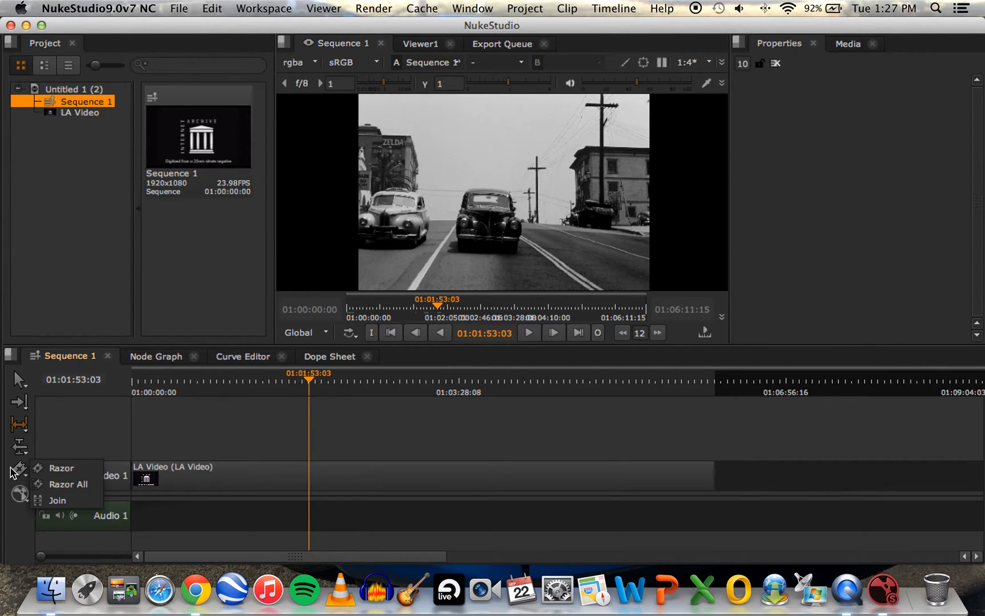
{"action": "mouse_move", "coordinate": [19, 452]}
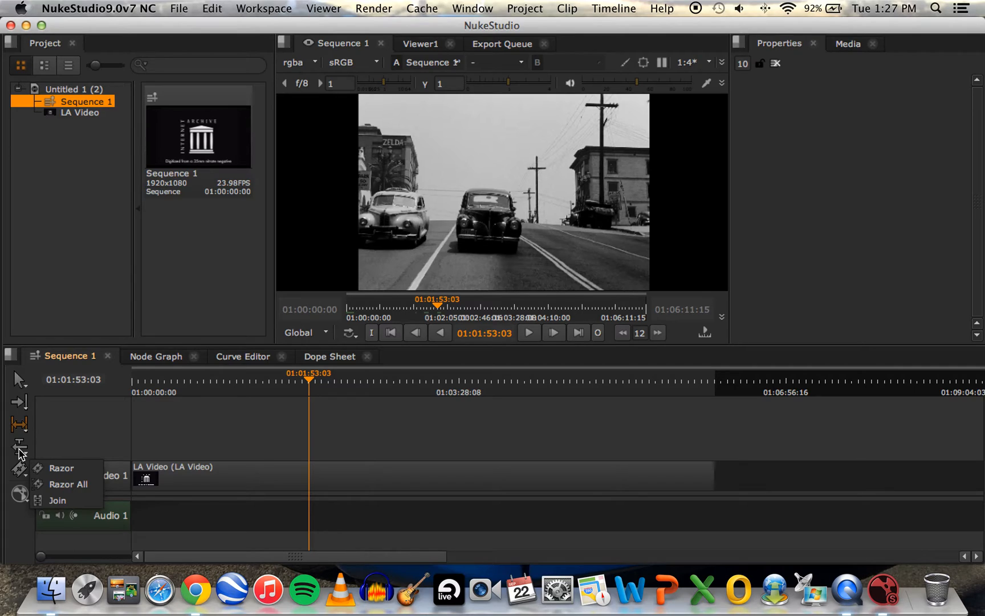
{"action": "mouse_move", "coordinate": [57, 500]}
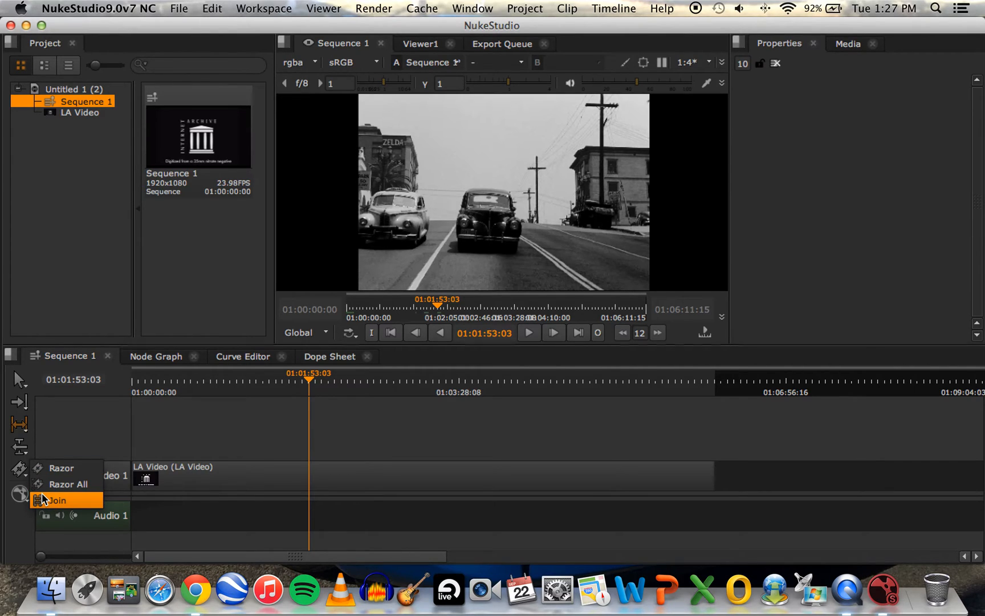
{"action": "mouse_move", "coordinate": [29, 469]}
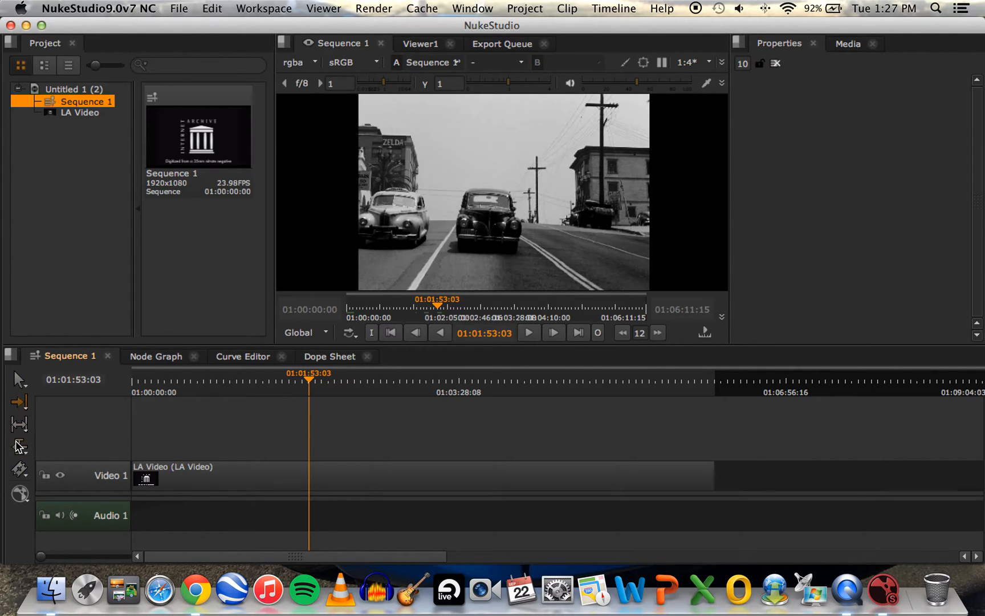
{"action": "mouse_move", "coordinate": [19, 446]}
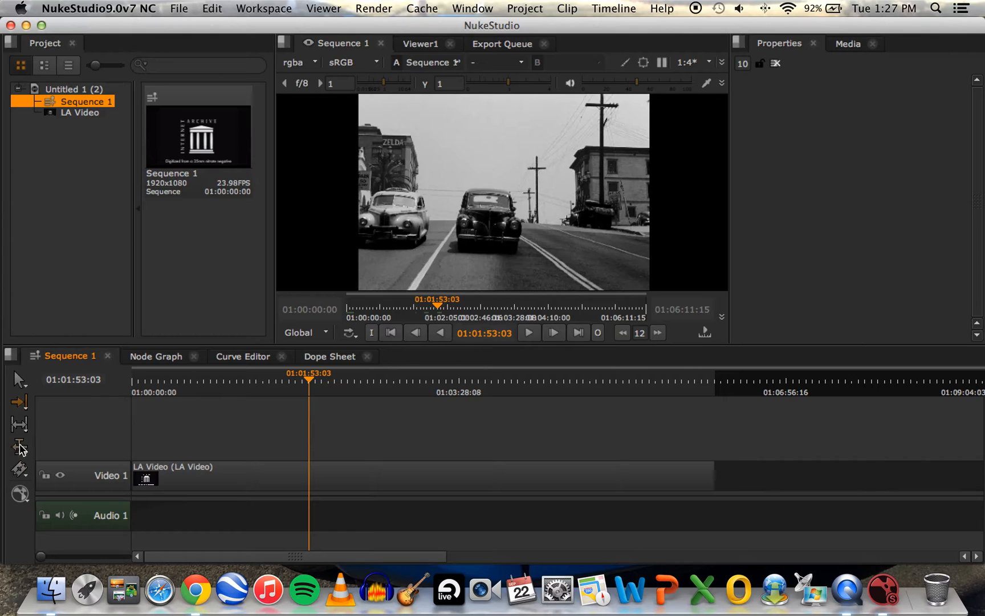
{"action": "mouse_move", "coordinate": [20, 421]}
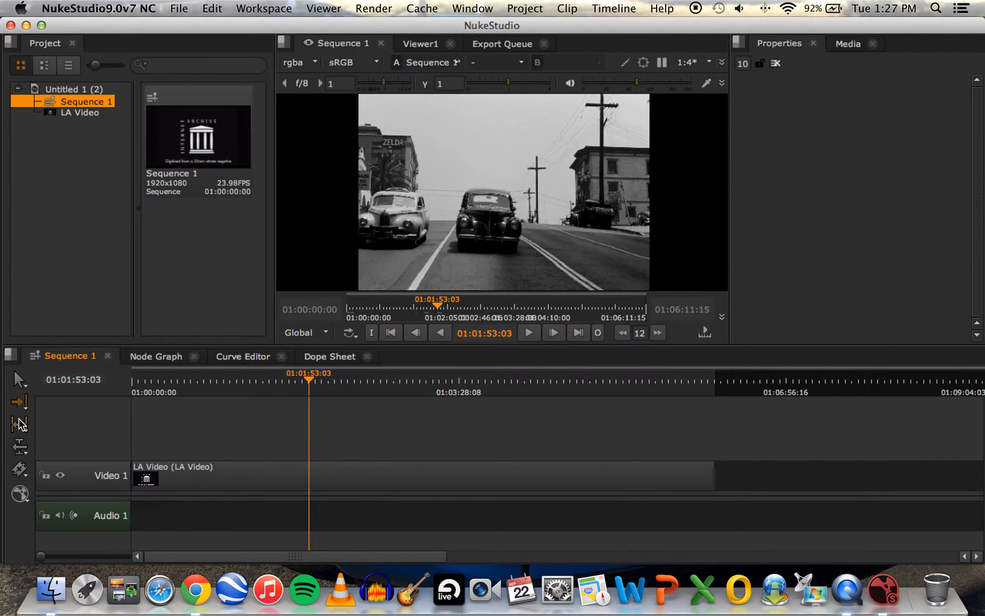
{"action": "mouse_move", "coordinate": [40, 424]}
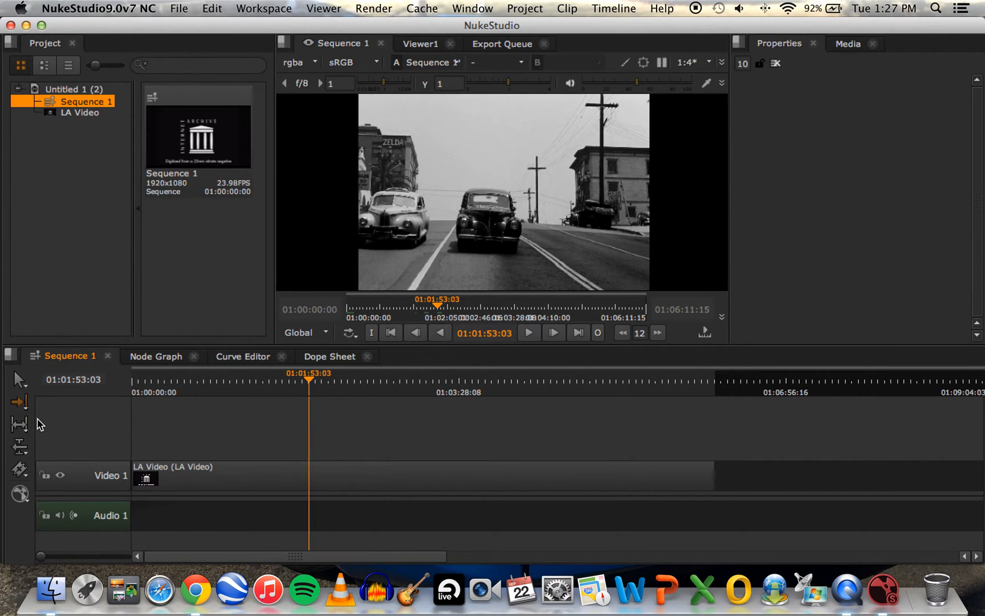
{"action": "mouse_move", "coordinate": [16, 385]}
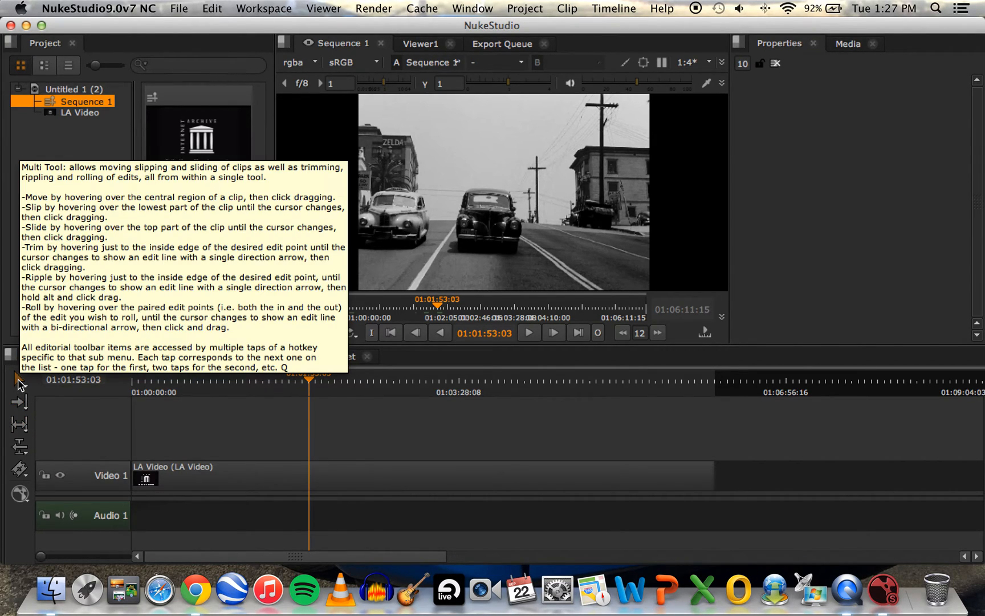
{"action": "mouse_move", "coordinate": [19, 470]}
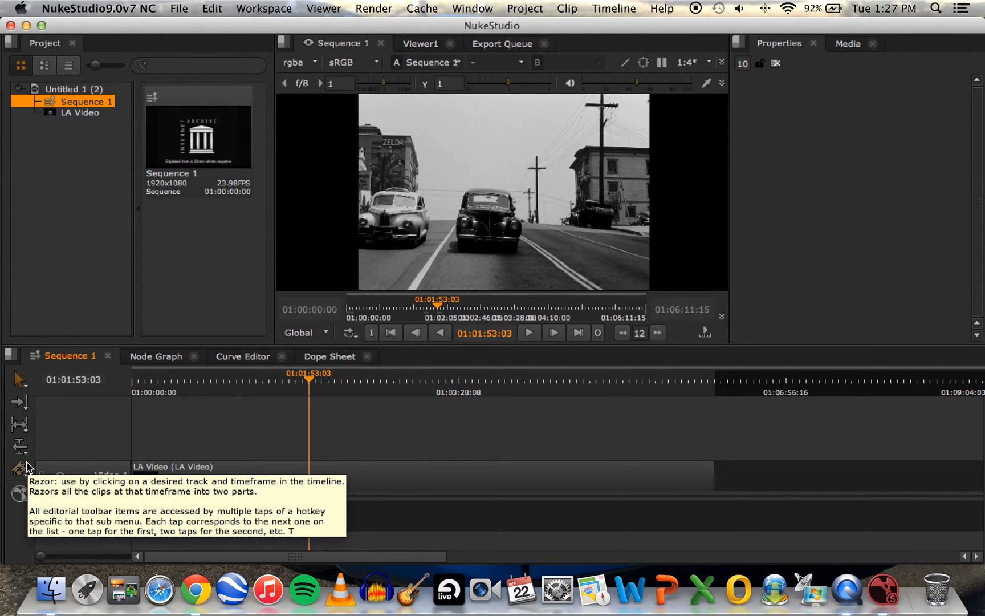
{"action": "mouse_move", "coordinate": [19, 402]}
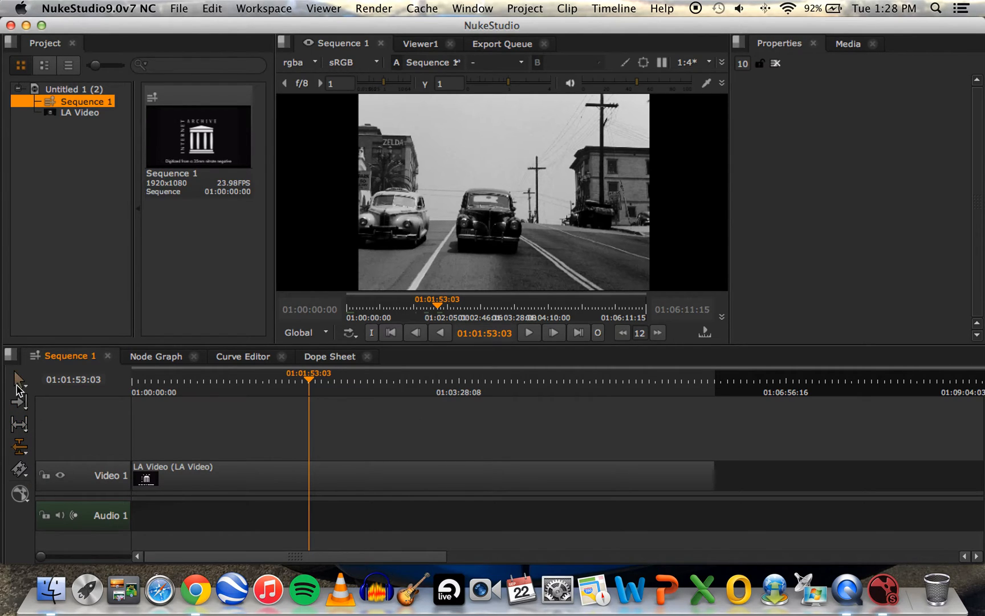
{"action": "mouse_move", "coordinate": [19, 425]}
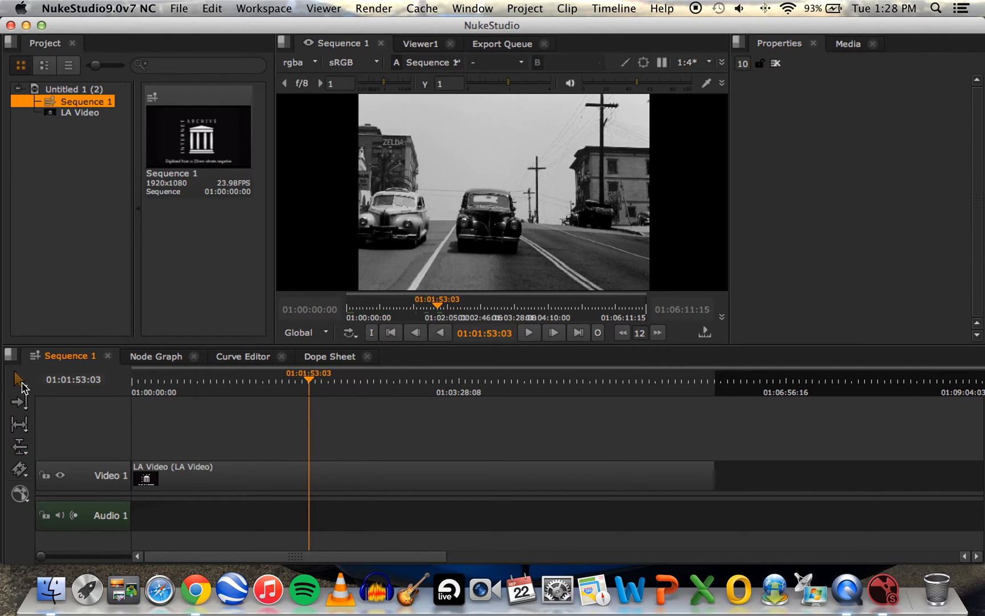
{"action": "mouse_move", "coordinate": [26, 395]}
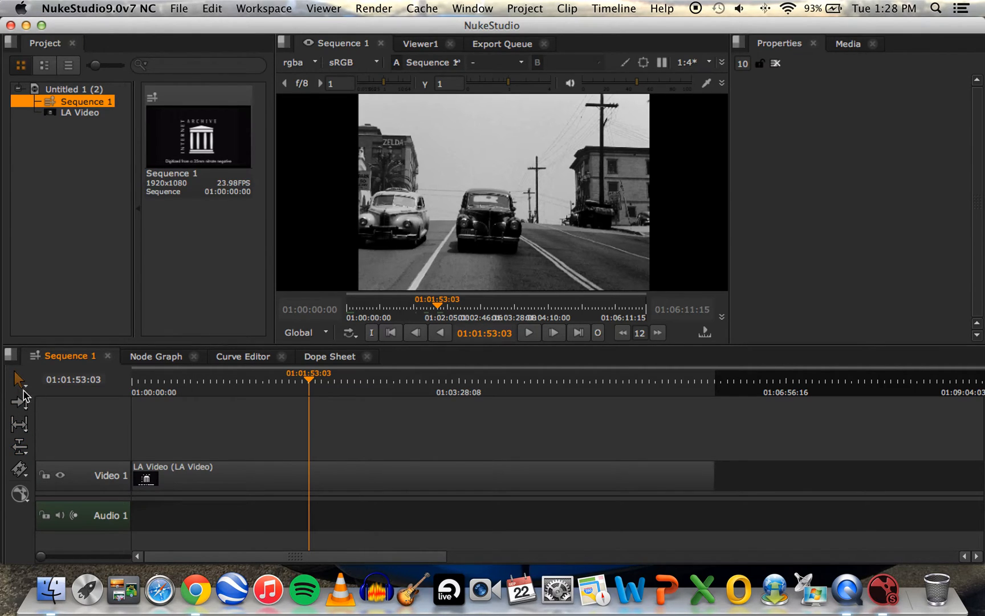
{"action": "mouse_move", "coordinate": [395, 501]}
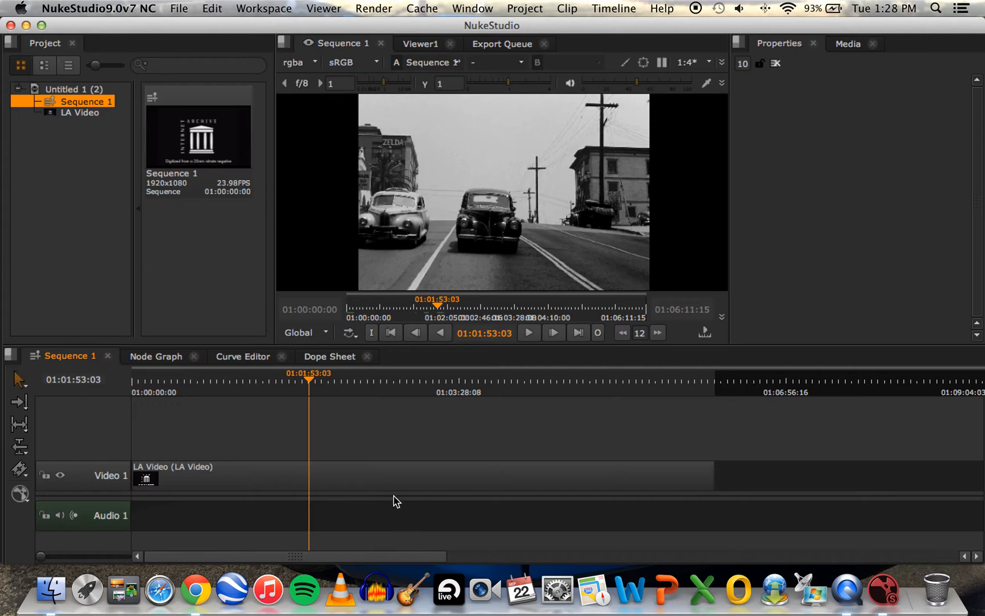
{"action": "mouse_move", "coordinate": [19, 470]}
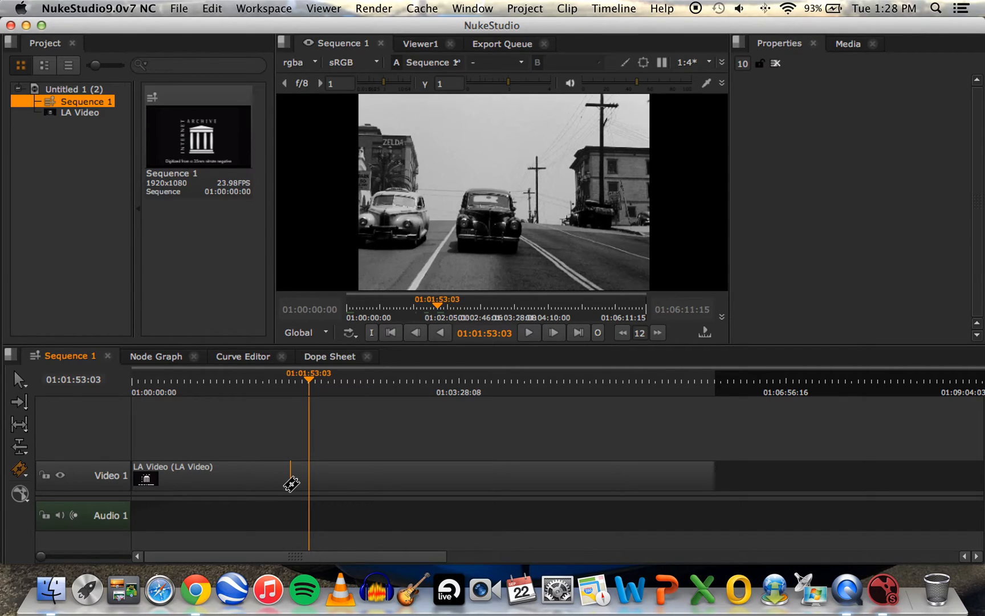
{"action": "mouse_move", "coordinate": [257, 482]}
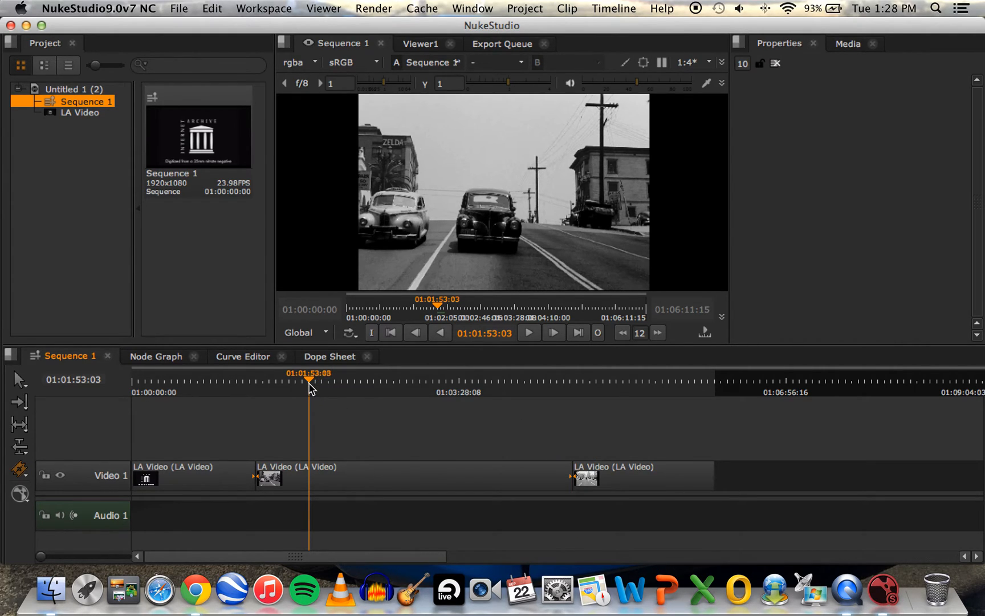
- Place the playhead in the second clip and return to the Multi Tool after razoring
{"action": "left_click", "coordinate": [532, 379]}
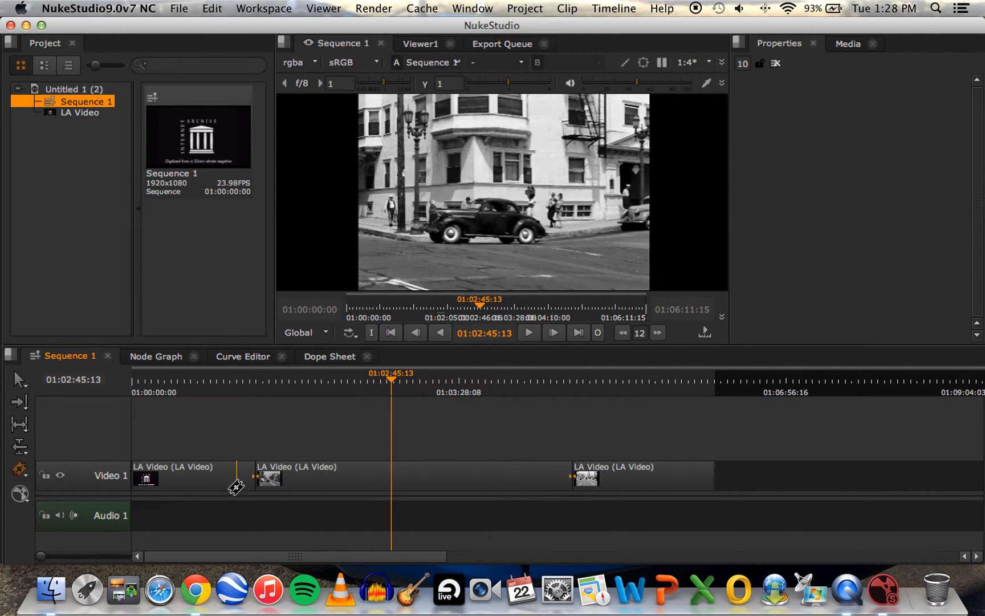
{"action": "mouse_move", "coordinate": [515, 487]}
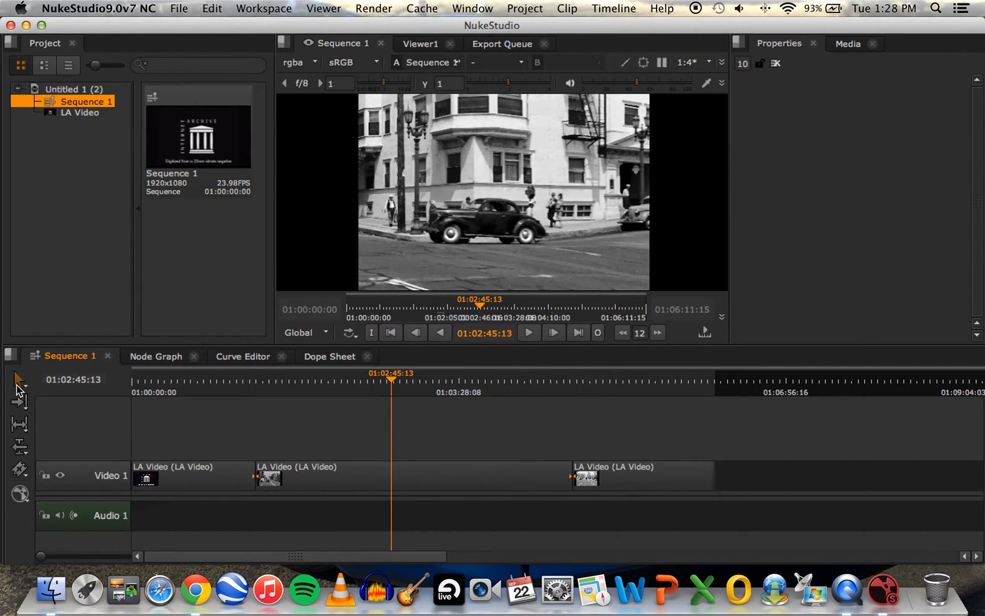
{"action": "left_click", "coordinate": [641, 476]}
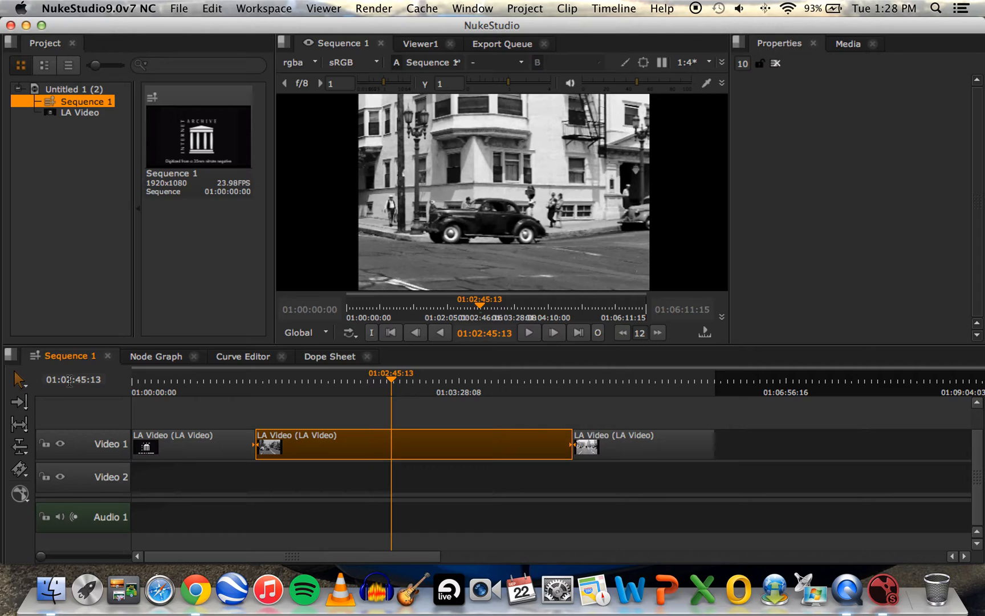
{"action": "mouse_move", "coordinate": [698, 448]}
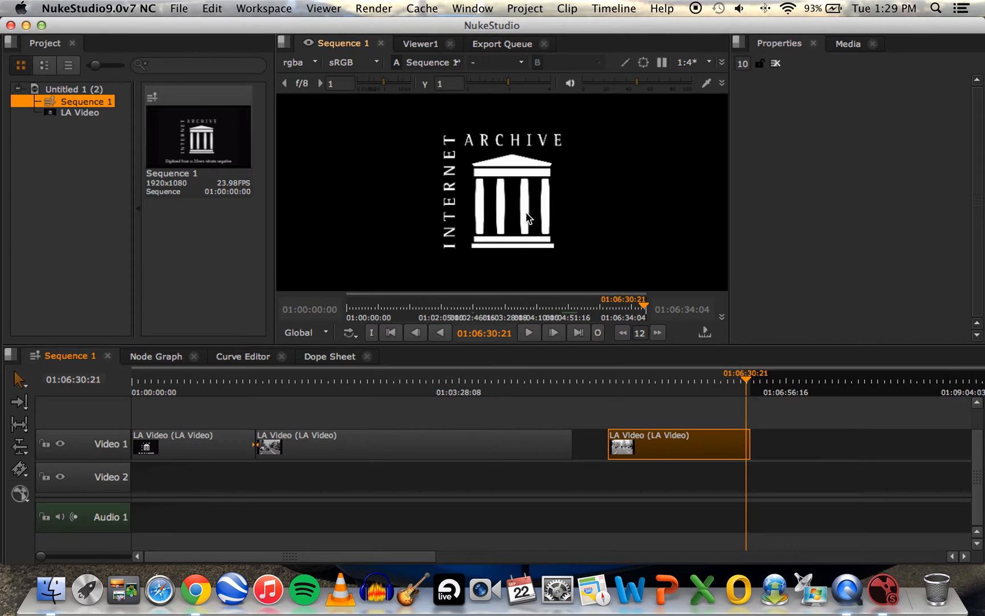
{"action": "mouse_move", "coordinate": [782, 460]}
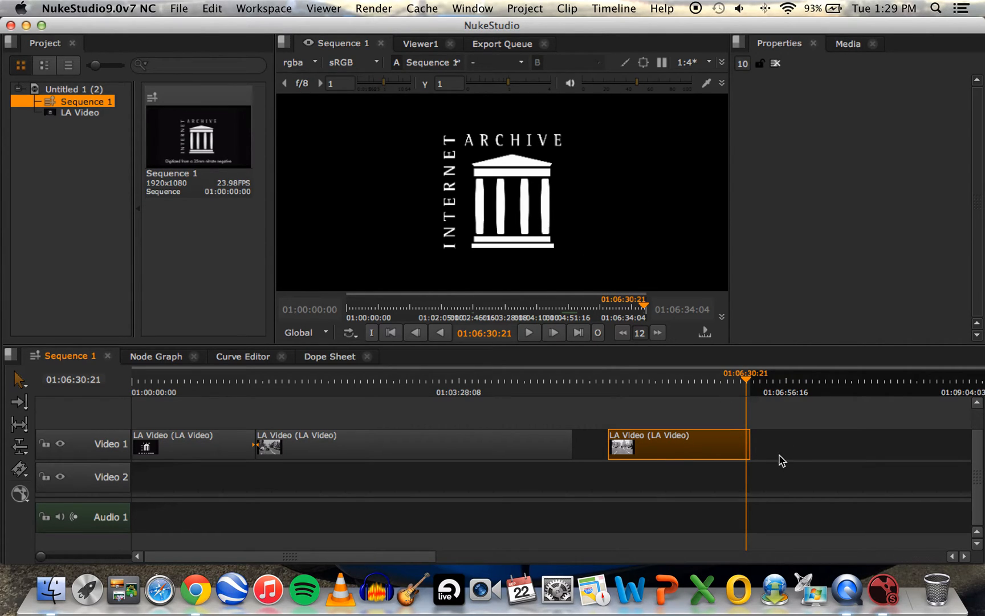
{"action": "mouse_move", "coordinate": [754, 451]}
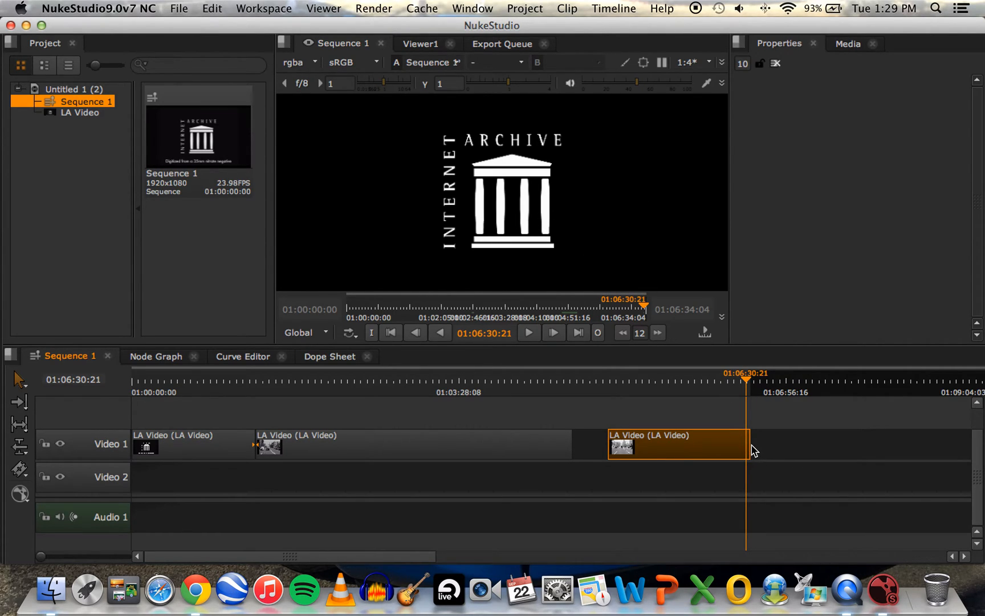
{"action": "mouse_move", "coordinate": [747, 447]}
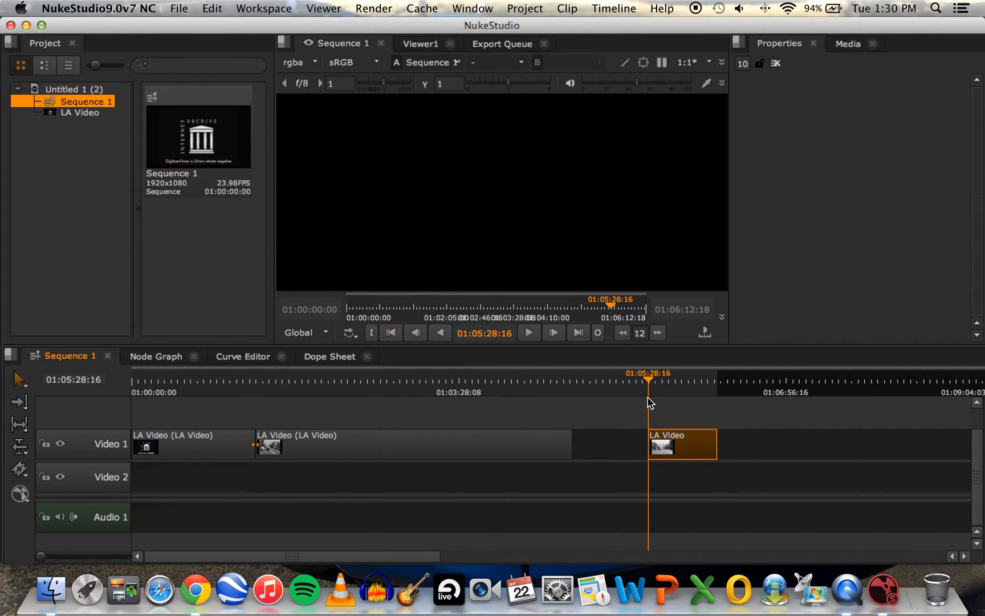
{"action": "mouse_move", "coordinate": [664, 472]}
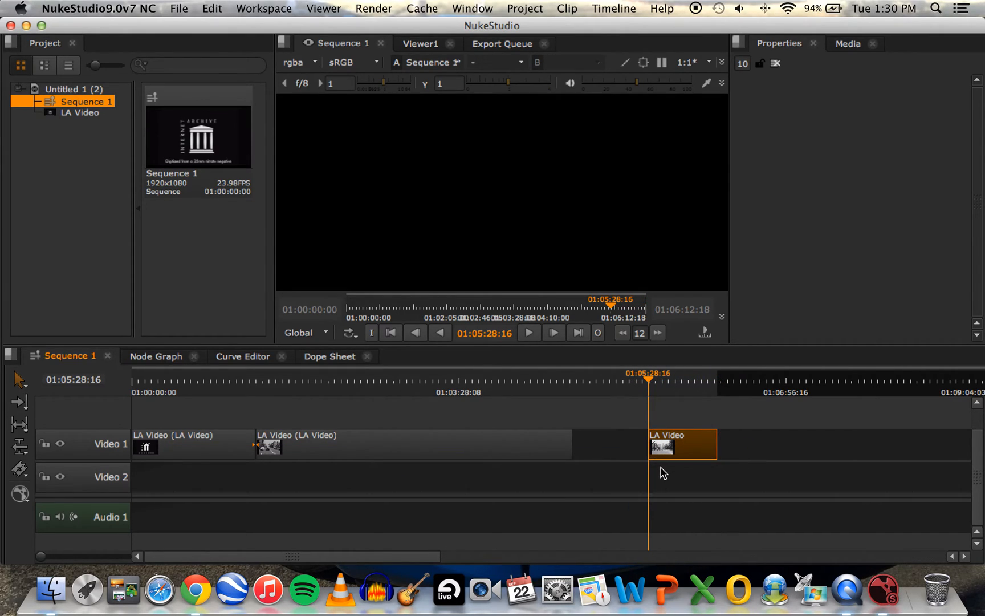
{"action": "mouse_move", "coordinate": [516, 433]}
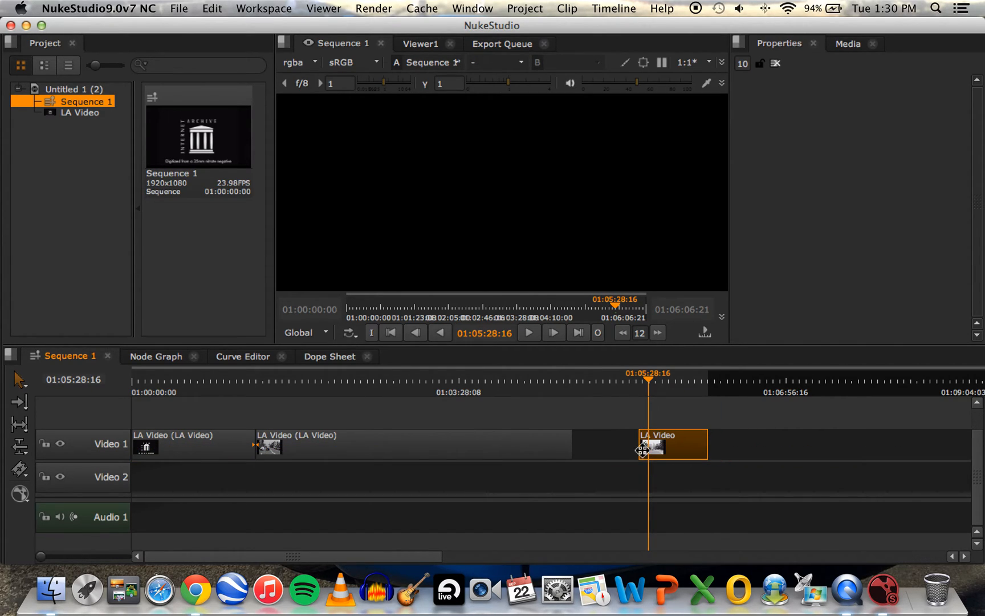
- Drag the third clip left so it butts against the end of the middle clip
{"action": "left_click", "coordinate": [415, 445]}
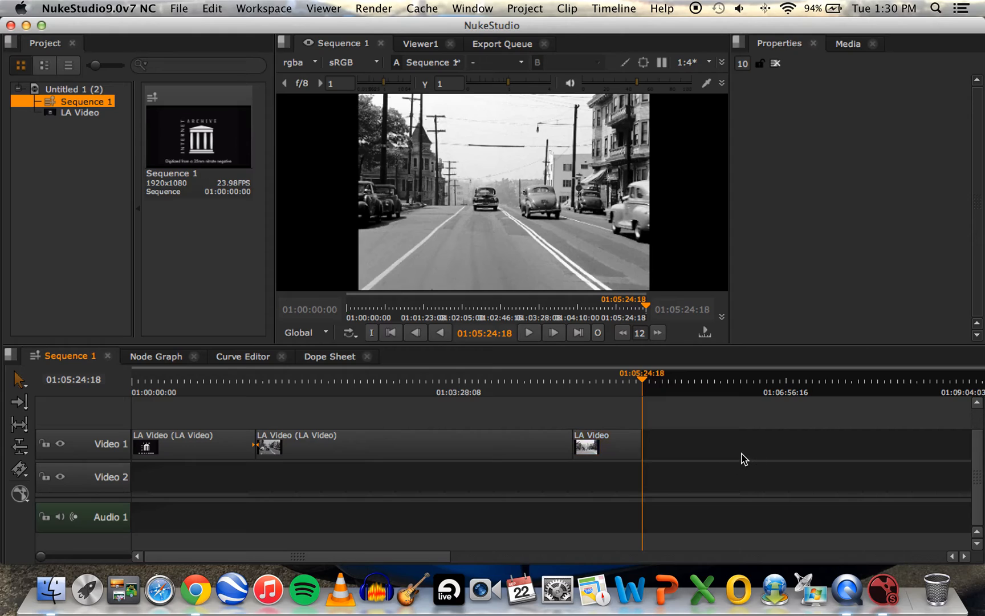
{"action": "mouse_move", "coordinate": [796, 560]}
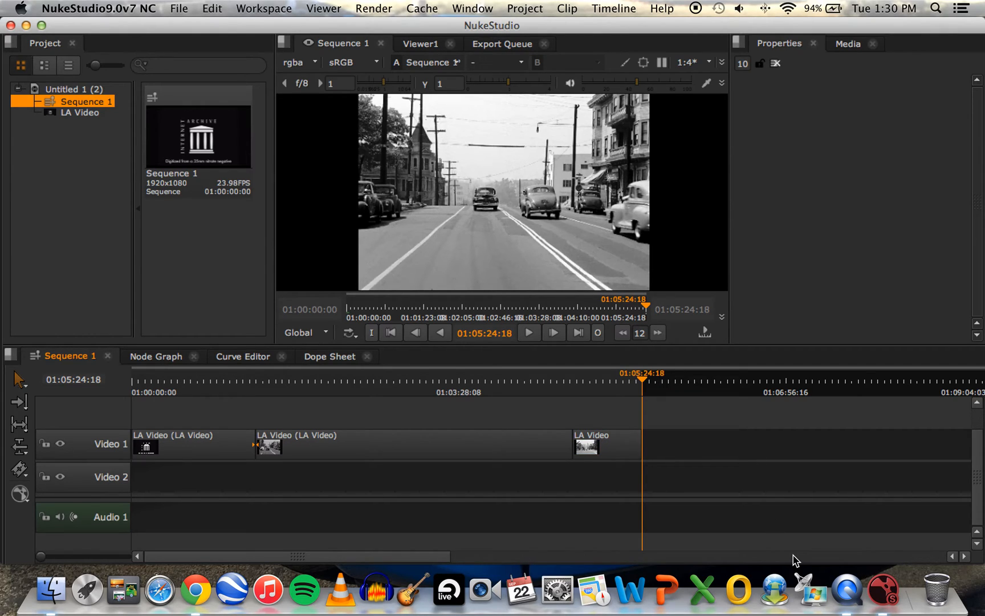
{"action": "mouse_move", "coordinate": [793, 559]}
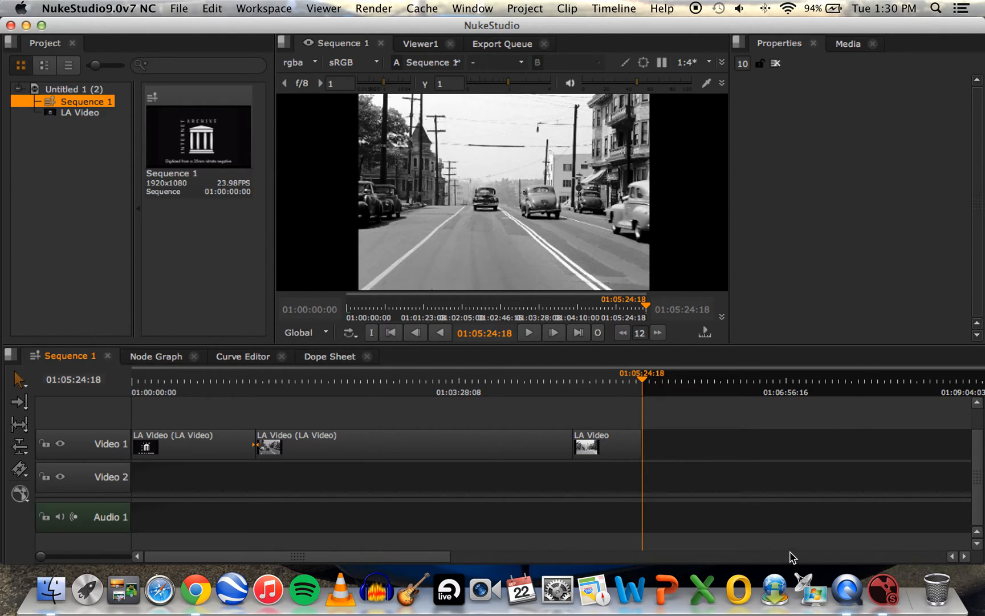
{"action": "mouse_move", "coordinate": [577, 477]}
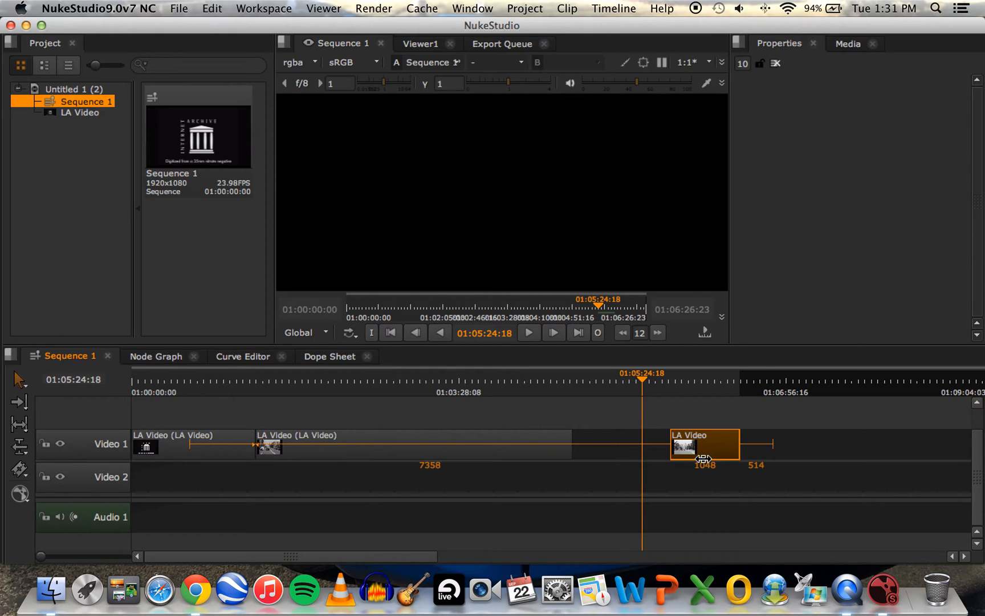
{"action": "mouse_move", "coordinate": [700, 455]}
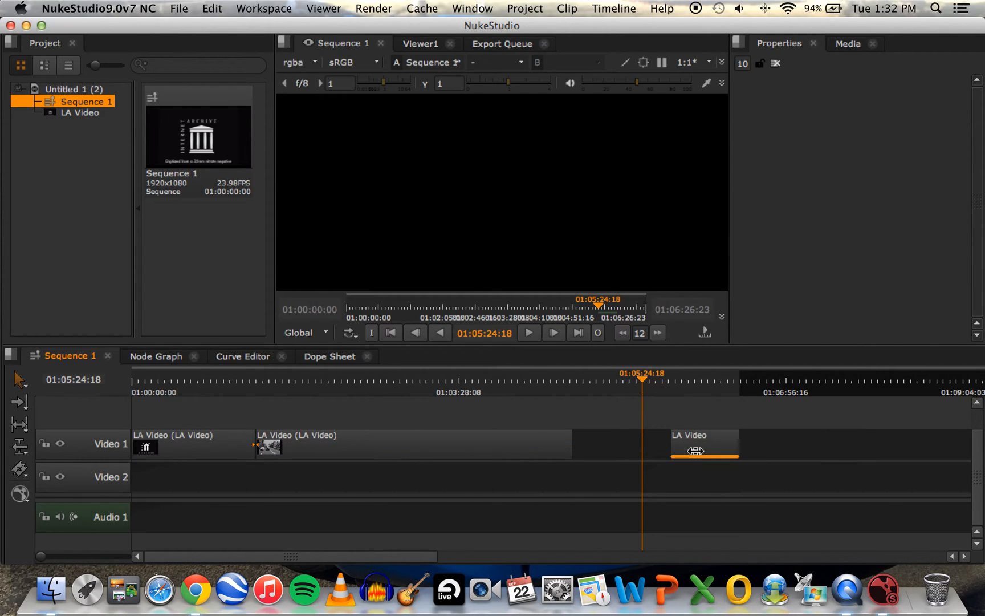
- Select the last LA Video clip after slipping it and sliding the middle clip later
{"action": "left_click", "coordinate": [703, 444]}
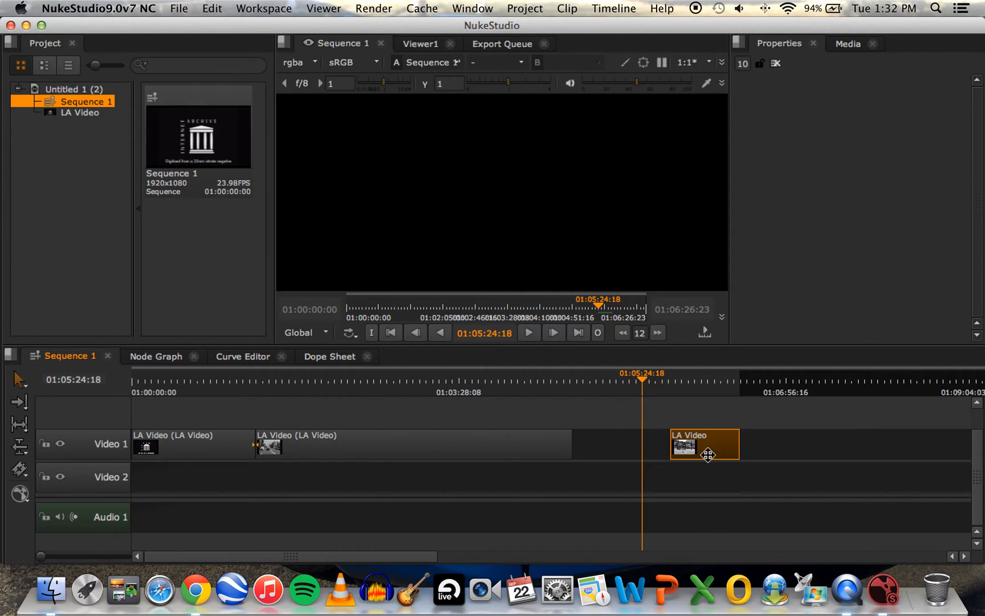
{"action": "mouse_move", "coordinate": [746, 451]}
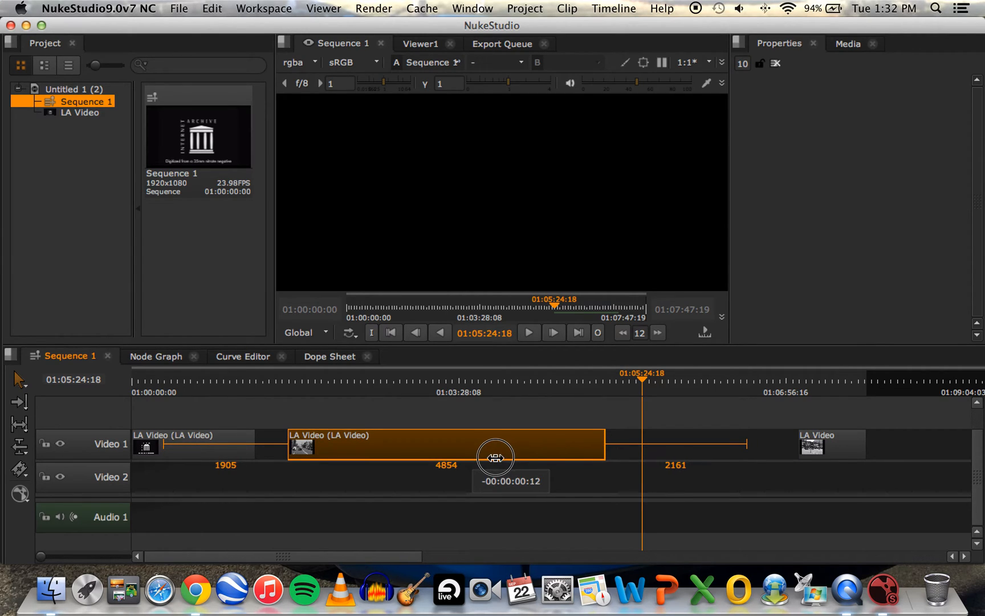
{"action": "mouse_move", "coordinate": [750, 402]}
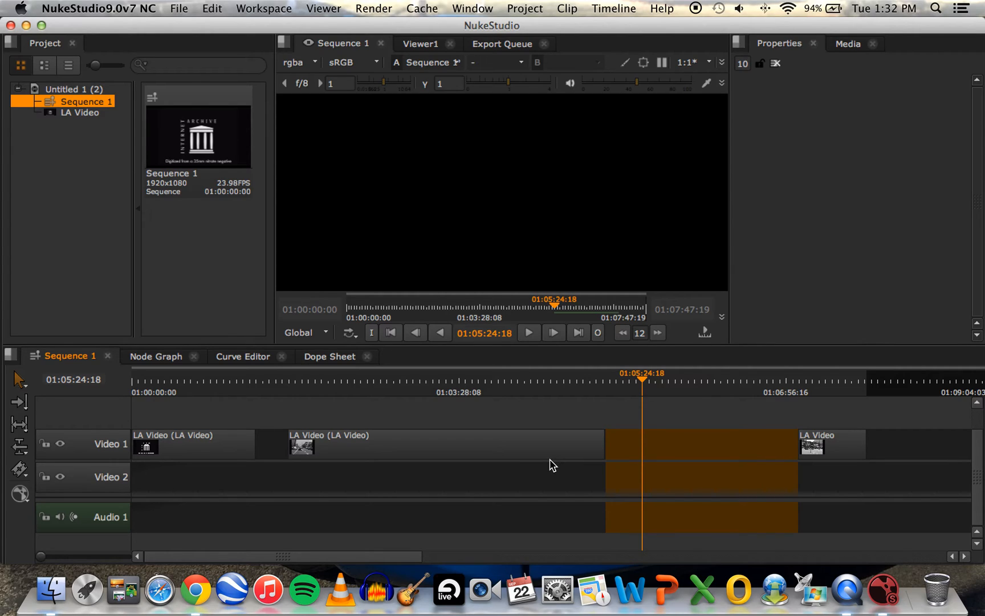
{"action": "mouse_move", "coordinate": [507, 402]}
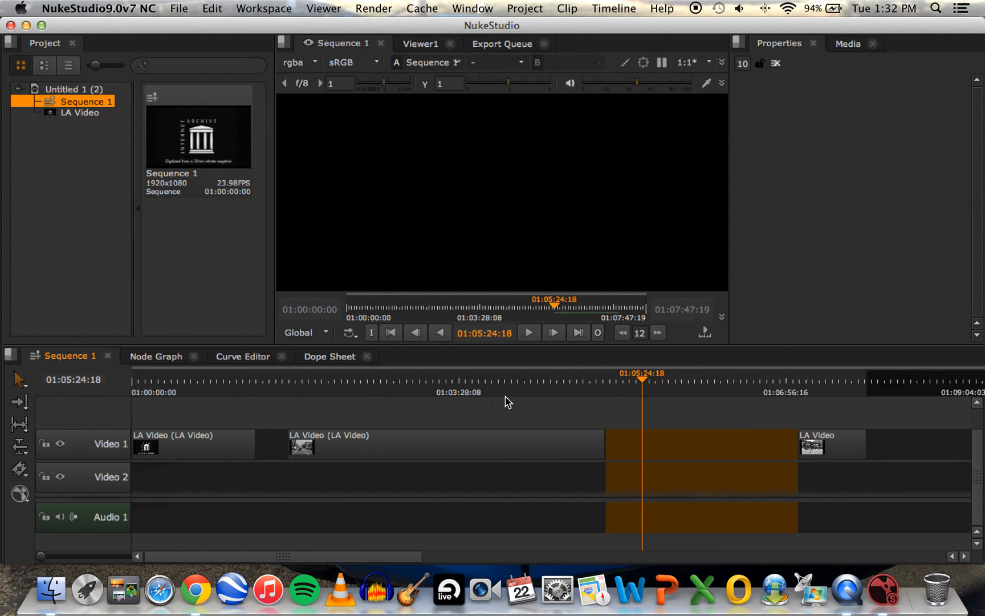
{"action": "mouse_move", "coordinate": [504, 433]}
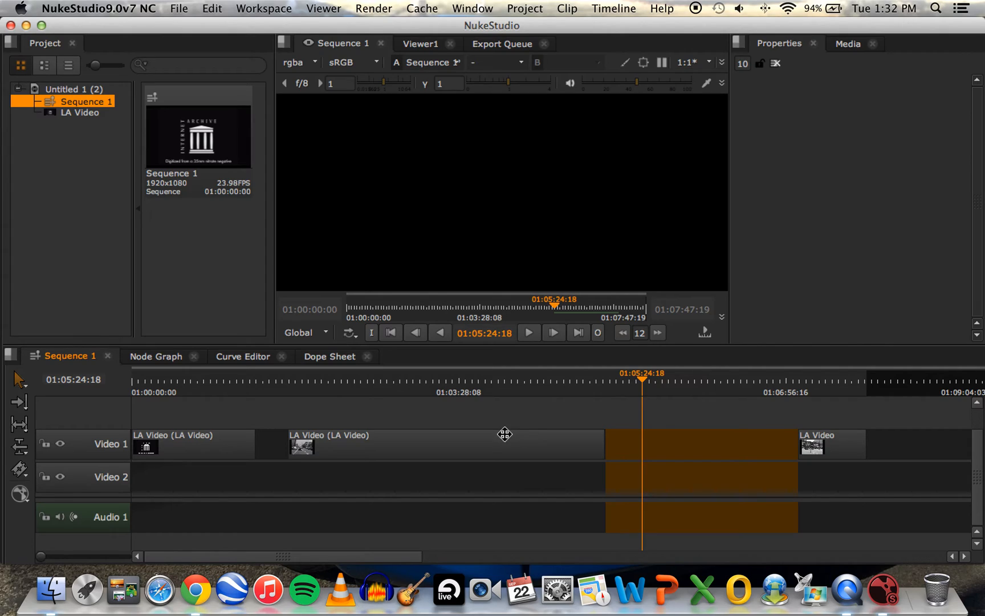
{"action": "mouse_move", "coordinate": [454, 433]}
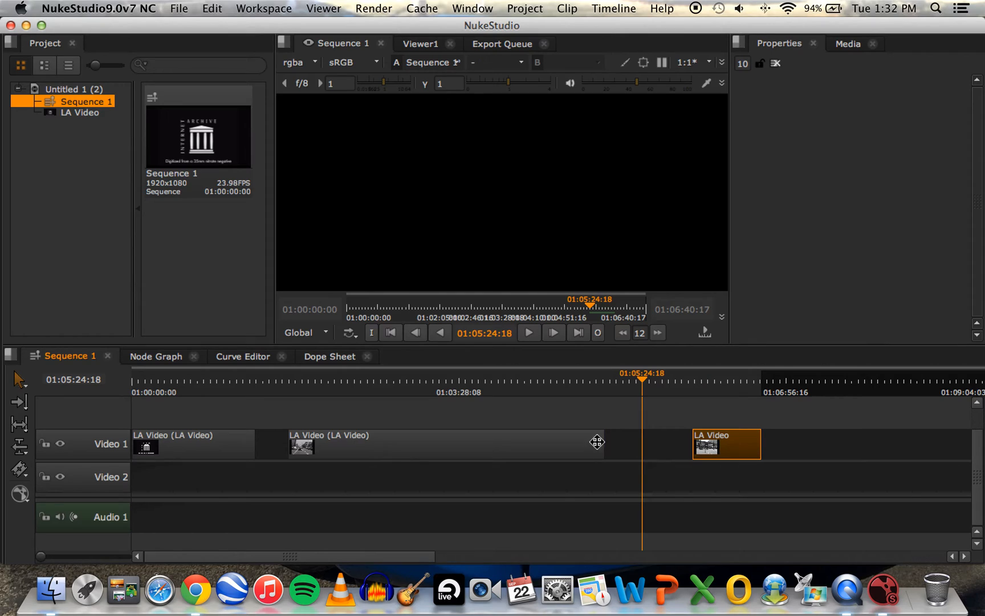
- Select the gap between the second and third clips to pull the last clip earlier
{"action": "left_click", "coordinate": [408, 444]}
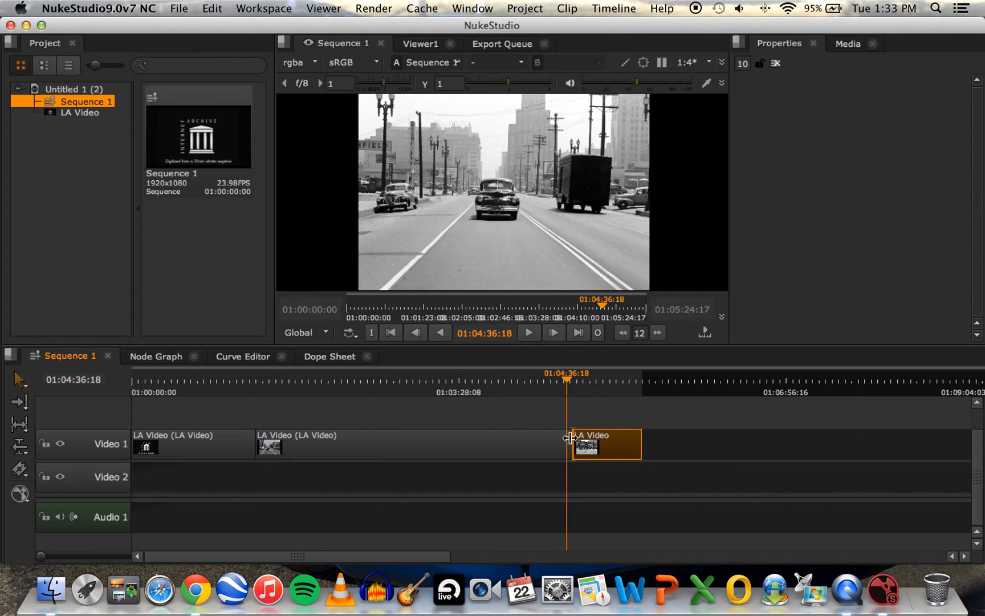
{"action": "mouse_move", "coordinate": [606, 427]}
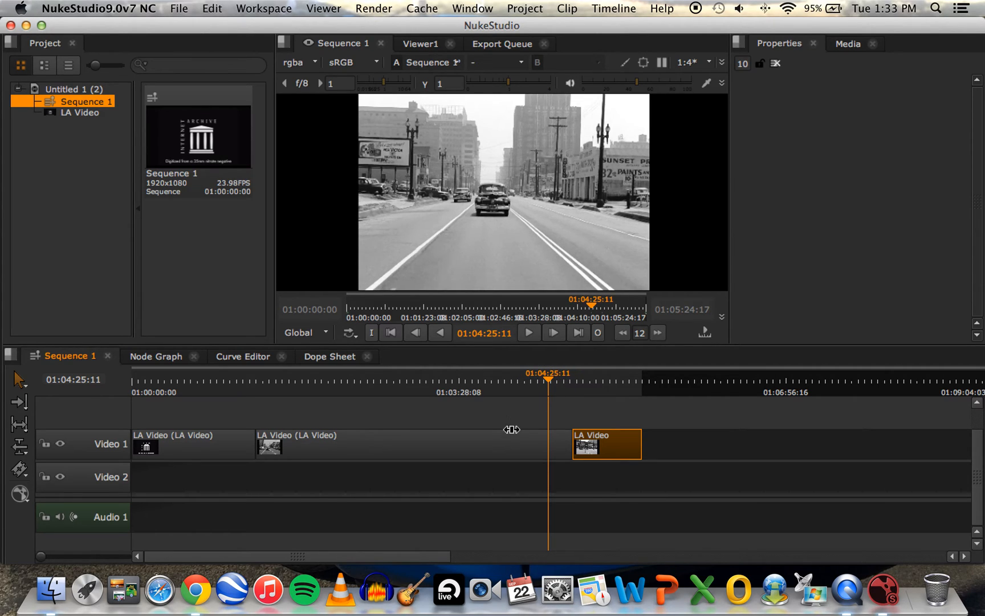
- Deselect the last clip, leaving the playhead at 01:04:24:00 in the middle clip
{"action": "left_click", "coordinate": [549, 383]}
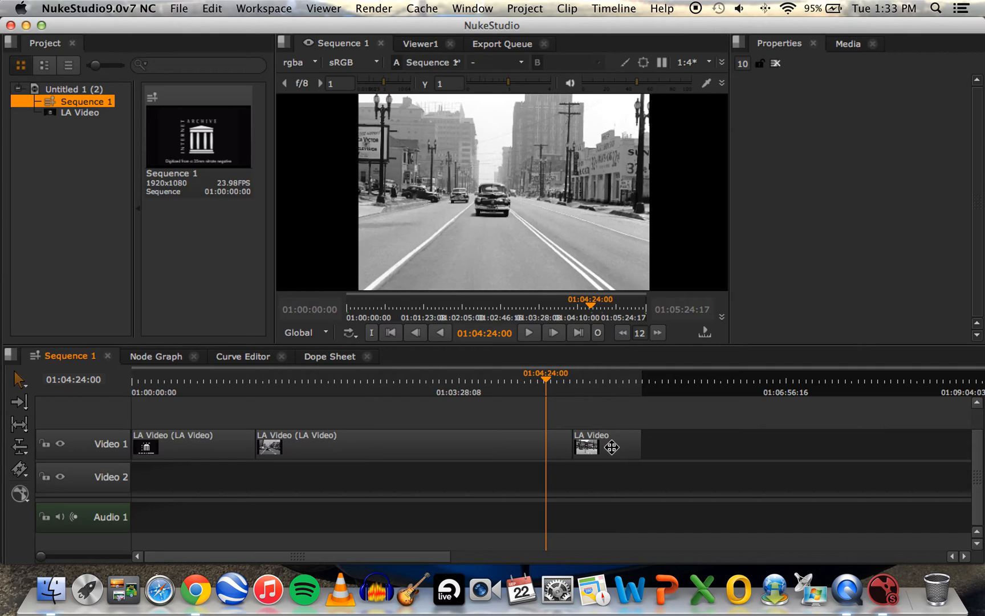
{"action": "mouse_move", "coordinate": [597, 447]}
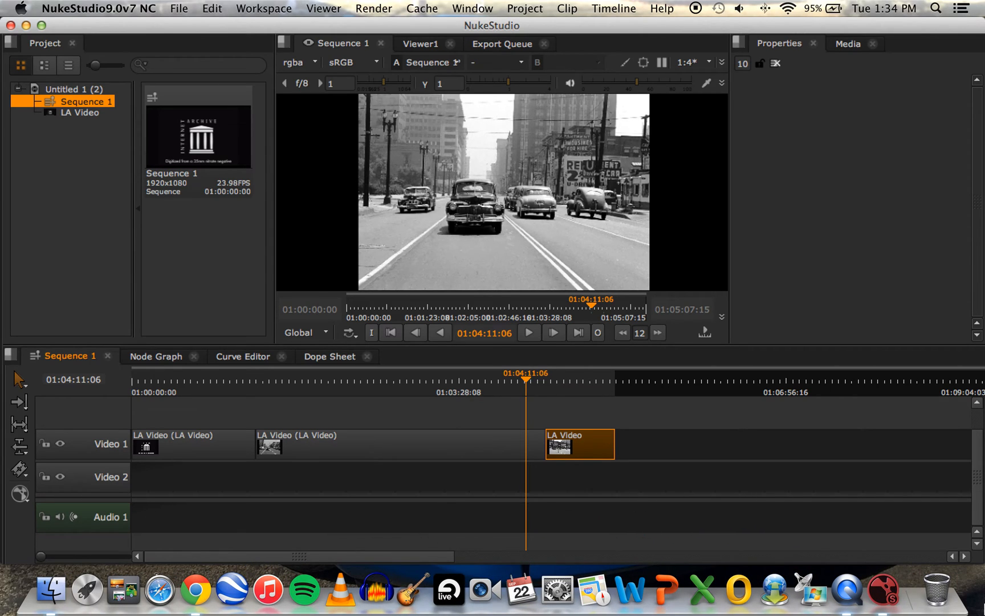
{"action": "mouse_move", "coordinate": [283, 414]}
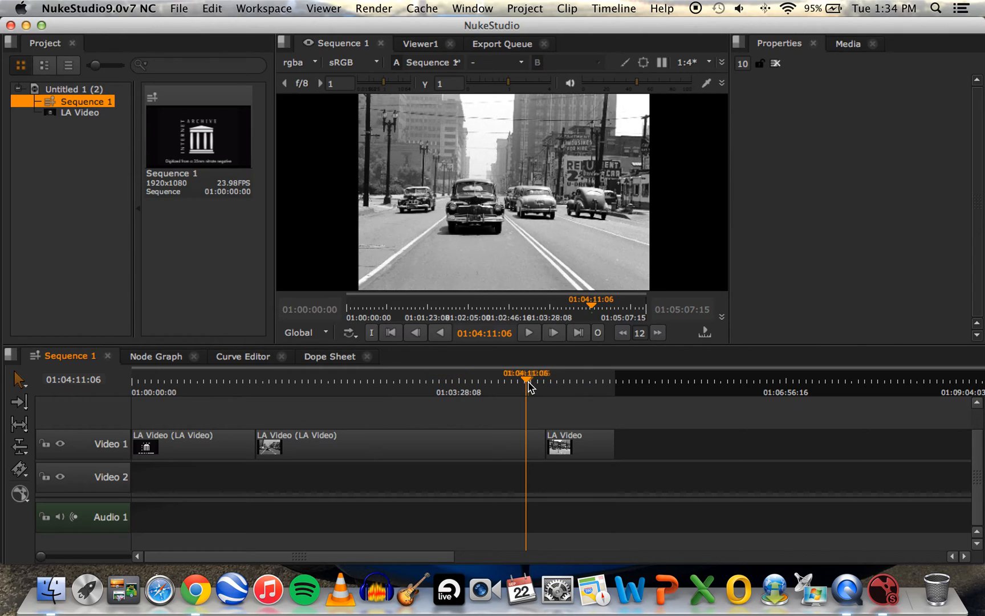
- Roll the cut between clips two and three earlier, keeping the sequence length unchanged
{"action": "left_click", "coordinate": [472, 381]}
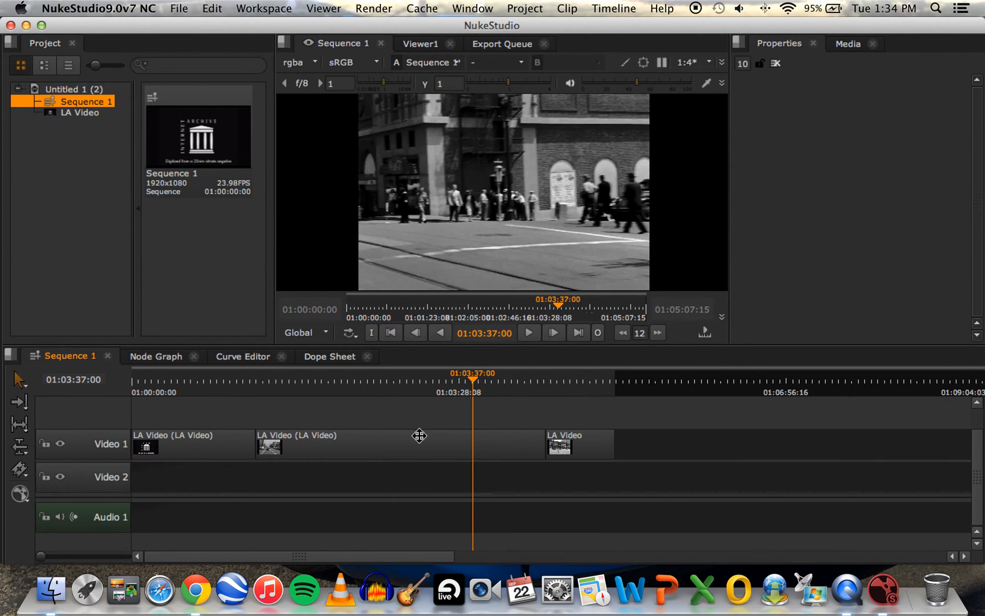
{"action": "mouse_move", "coordinate": [265, 442]}
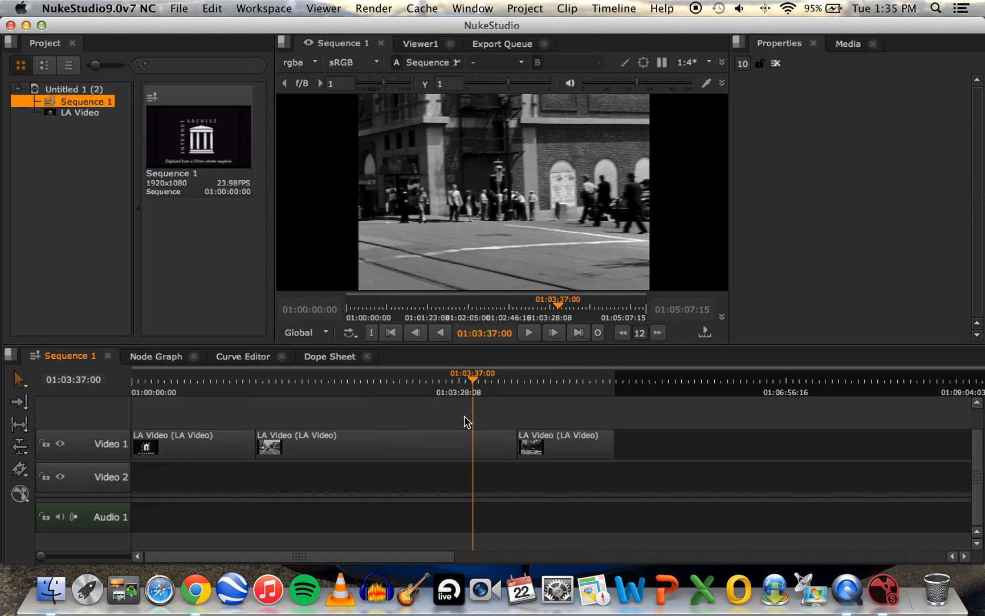
{"action": "mouse_move", "coordinate": [483, 416]}
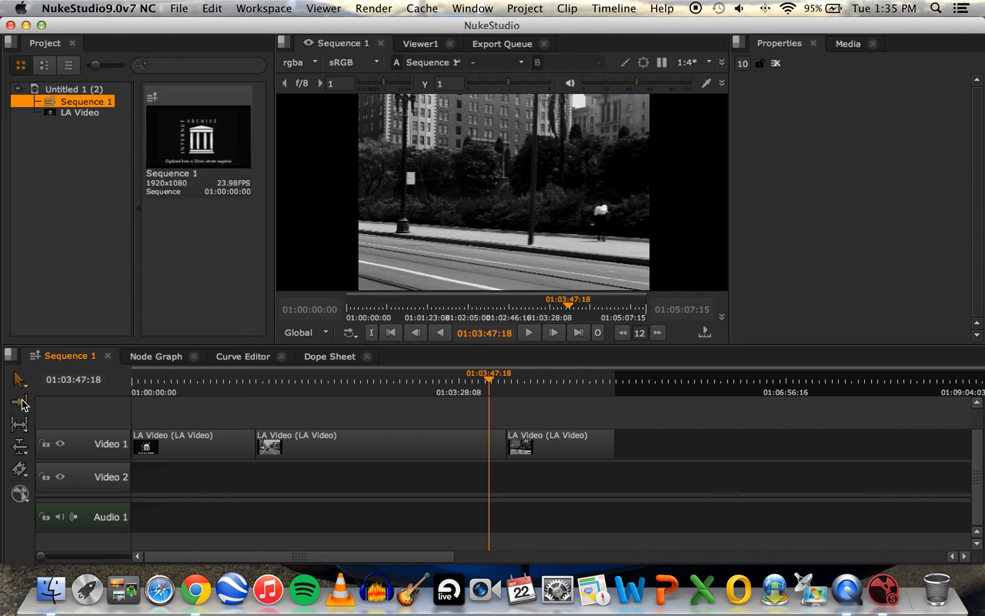
- Select the first LA Video clip with the Retime Clip tool to speed it to 189.4%
{"action": "left_click", "coordinate": [19, 424]}
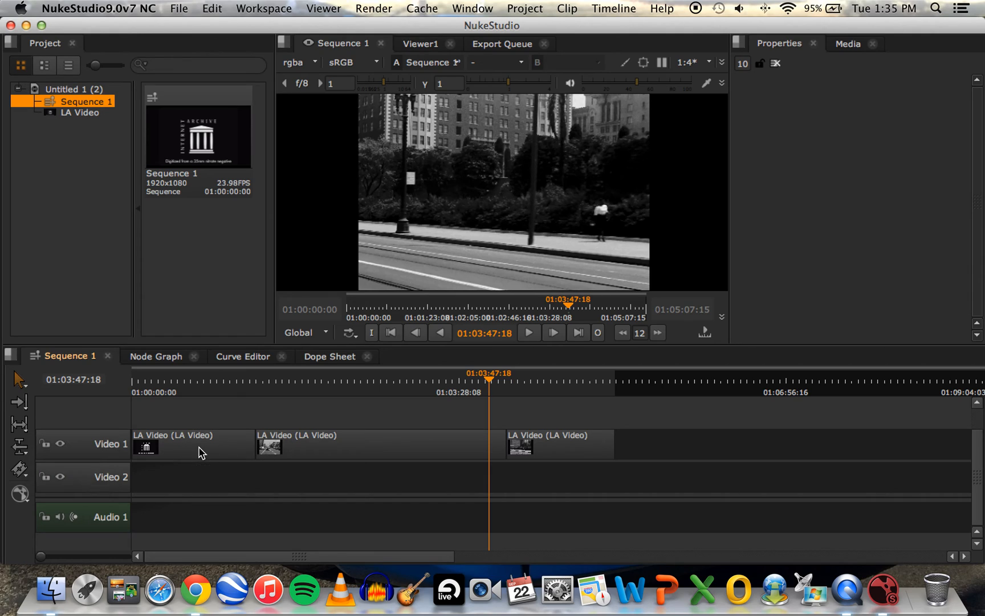
{"action": "left_click", "coordinate": [194, 445]}
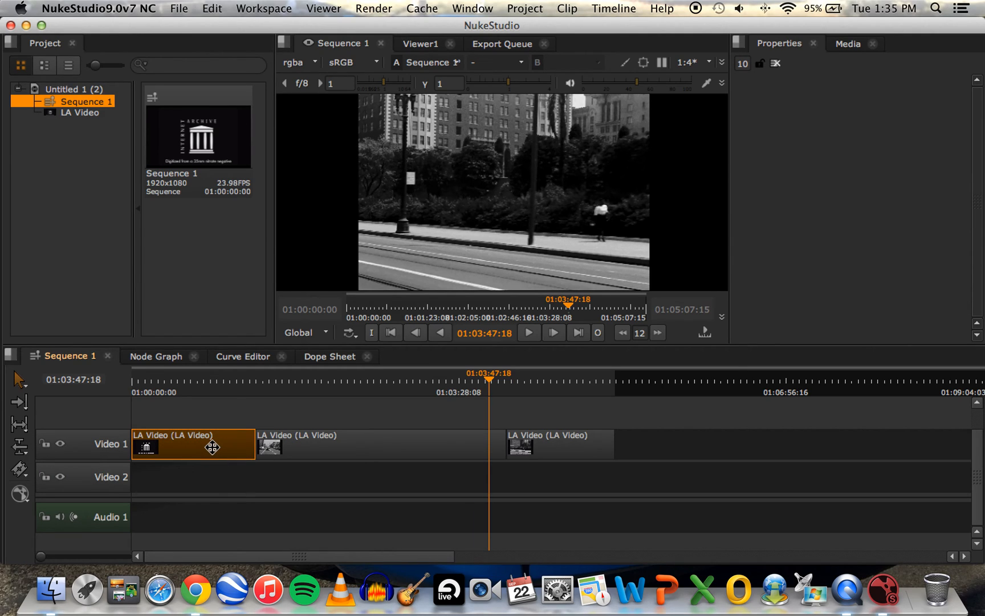
{"action": "mouse_move", "coordinate": [19, 470]}
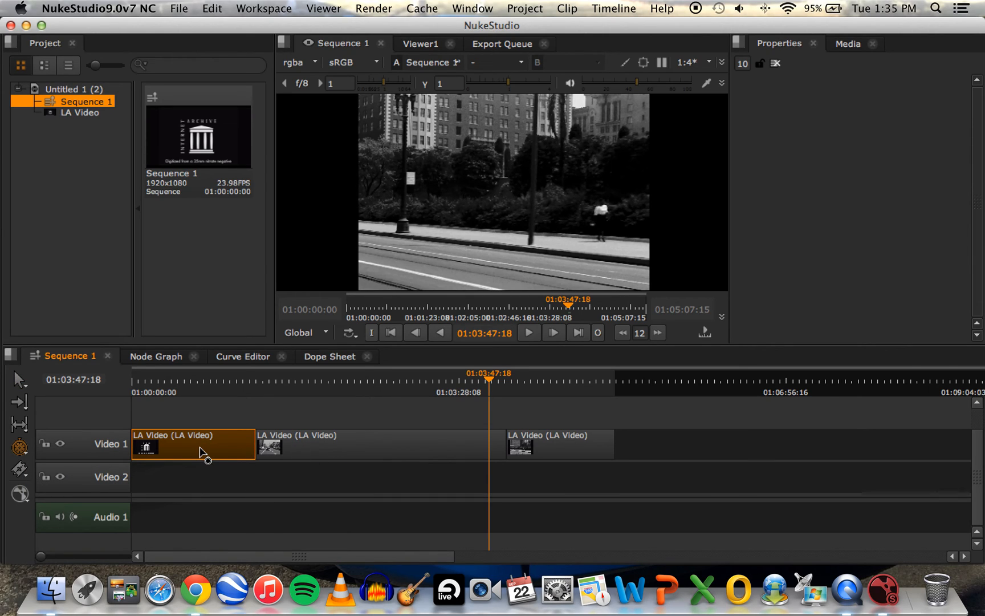
{"action": "mouse_move", "coordinate": [249, 443]}
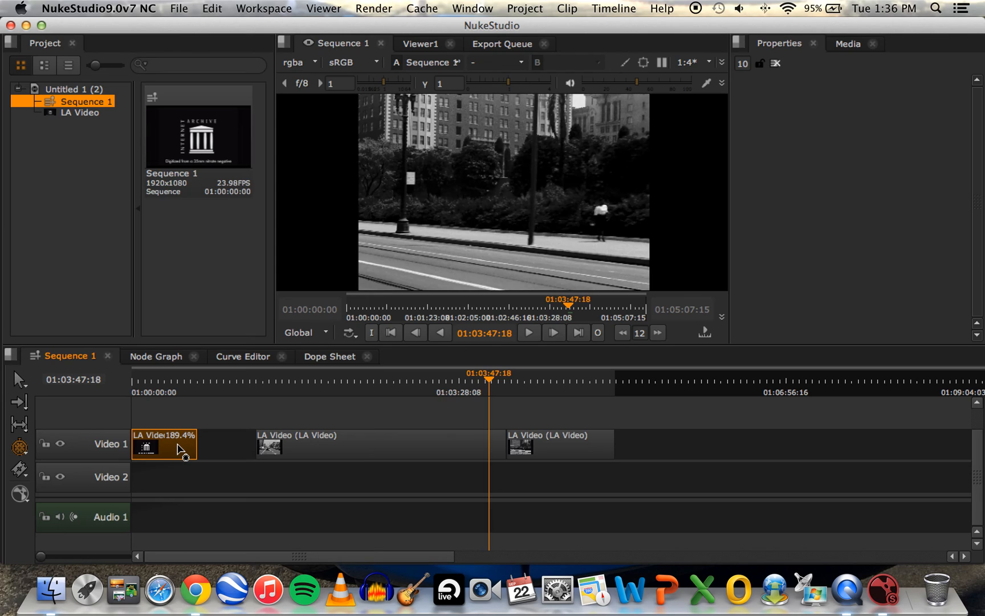
{"action": "mouse_move", "coordinate": [178, 447]}
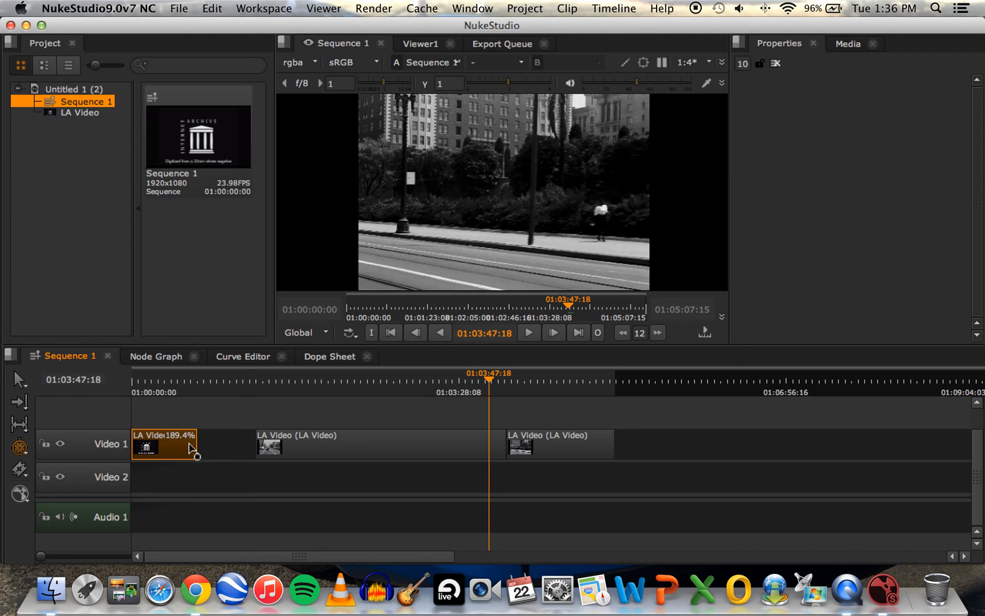
{"action": "mouse_move", "coordinate": [185, 449]}
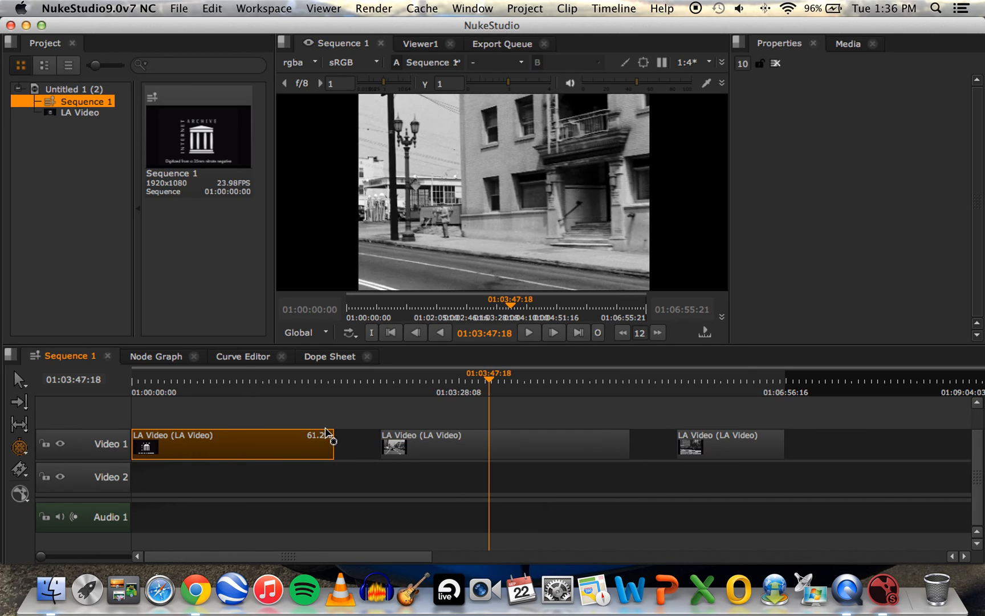
{"action": "mouse_move", "coordinate": [327, 446]}
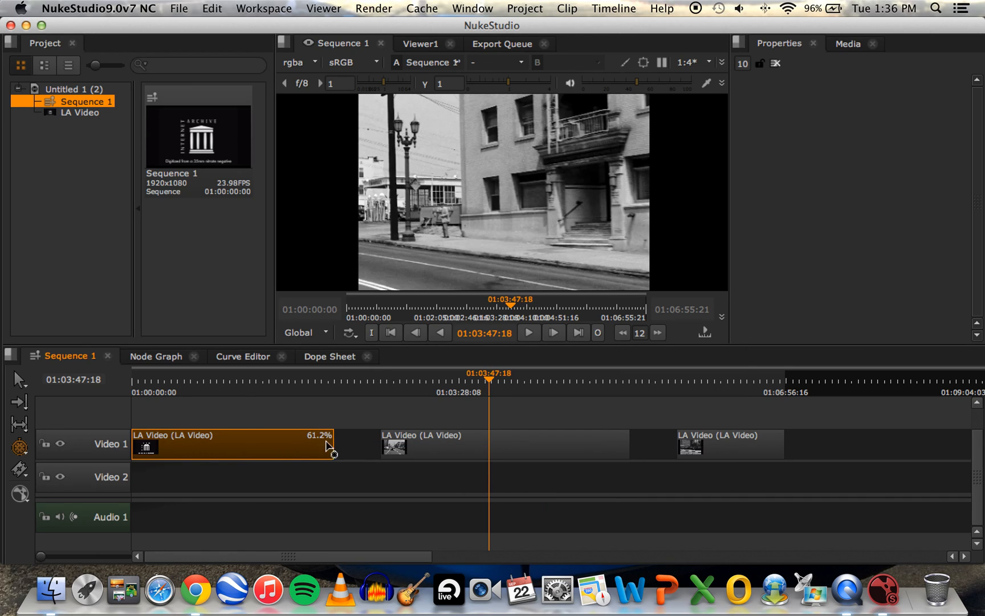
{"action": "mouse_move", "coordinate": [309, 448]}
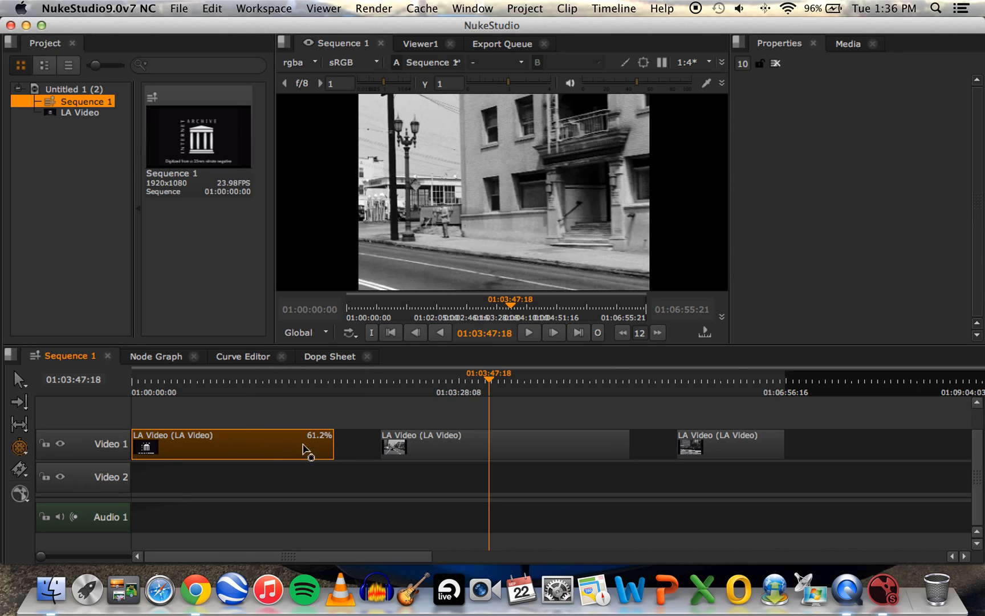
{"action": "mouse_move", "coordinate": [358, 449]}
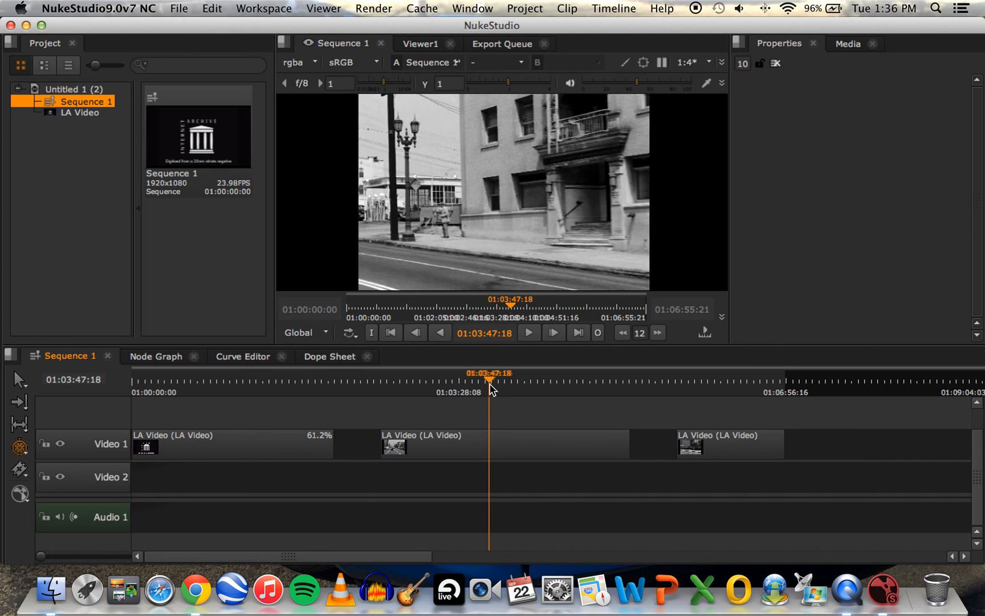
- Park the playhead at 01:01:18:09 and choose Ripple Edit from the trimming tools flyout
{"action": "left_click", "coordinate": [254, 379]}
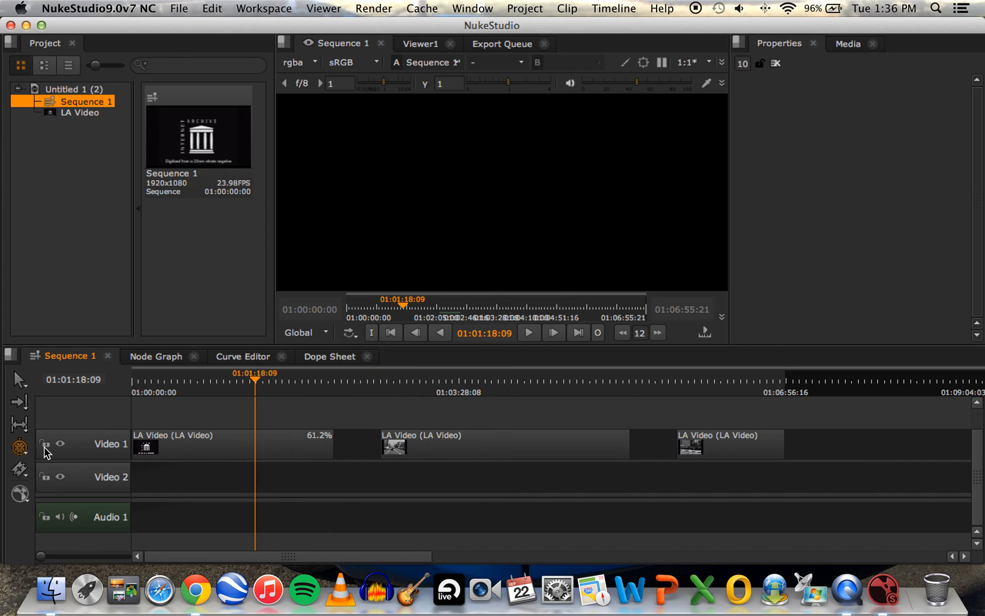
{"action": "left_click", "coordinate": [20, 445]}
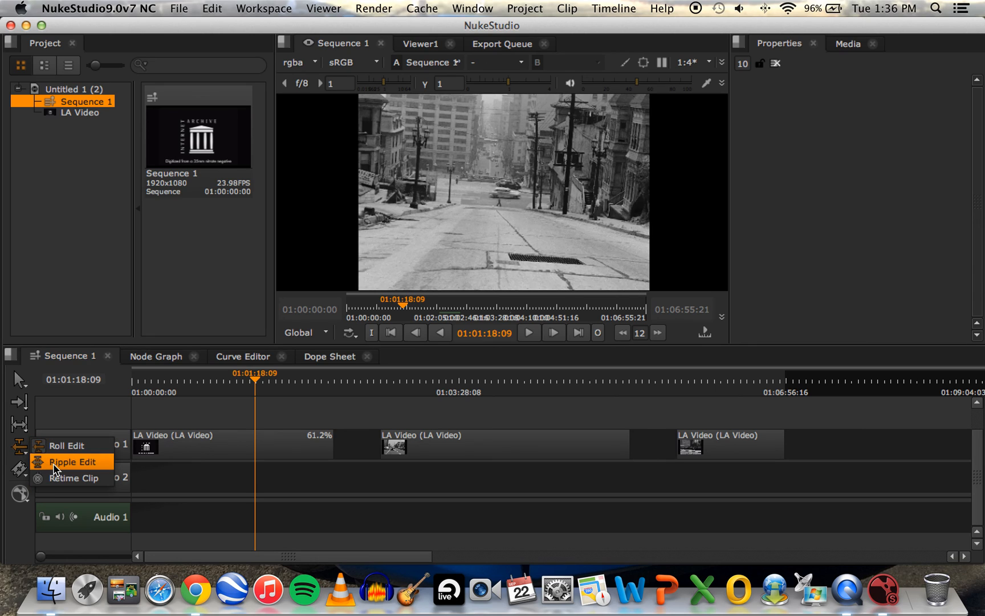
{"action": "mouse_move", "coordinate": [79, 468]}
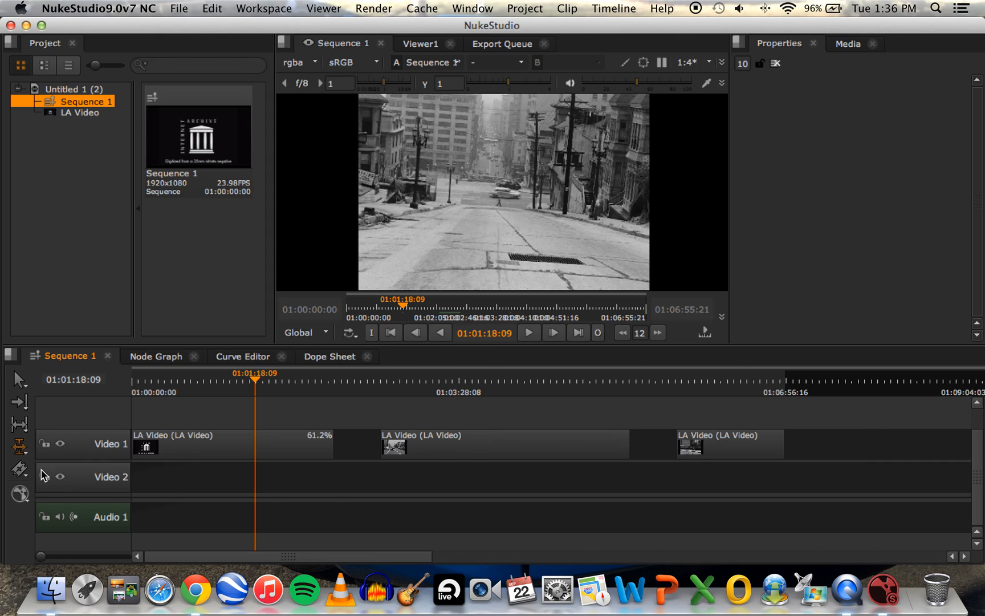
{"action": "left_click", "coordinate": [19, 446]}
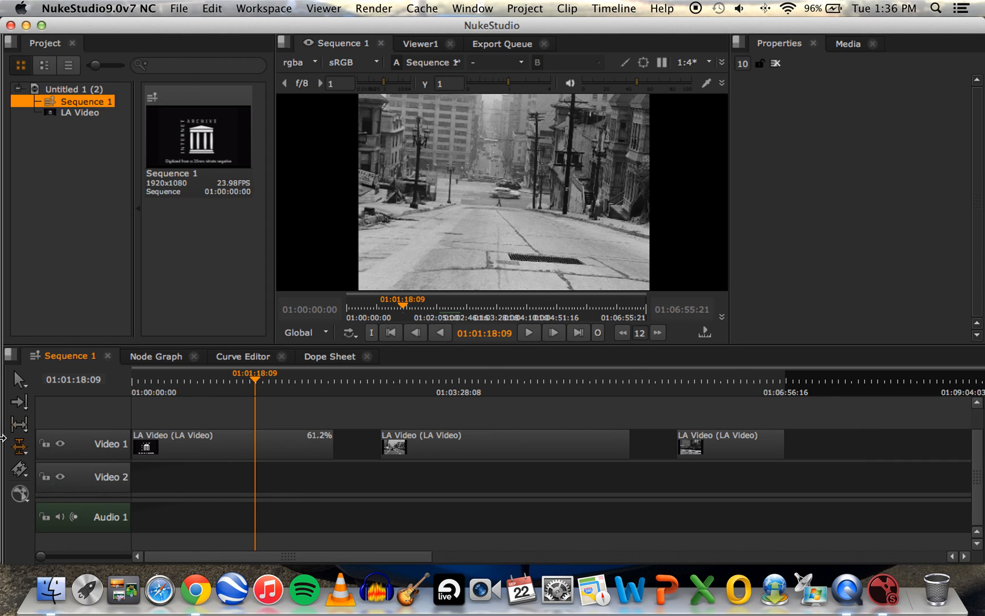
{"action": "mouse_move", "coordinate": [88, 429]}
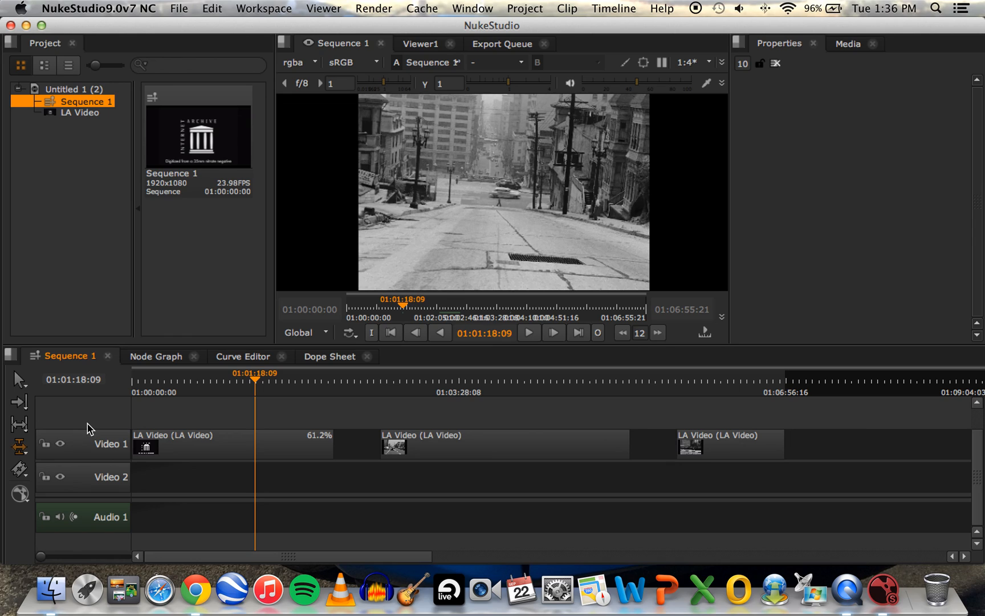
{"action": "mouse_move", "coordinate": [150, 419]}
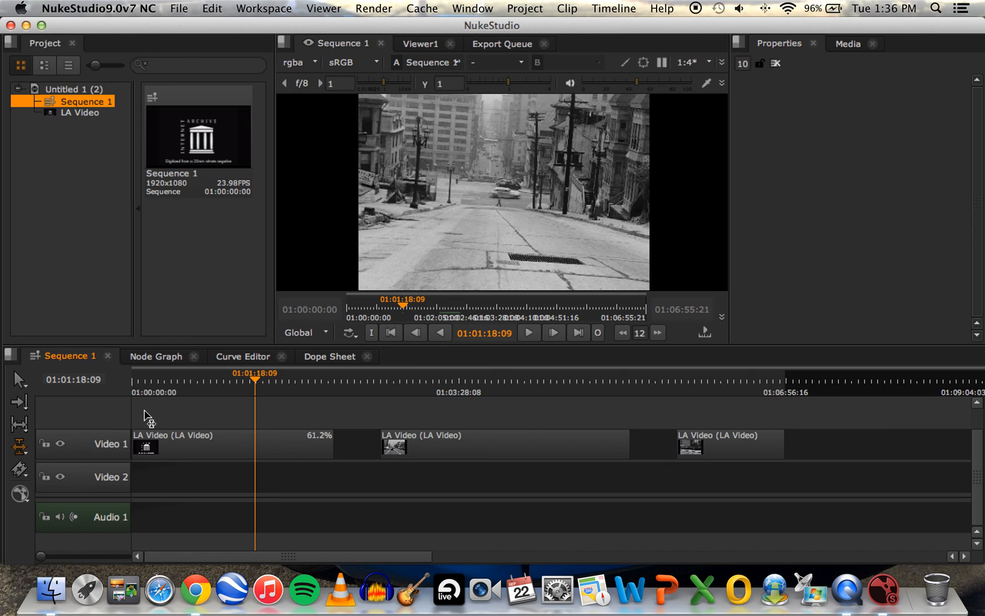
{"action": "mouse_move", "coordinate": [19, 447]}
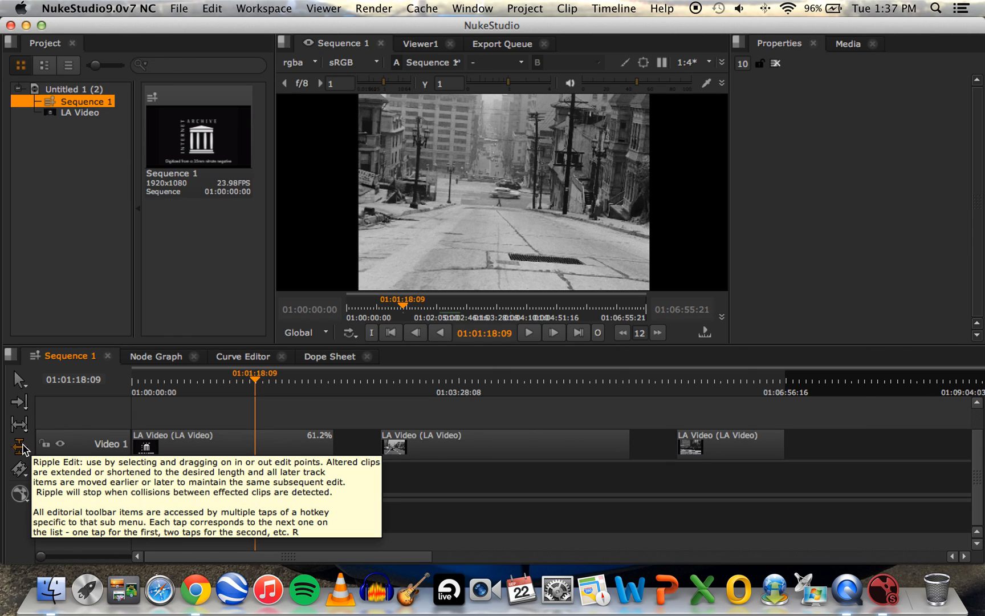
{"action": "left_click", "coordinate": [19, 447]}
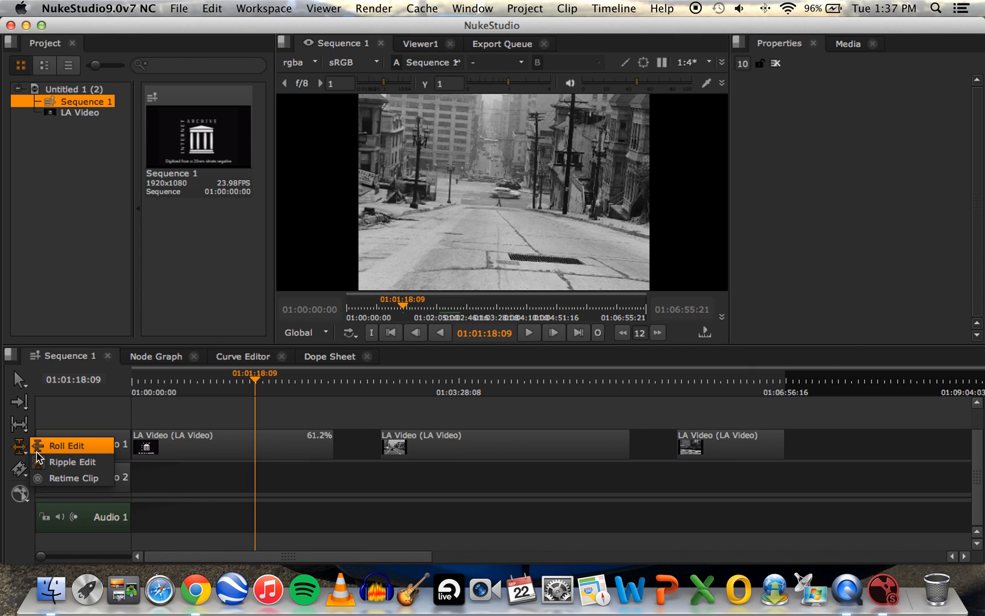
{"action": "left_click", "coordinate": [19, 445]}
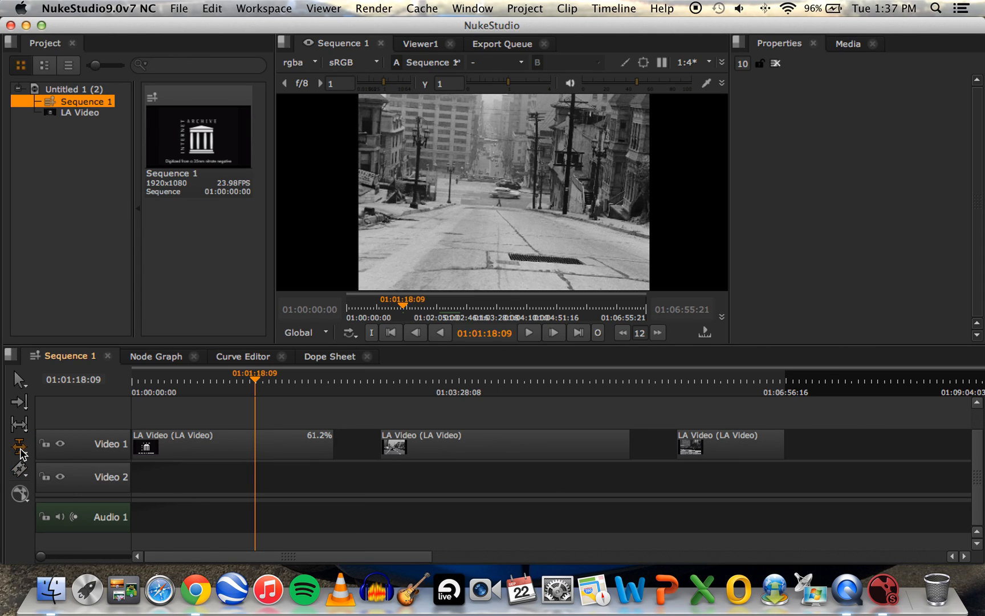
{"action": "mouse_move", "coordinate": [19, 445]}
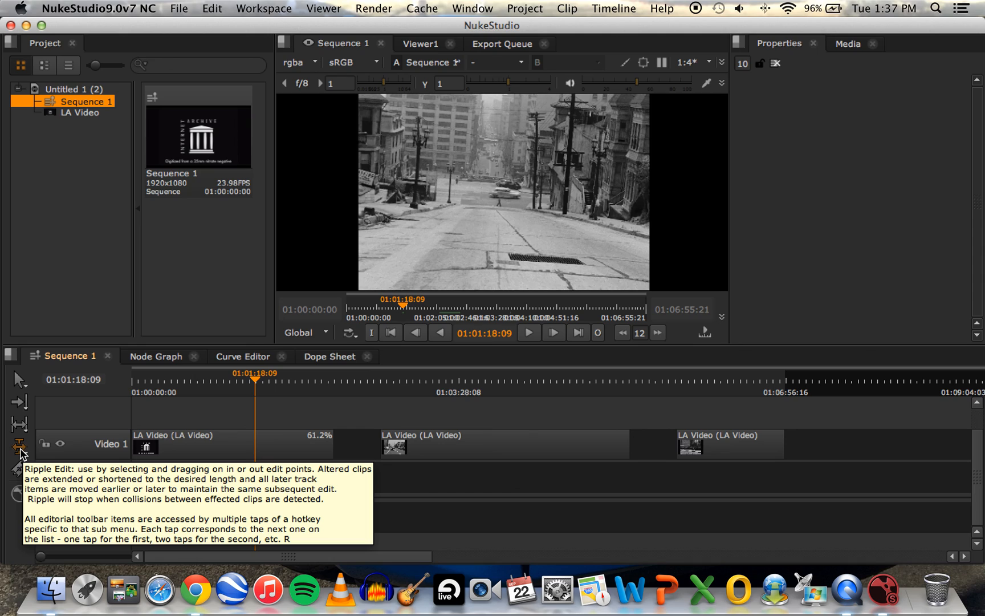
{"action": "left_click", "coordinate": [661, 8]}
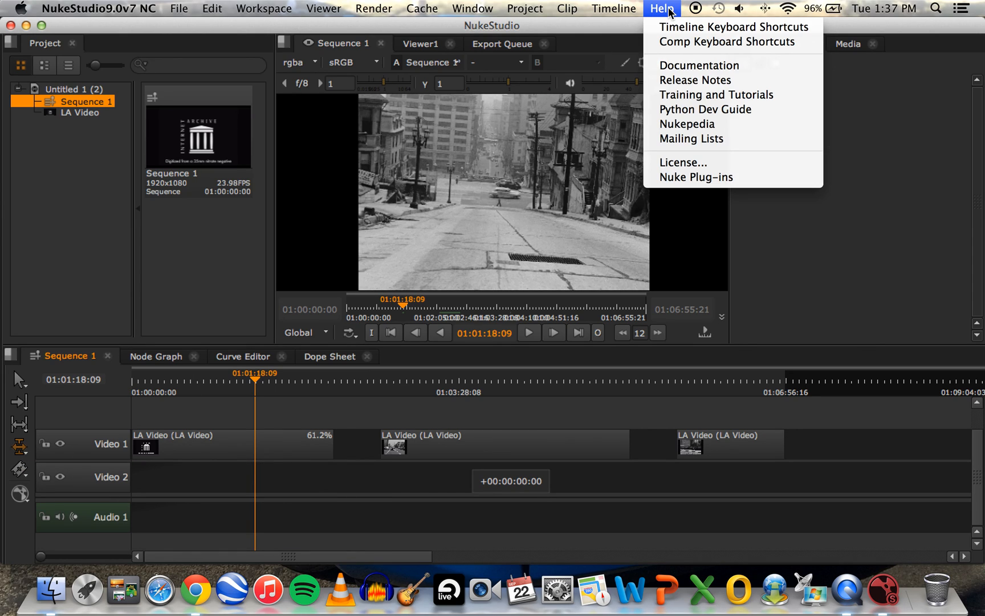
{"action": "mouse_move", "coordinate": [699, 65]}
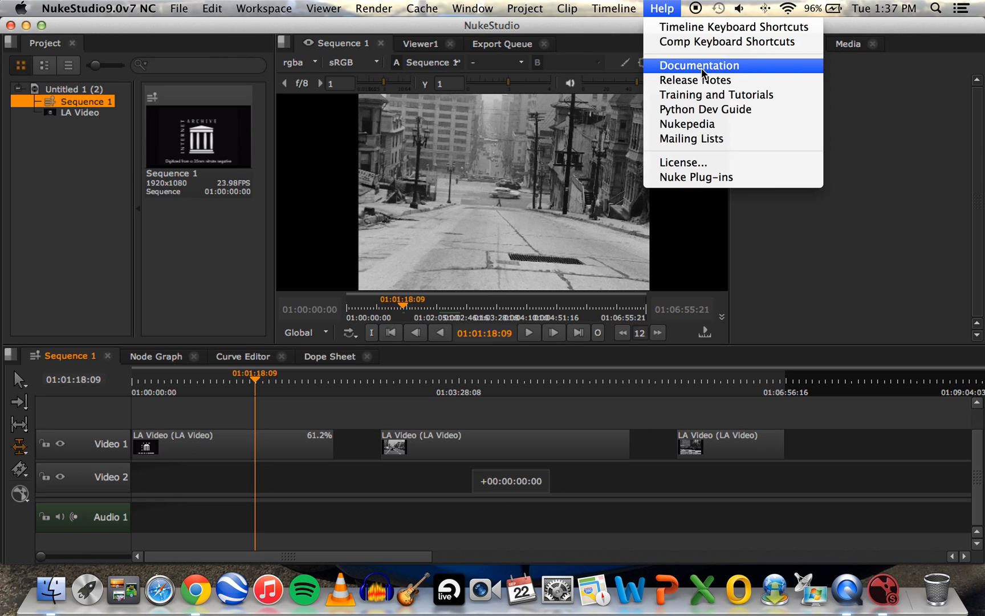
{"action": "left_click", "coordinate": [613, 8]}
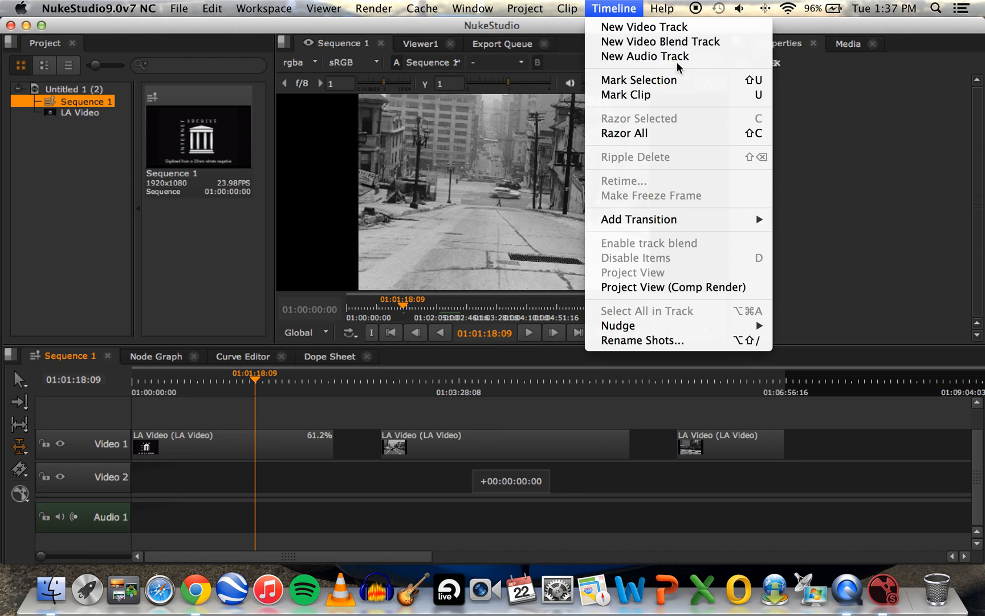
{"action": "left_click", "coordinate": [662, 8]}
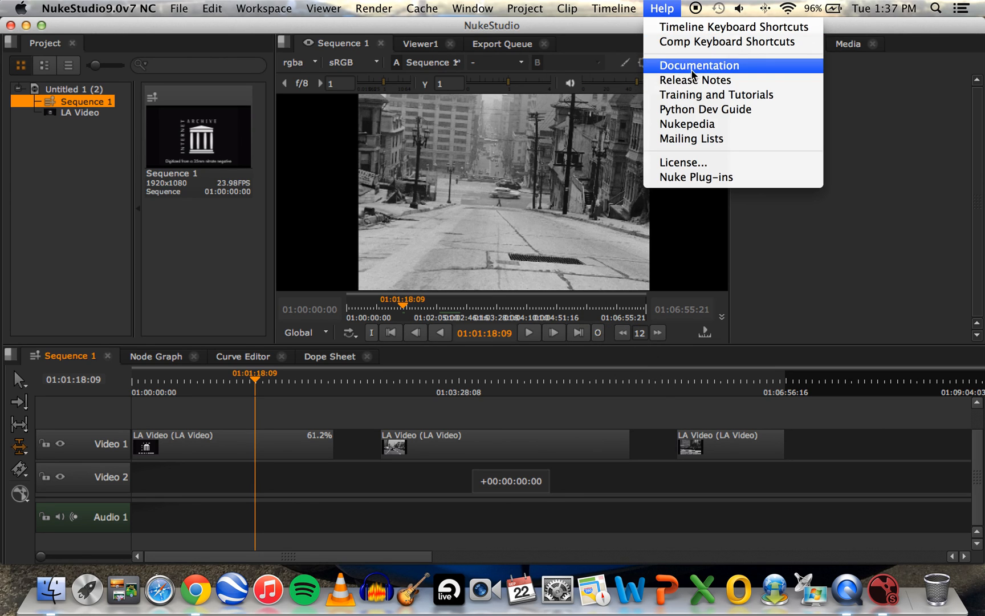
{"action": "mouse_move", "coordinate": [626, 60]}
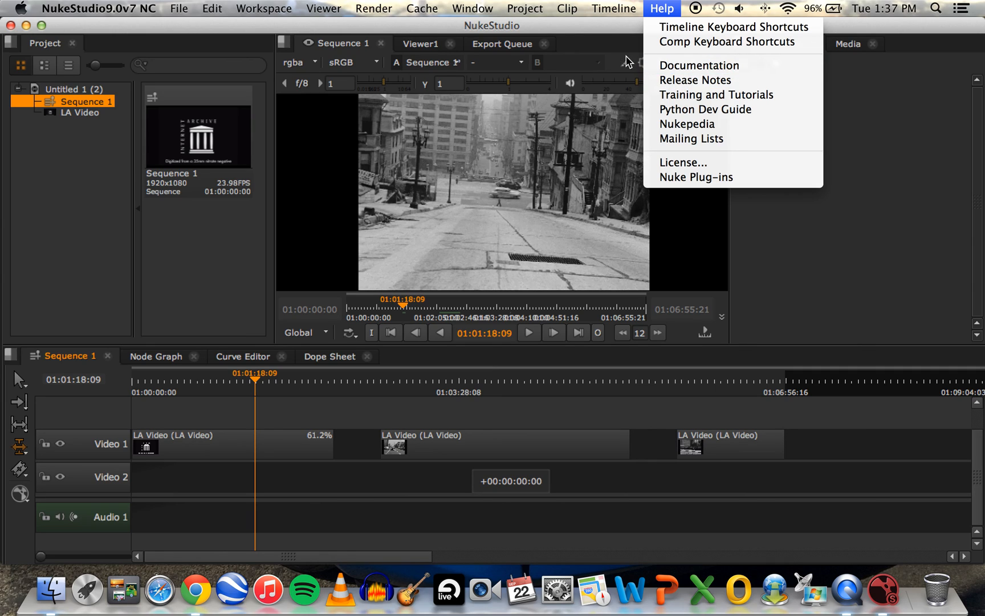
{"action": "left_click", "coordinate": [617, 33]}
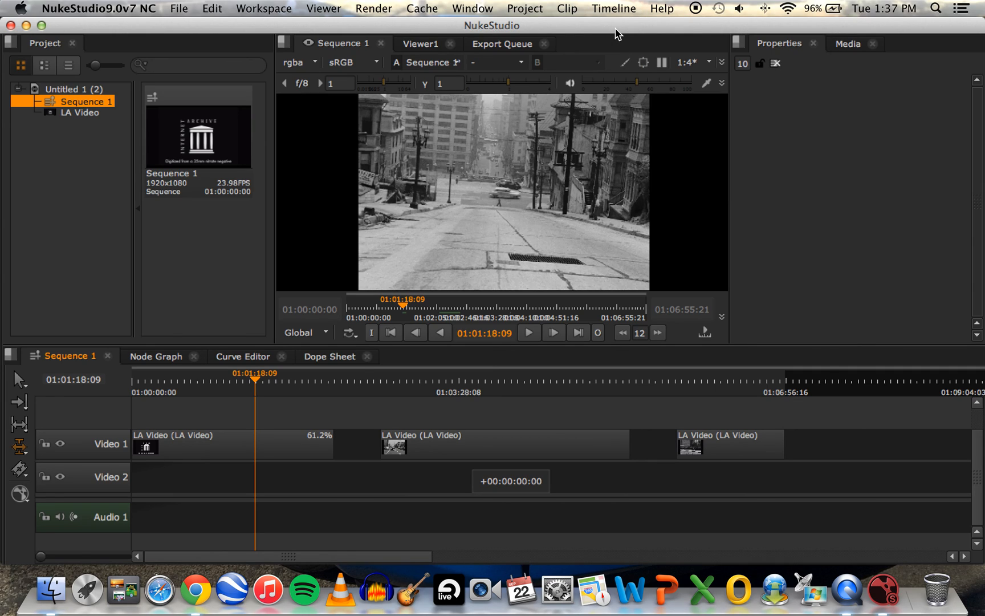
{"action": "mouse_move", "coordinate": [162, 301]}
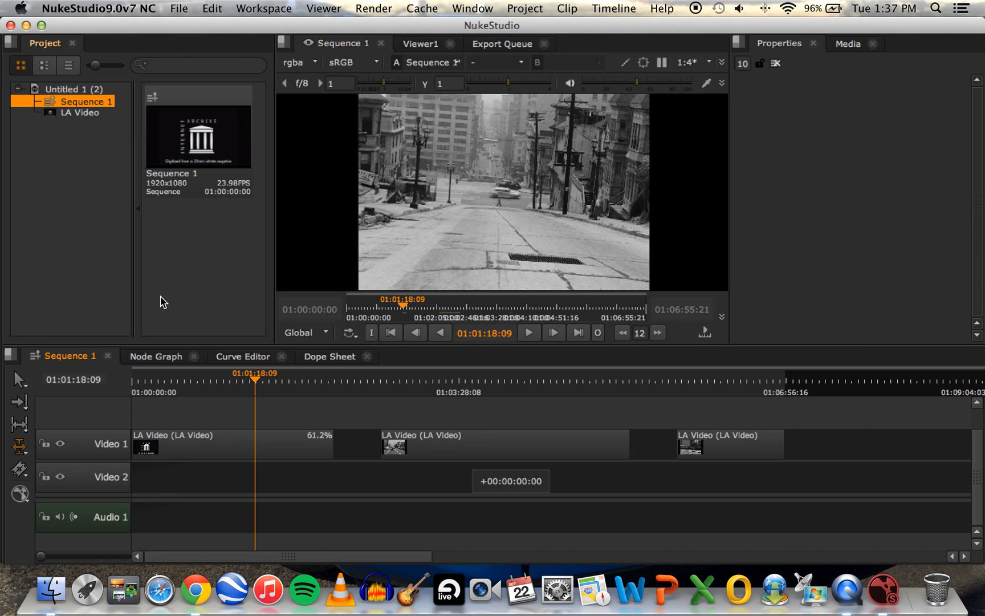
{"action": "mouse_move", "coordinate": [548, 367]}
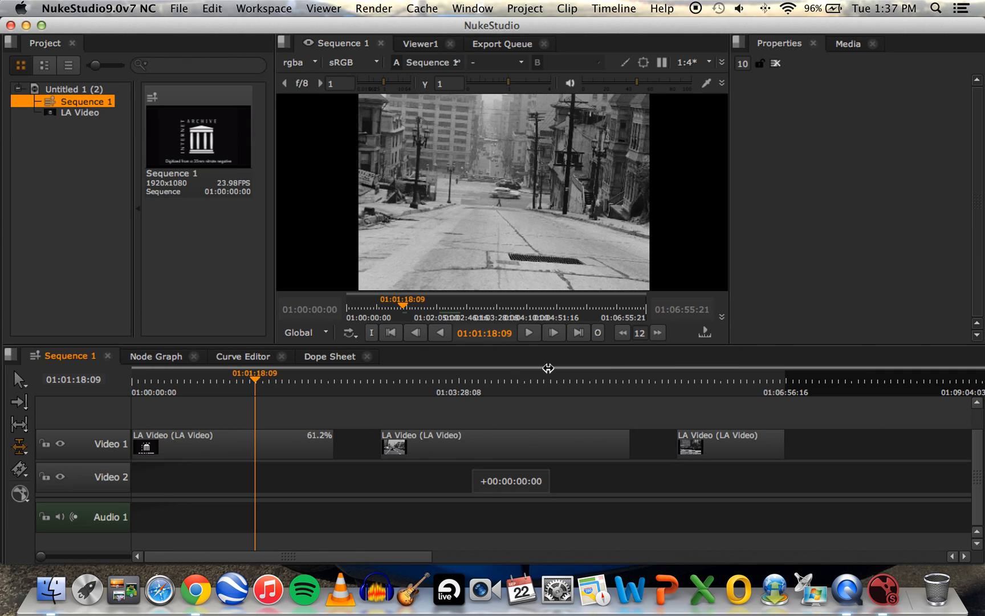
{"action": "mouse_move", "coordinate": [65, 501]}
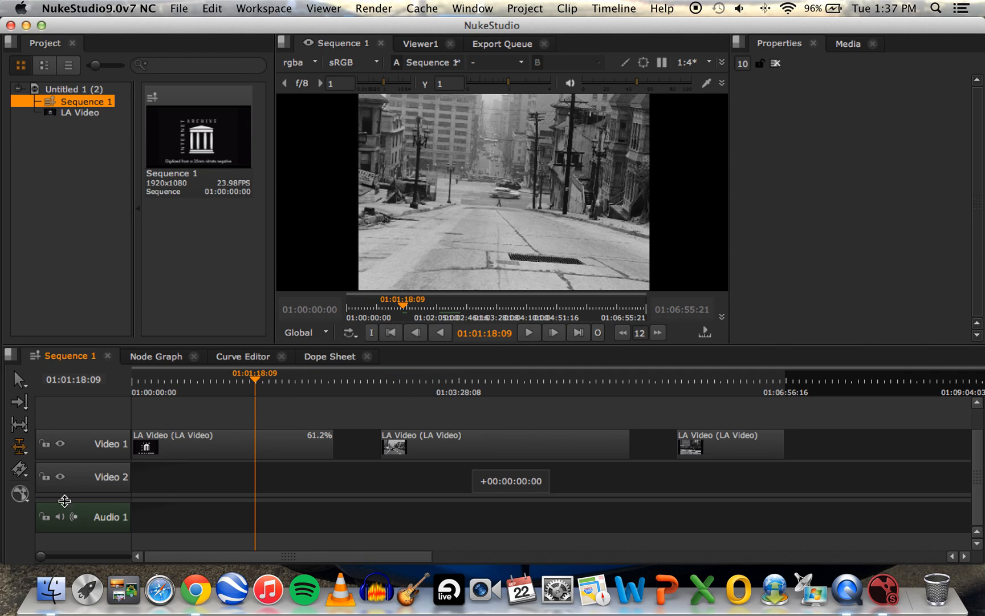
{"action": "mouse_move", "coordinate": [423, 337]}
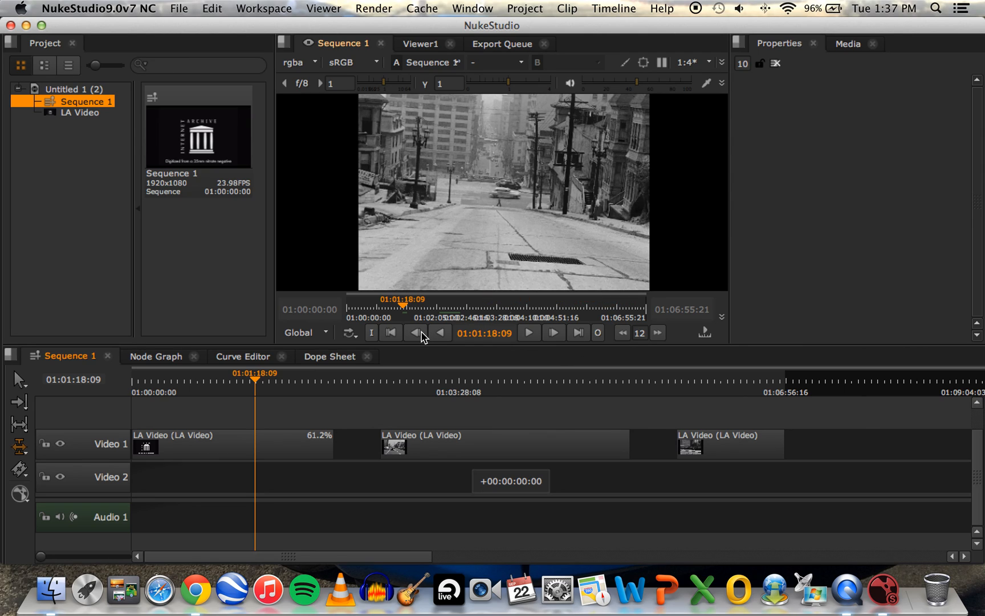